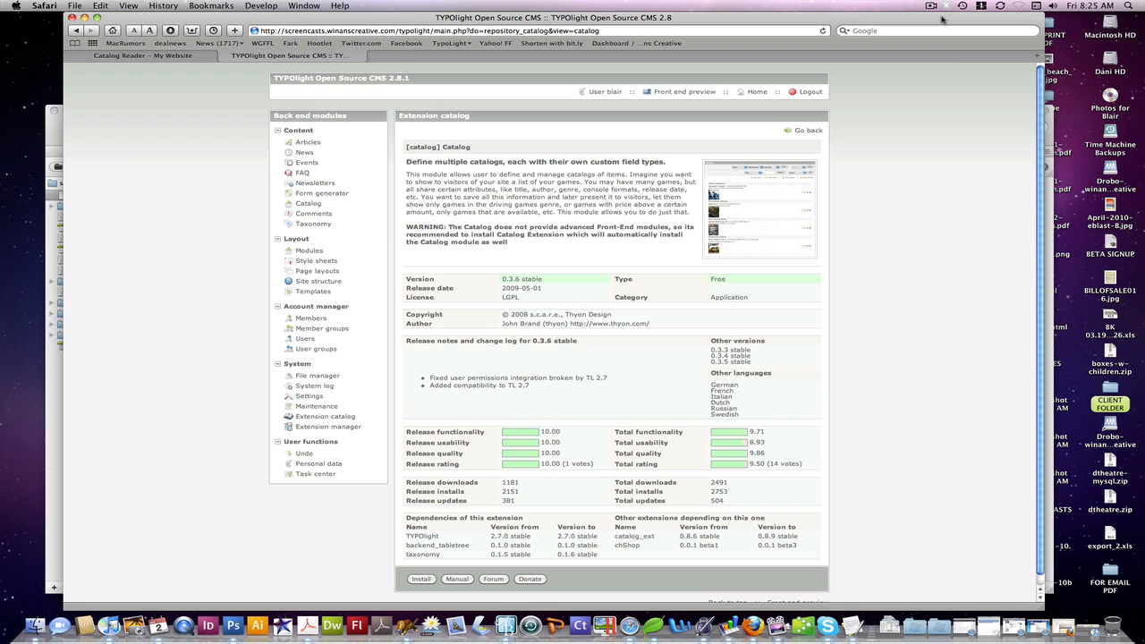
mouse_move(448, 131)
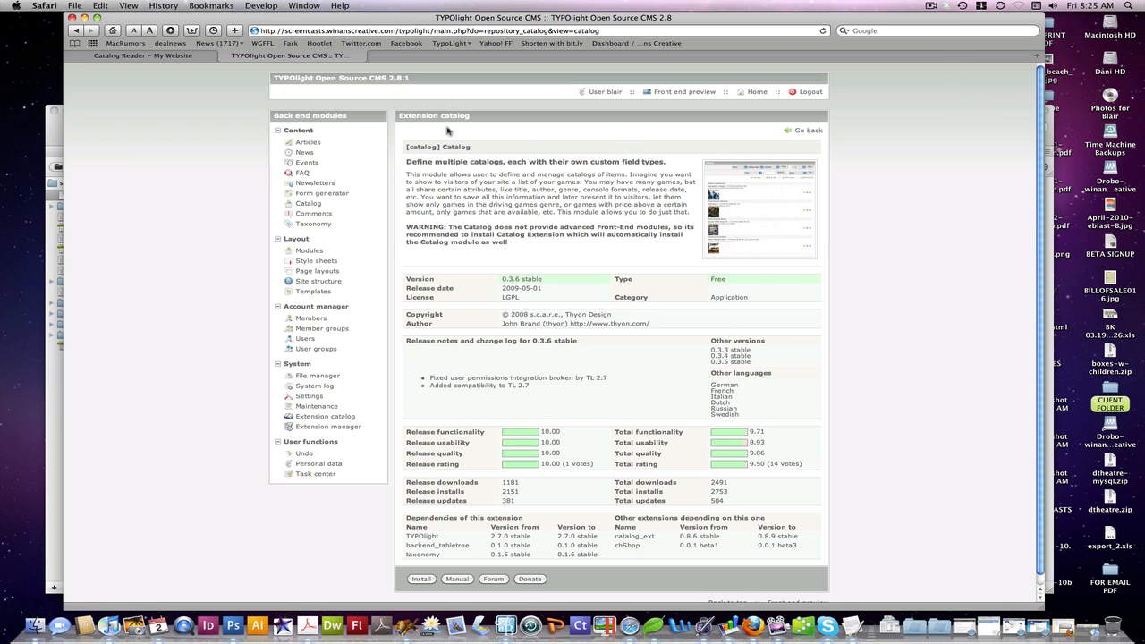
mouse_move(604, 354)
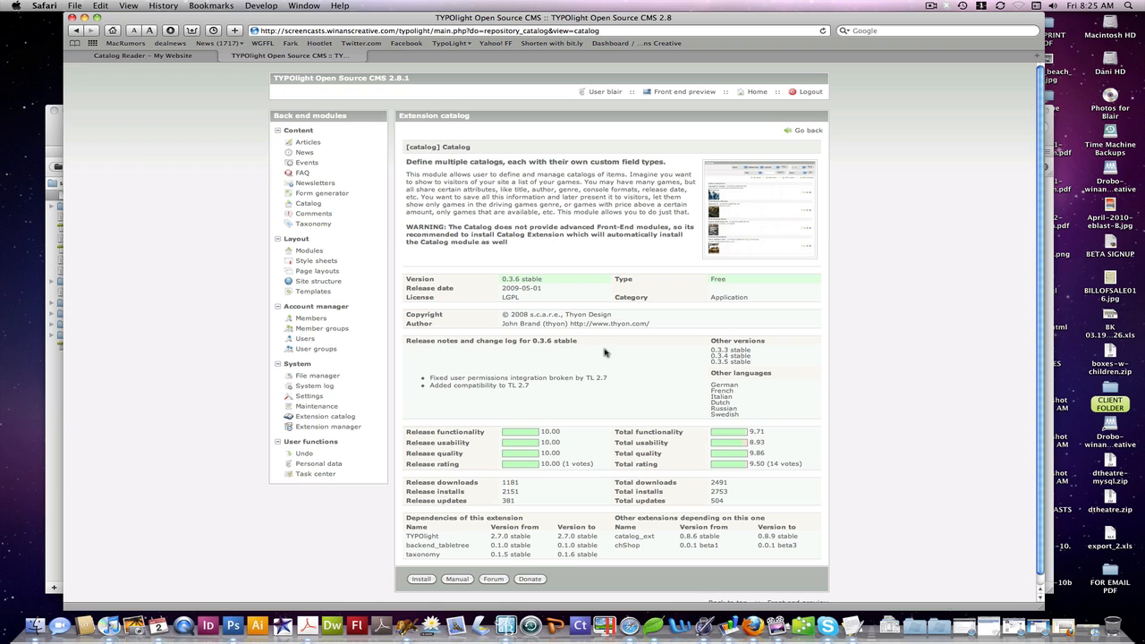
mouse_move(670, 371)
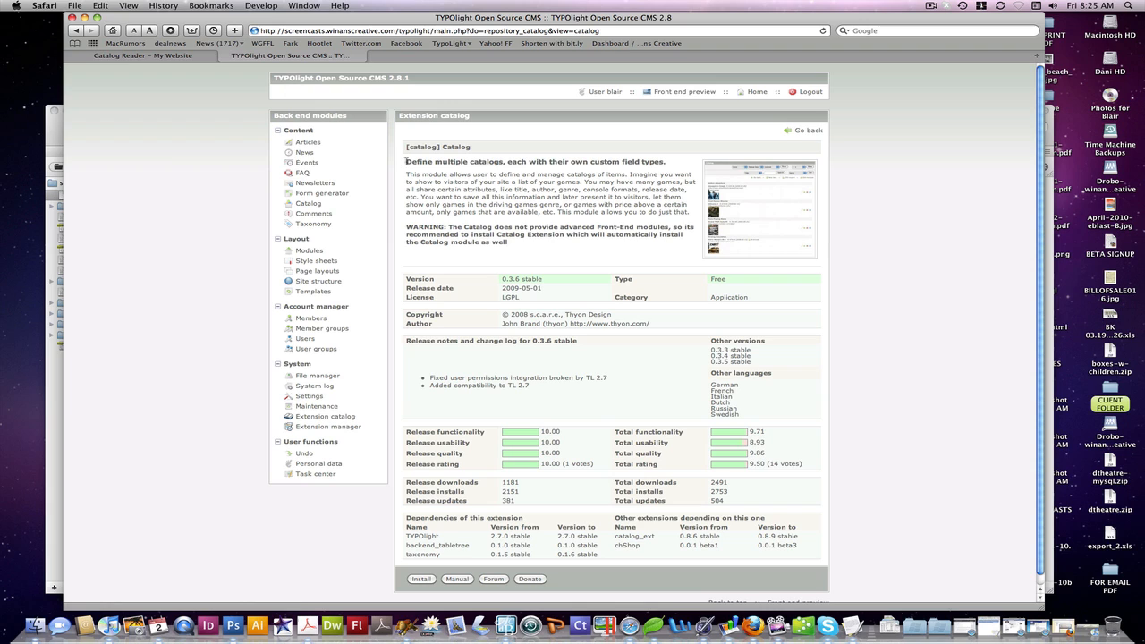
mouse_move(401, 154)
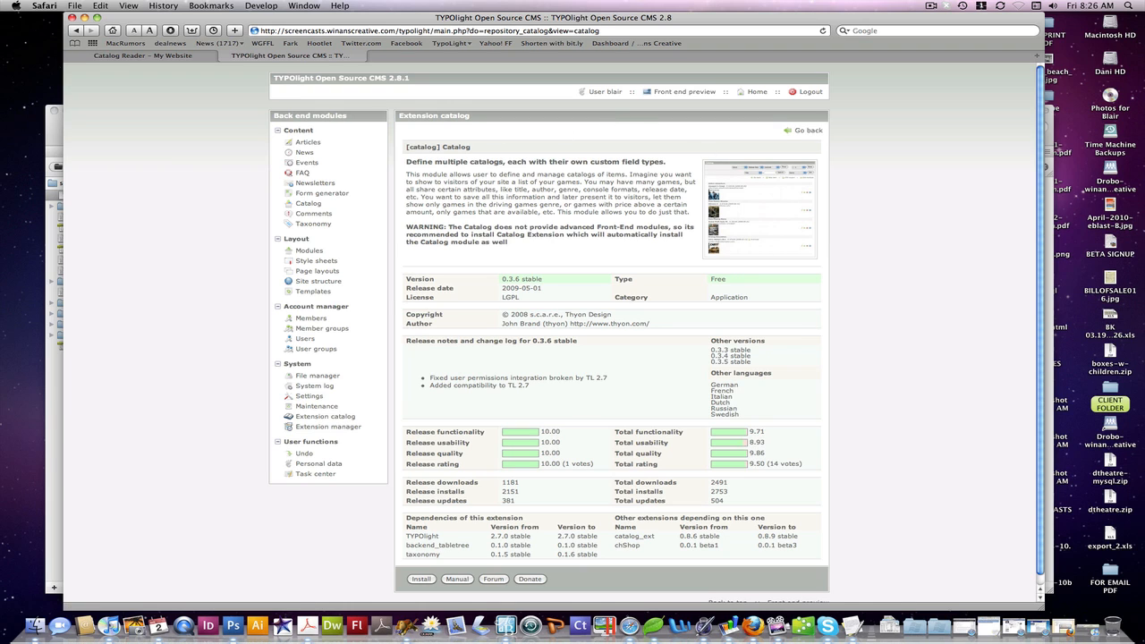
Go through Site structure to the Catalog module listing the My Images catalog.
click(318, 281)
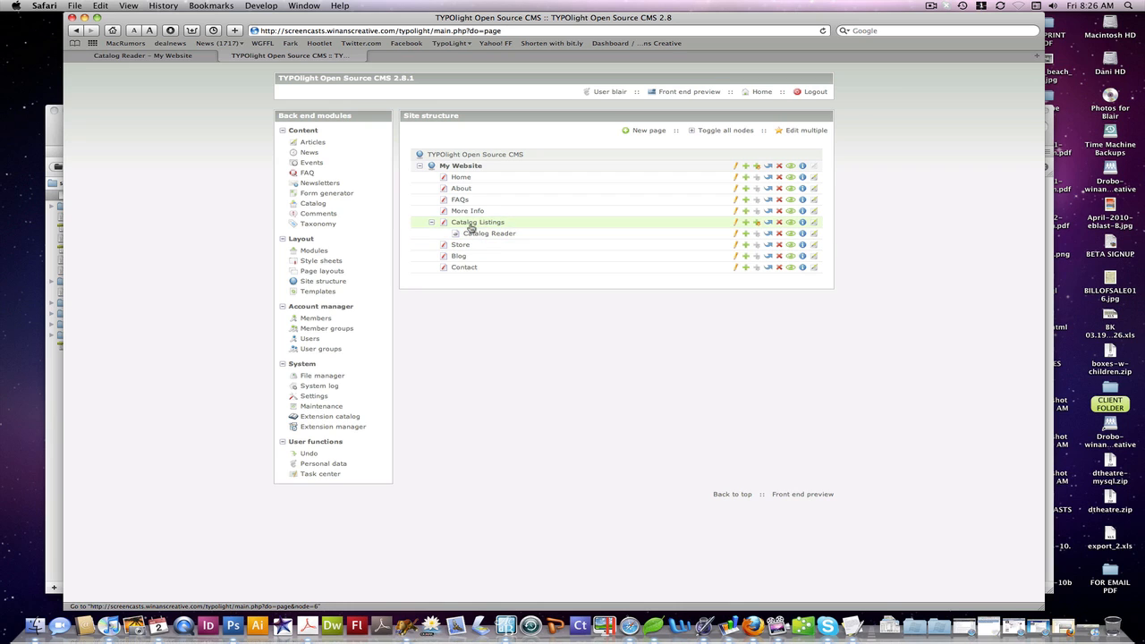
click(313, 204)
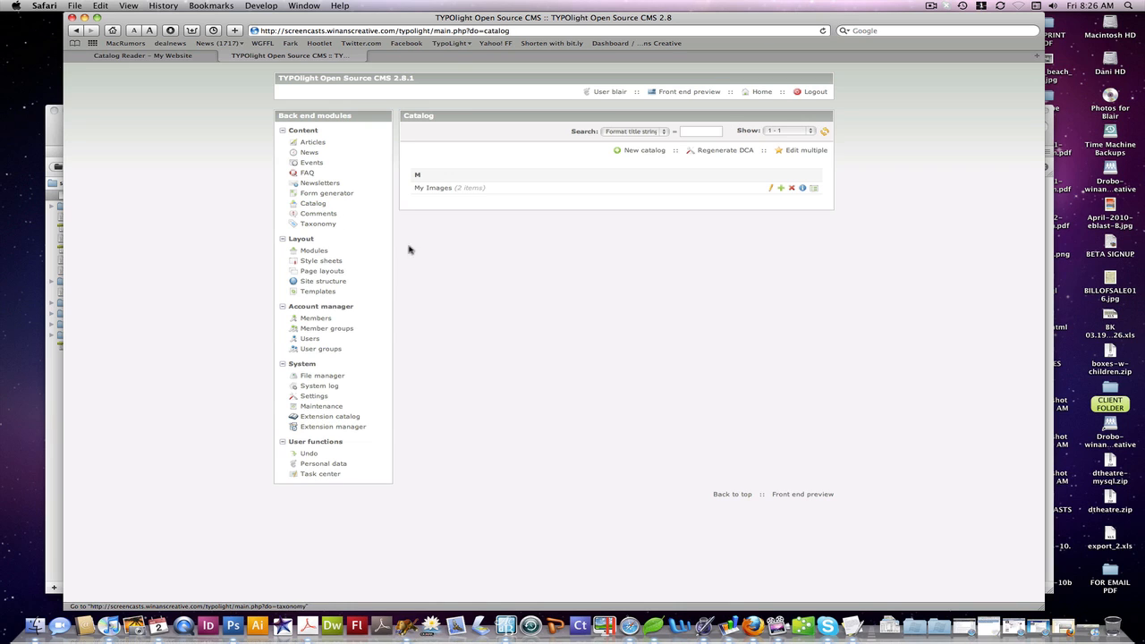
mouse_move(686, 210)
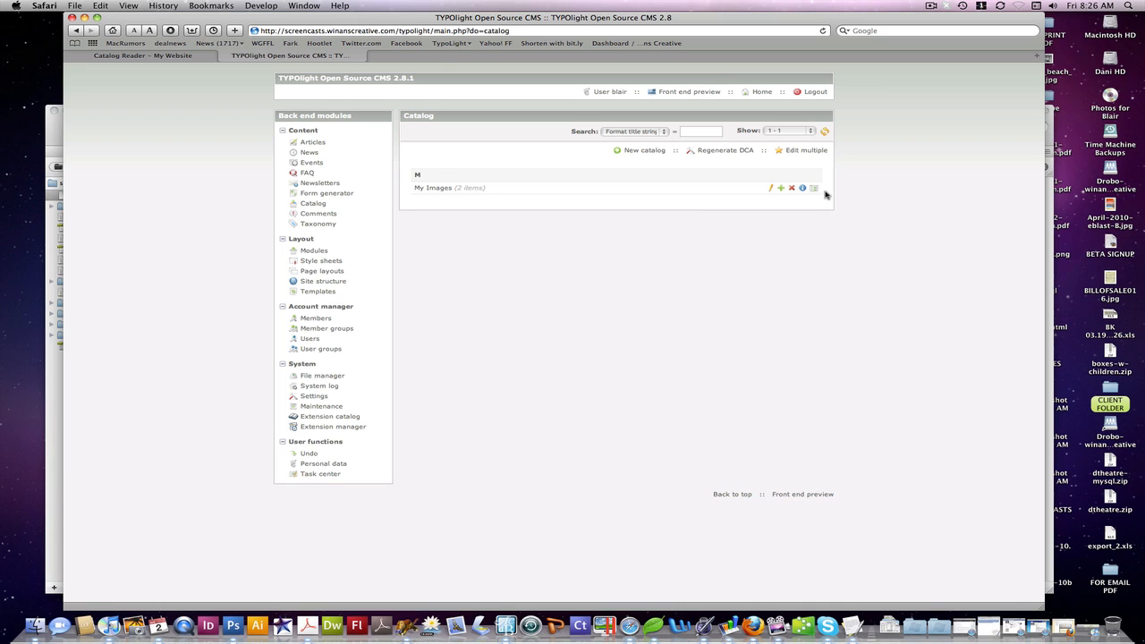
mouse_move(447, 204)
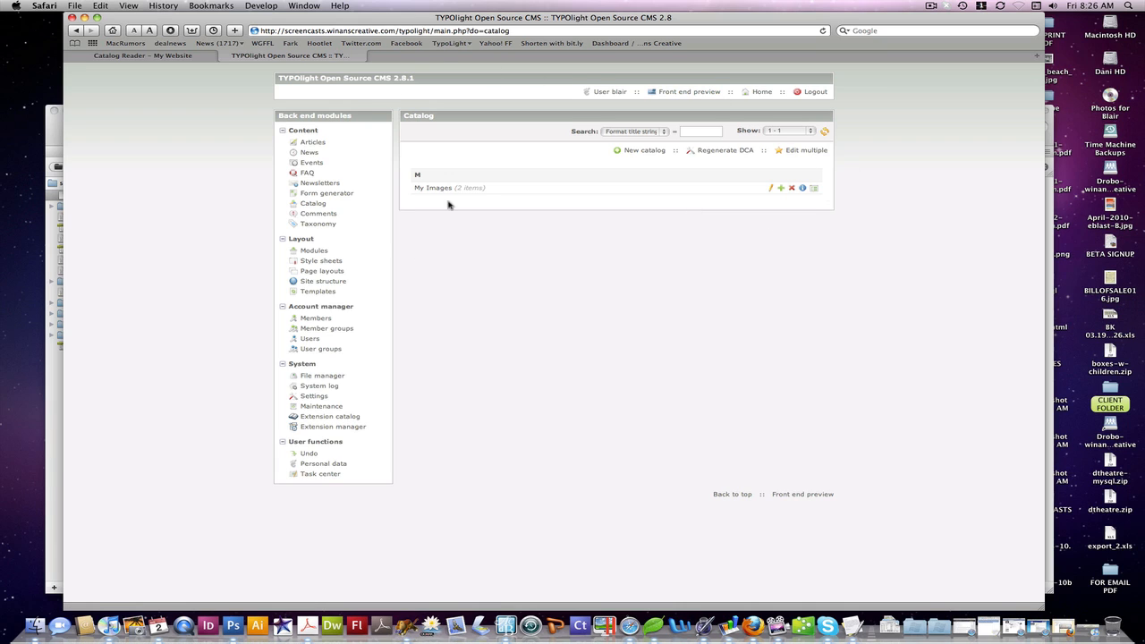
mouse_move(773, 195)
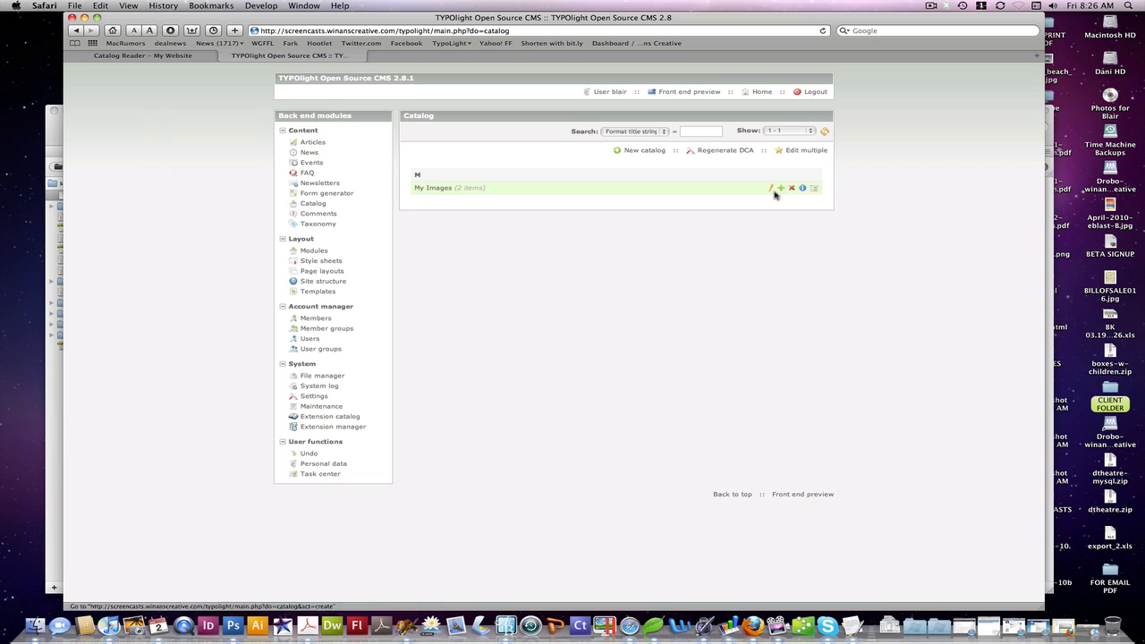
click(814, 188)
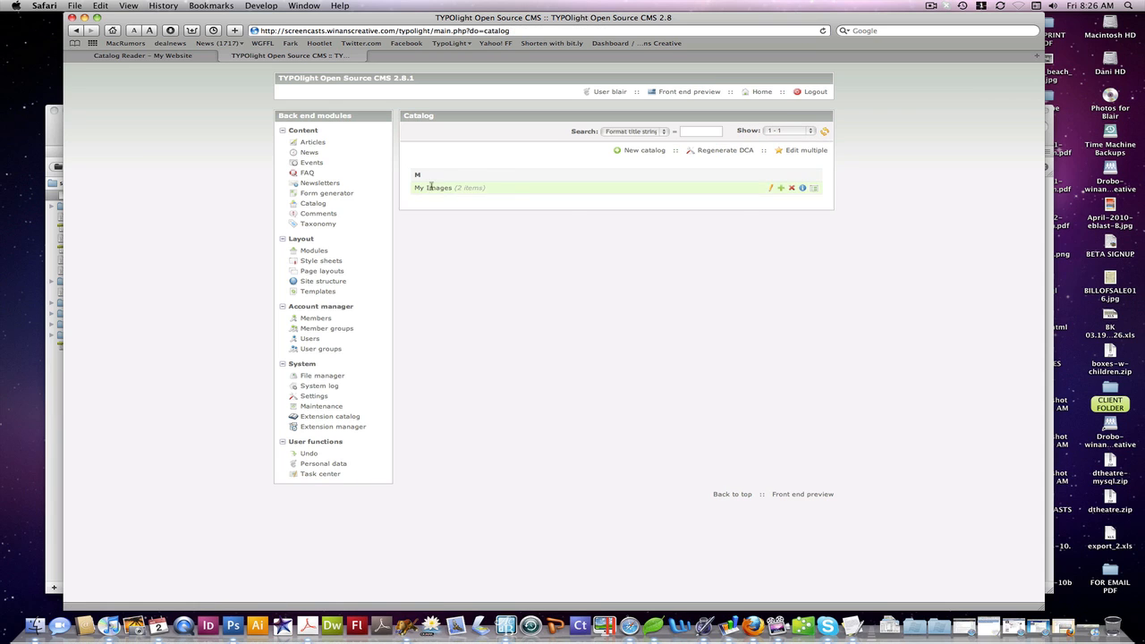
mouse_move(812, 188)
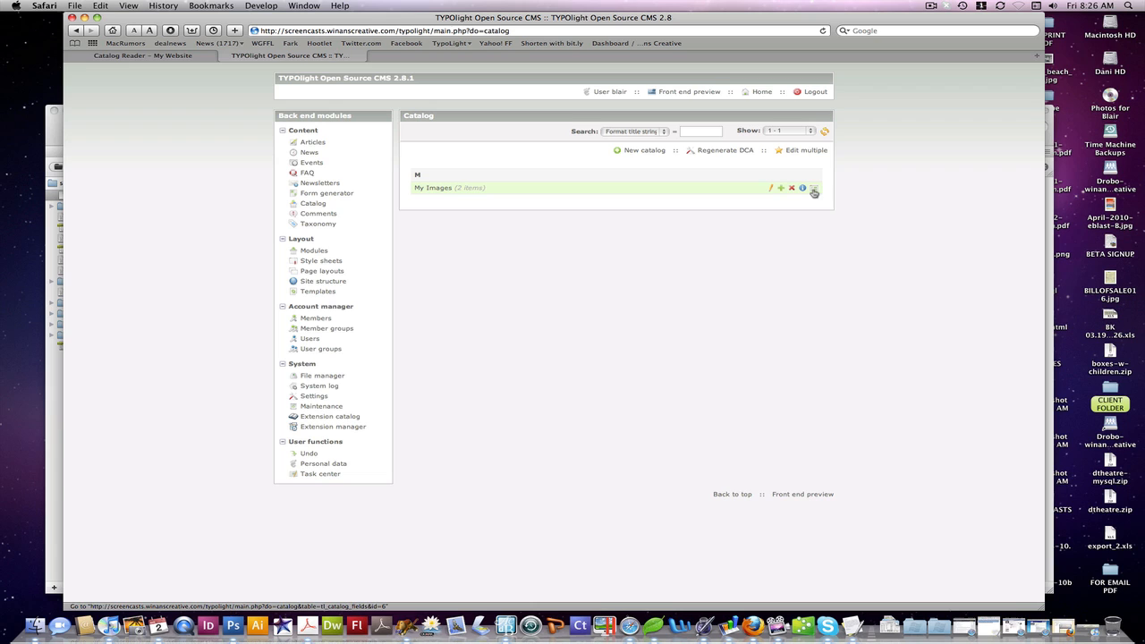
mouse_move(813, 188)
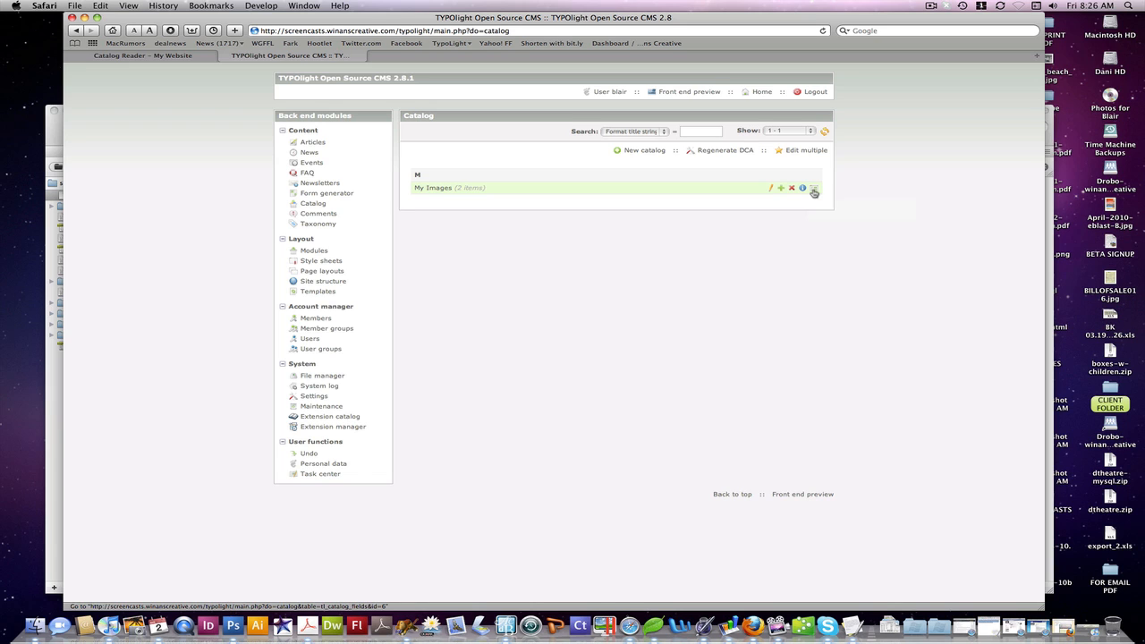
Show the My Images catalog's field definitions (title, alias, image, published).
click(813, 189)
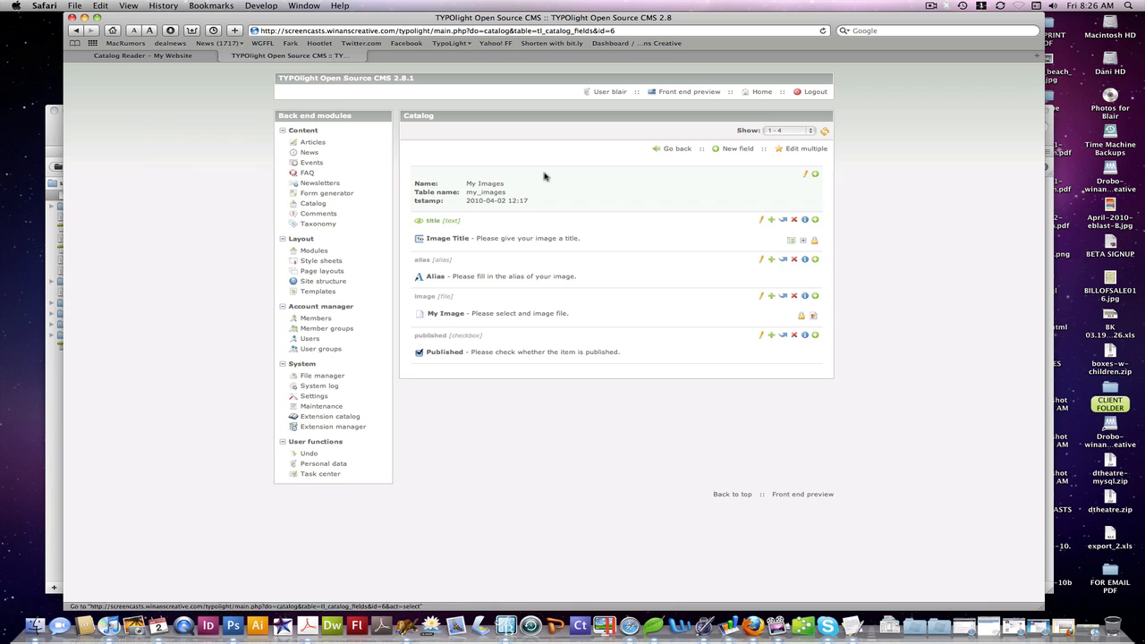
mouse_move(511, 100)
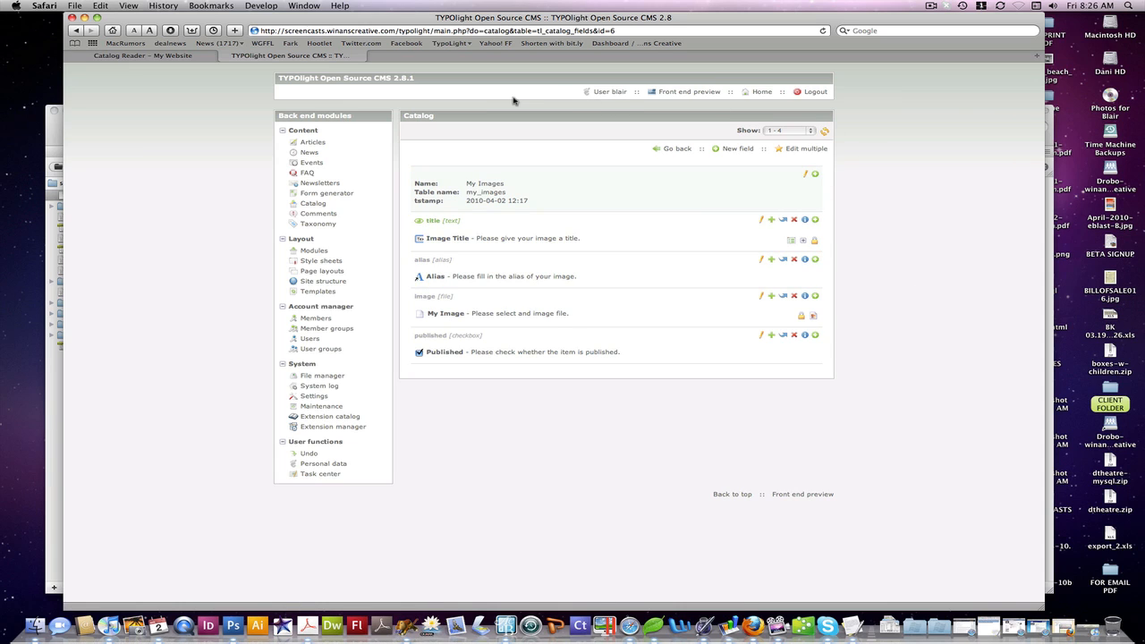
mouse_move(516, 100)
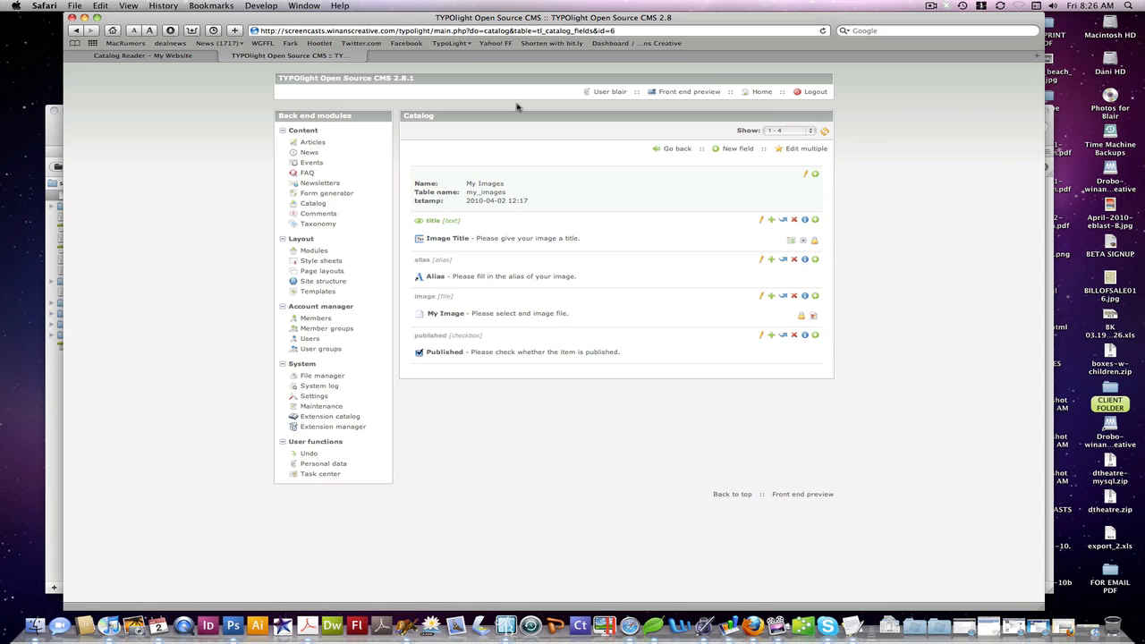
mouse_move(477, 136)
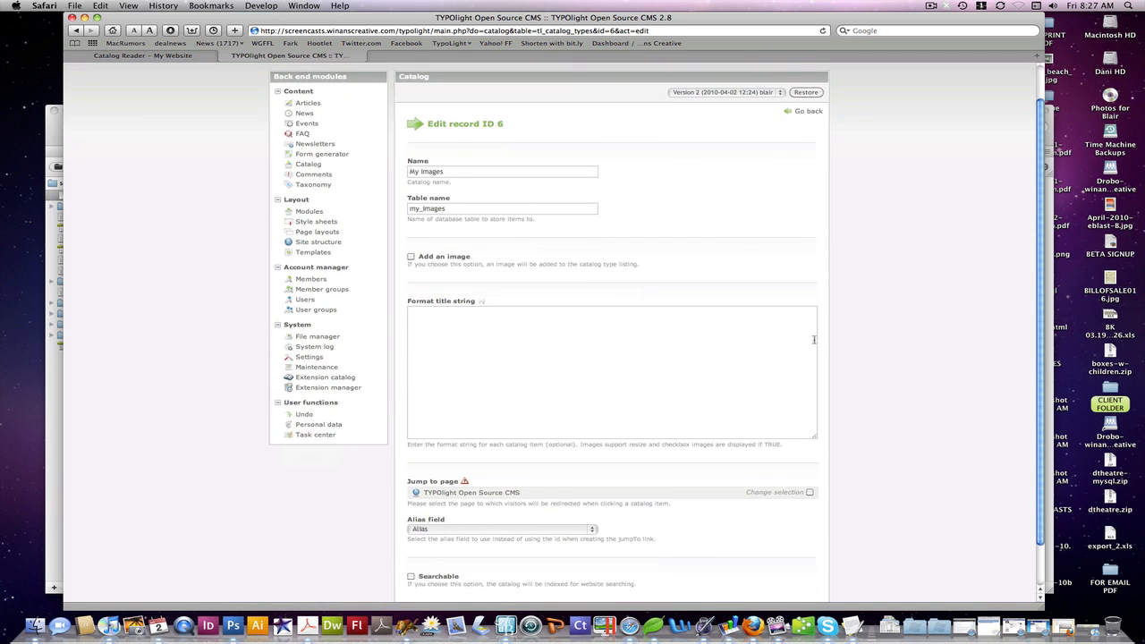
Review the catalog name and table, then enter <strong>[[title]]</strong> as the Format title string.
click(501, 150)
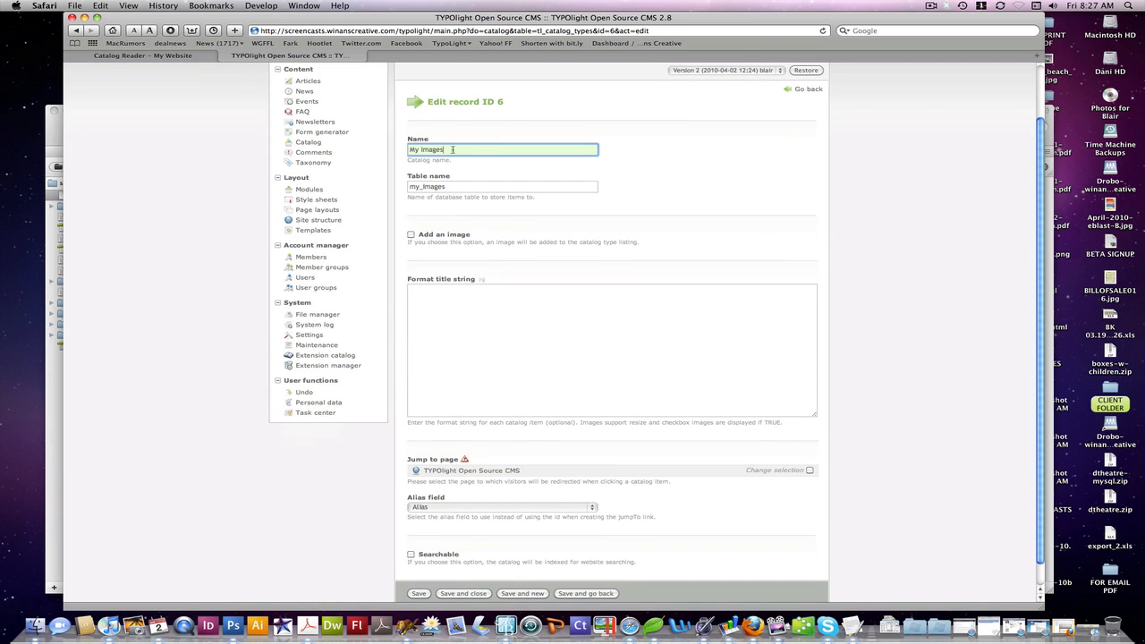
click(501, 185)
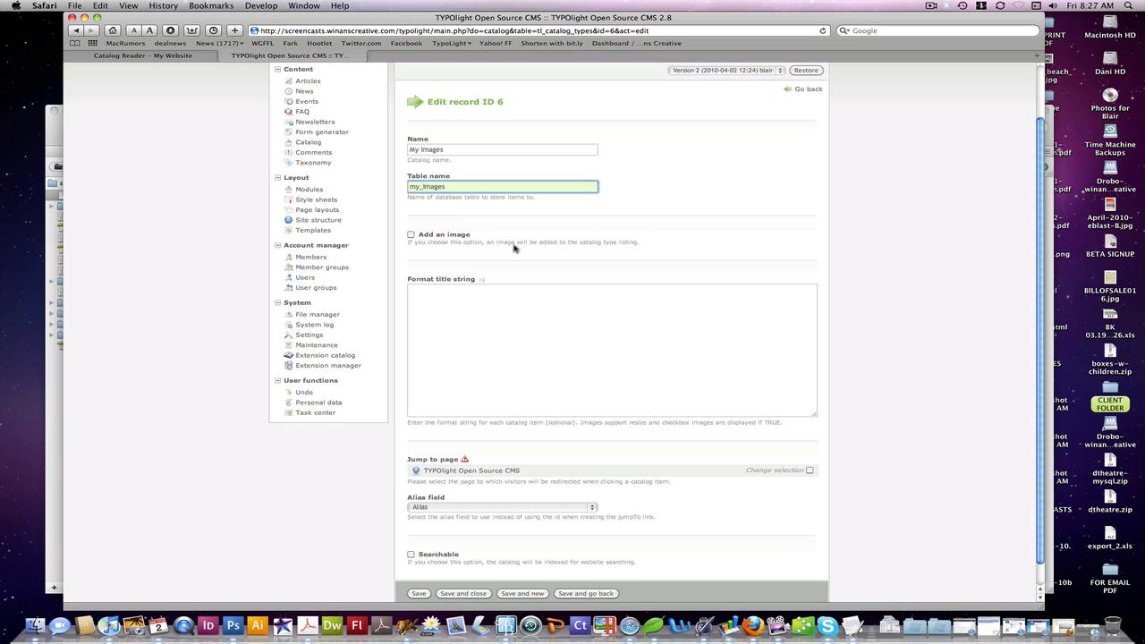
scroll(down, 3)
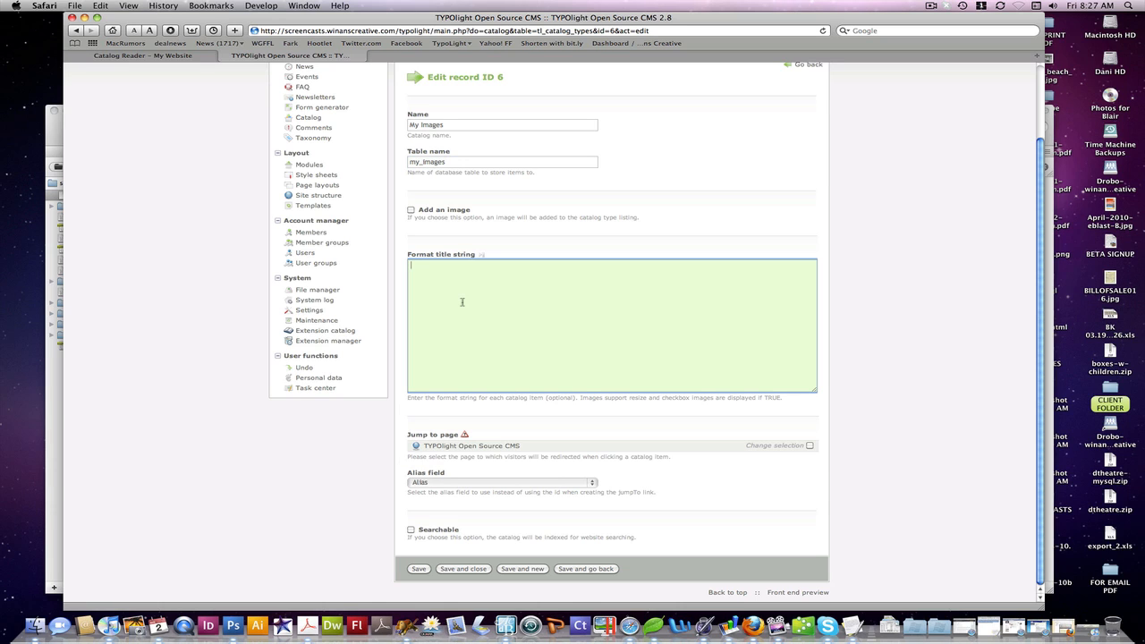
text(<#)
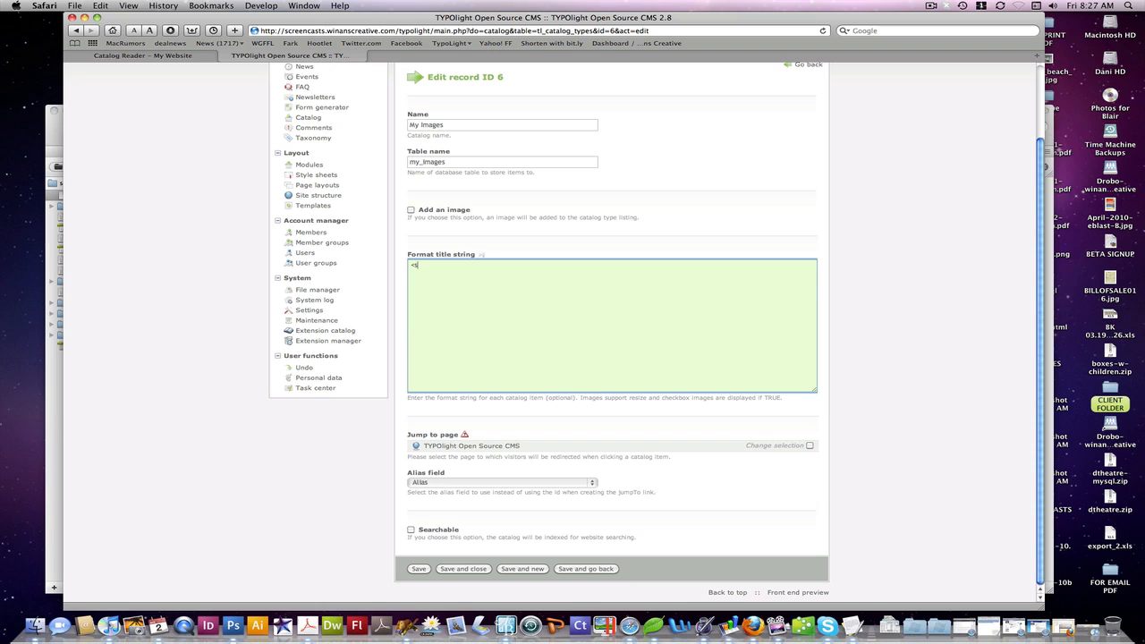
text(strong)
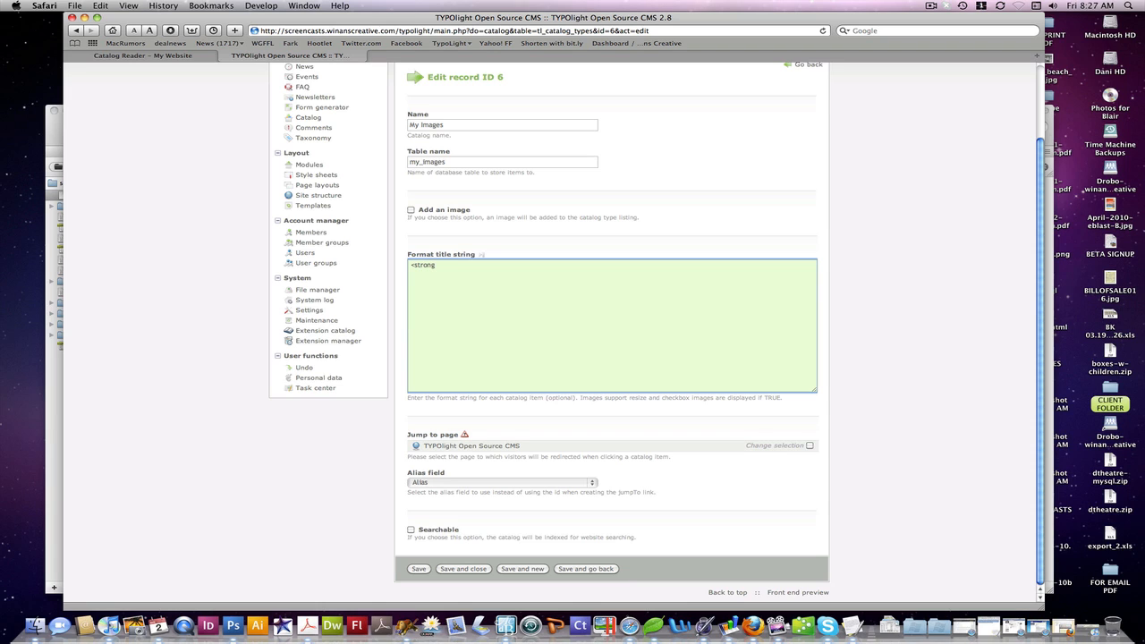
text(>{{title)
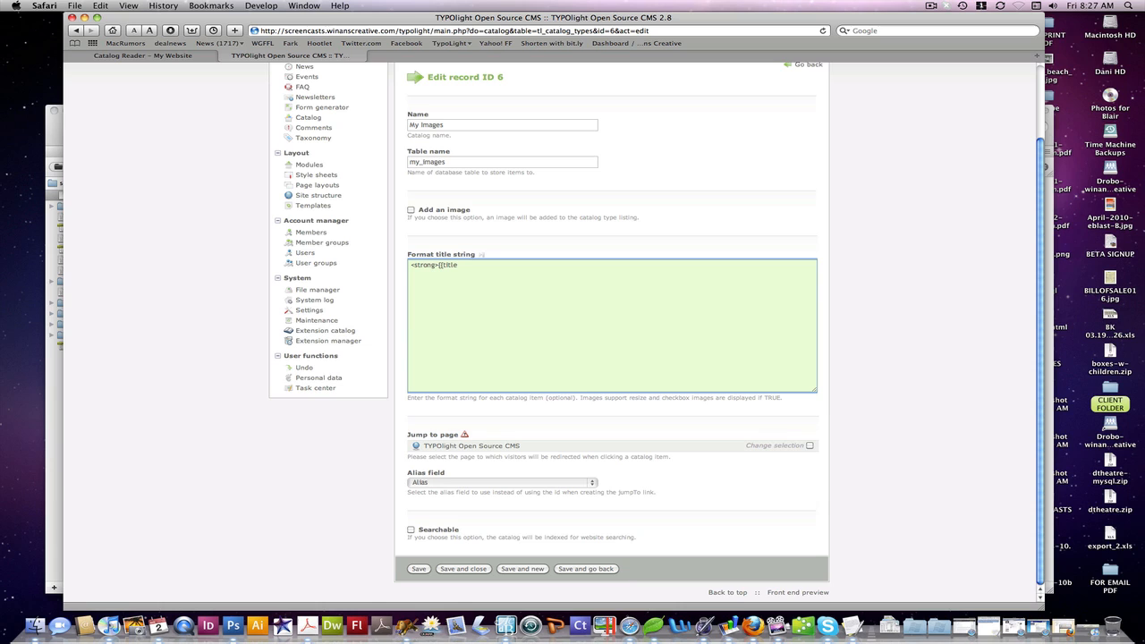
text(]])
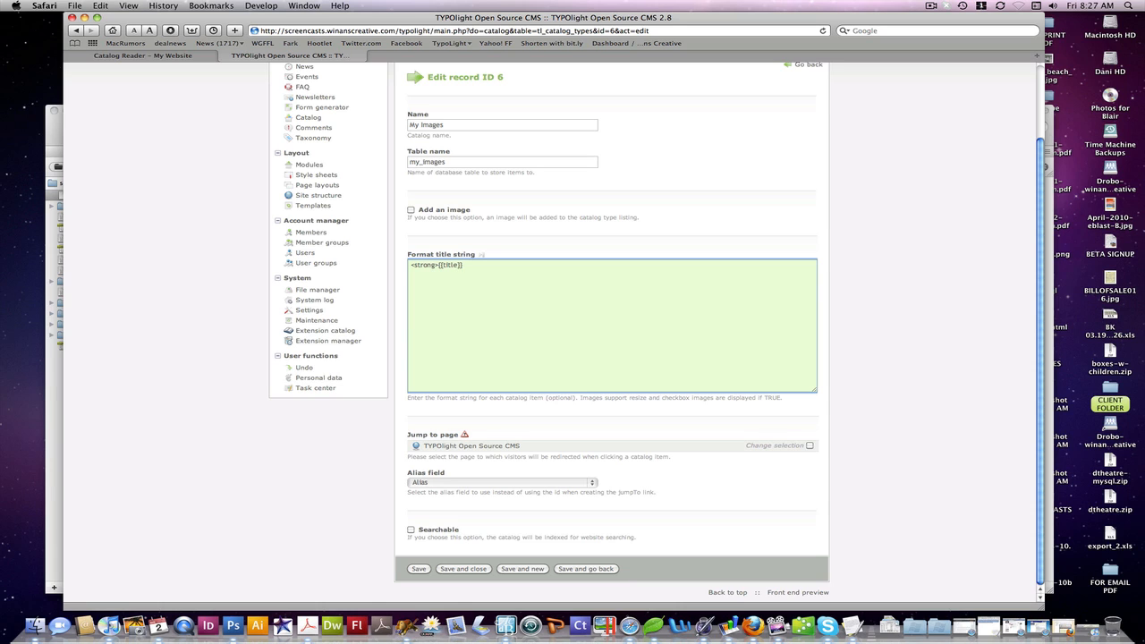
text(</stong>)
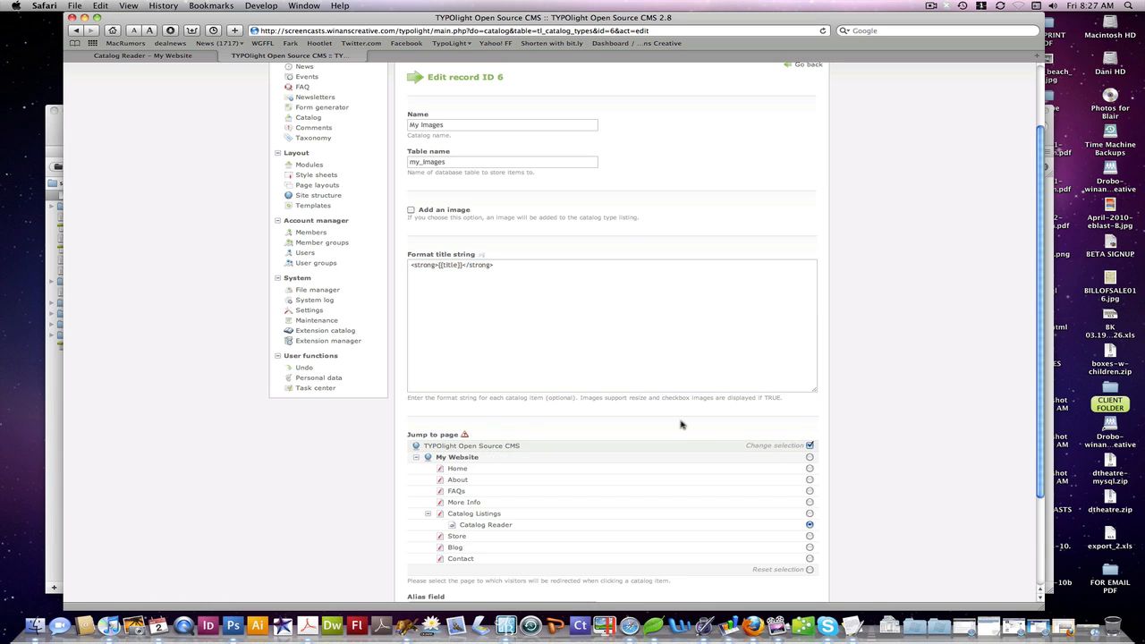
Set alias as the alias field and Image Title as the page title field, then save and close.
scroll(down, 3)
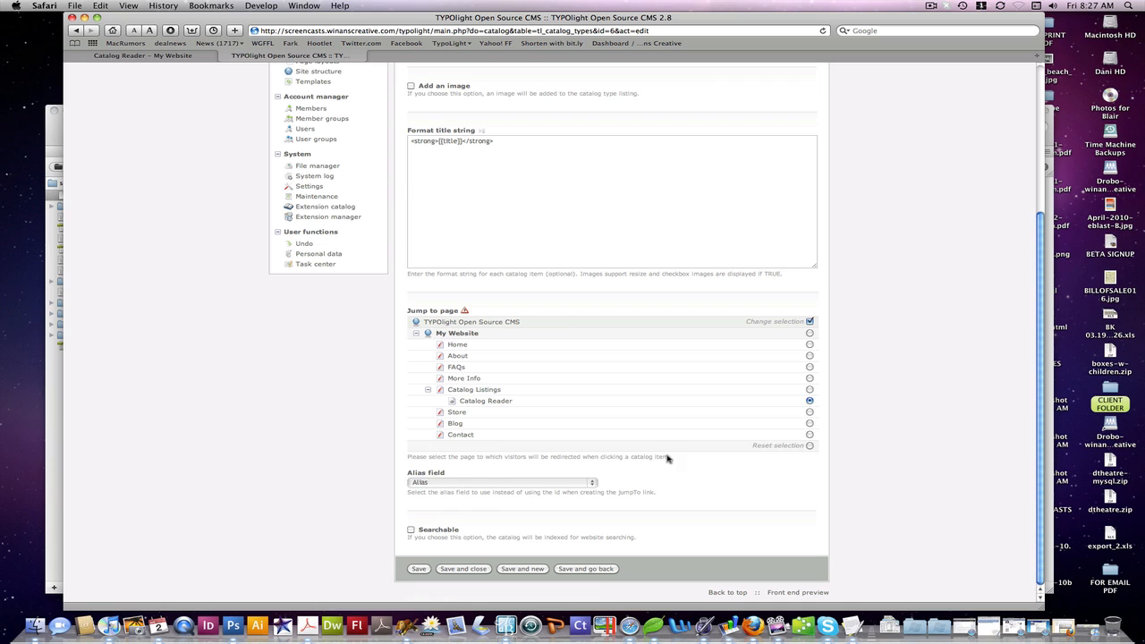
mouse_move(510, 481)
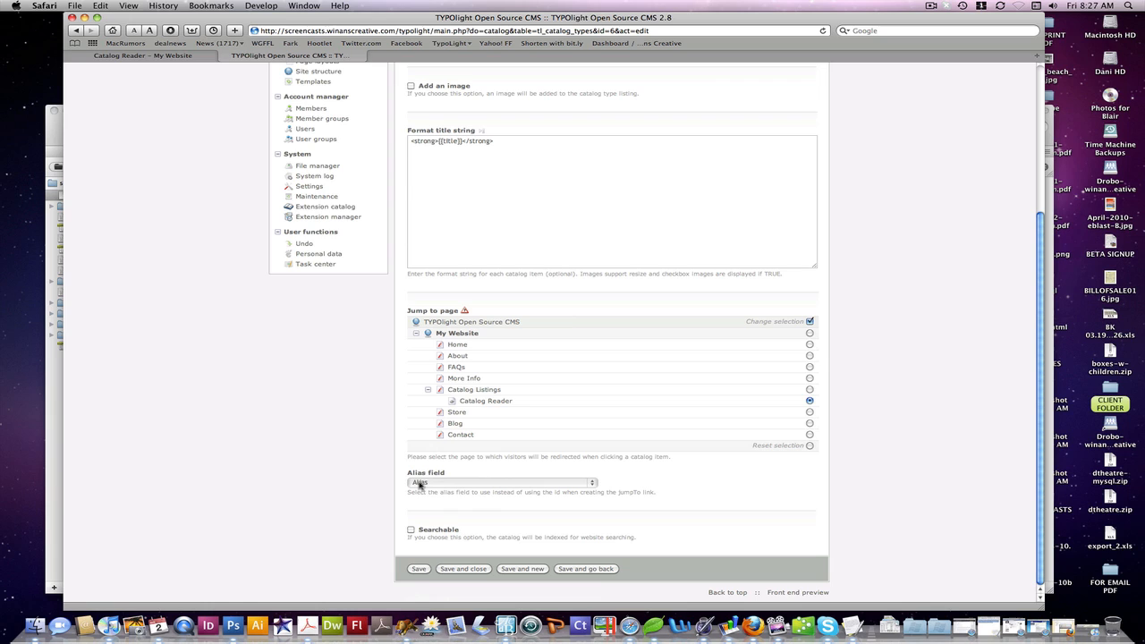
click(499, 483)
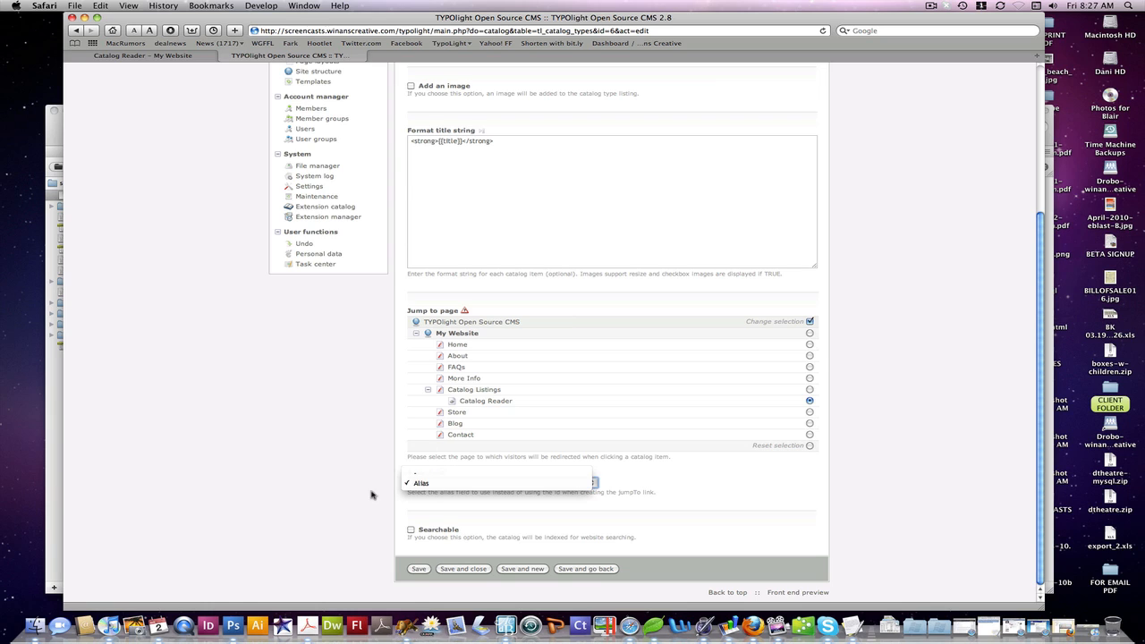
click(422, 482)
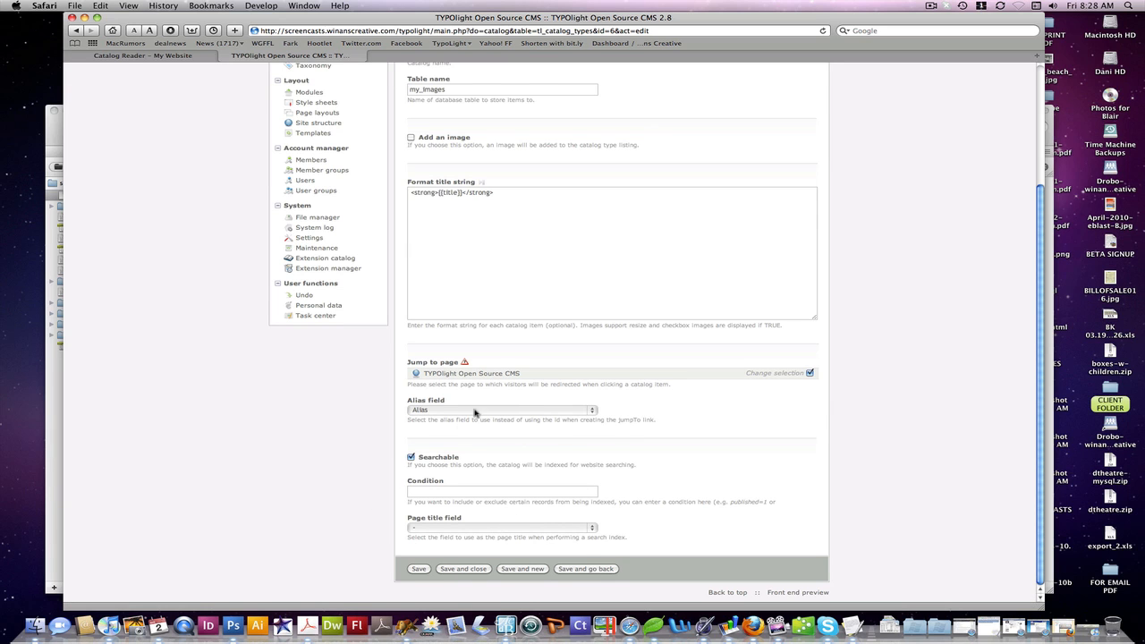
mouse_move(462, 530)
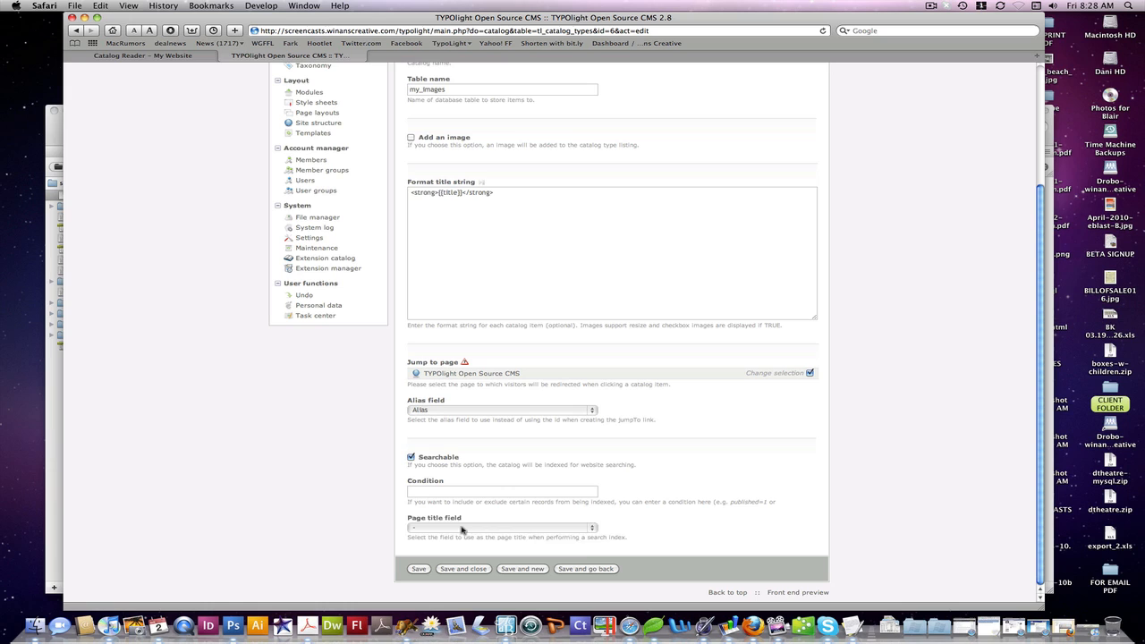
click(501, 526)
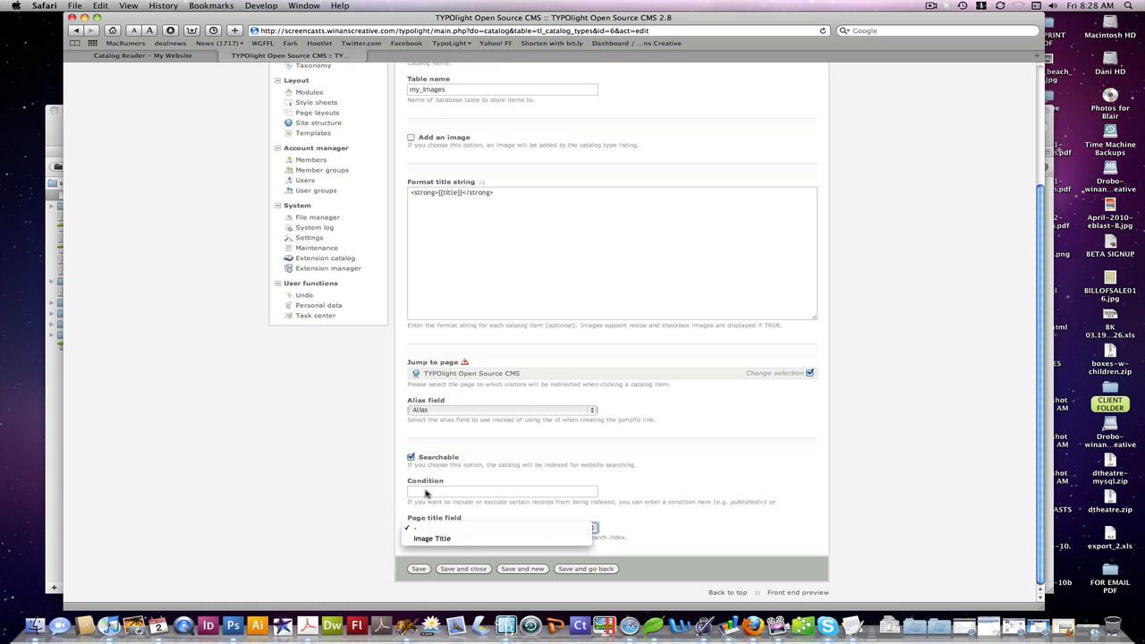
click(433, 536)
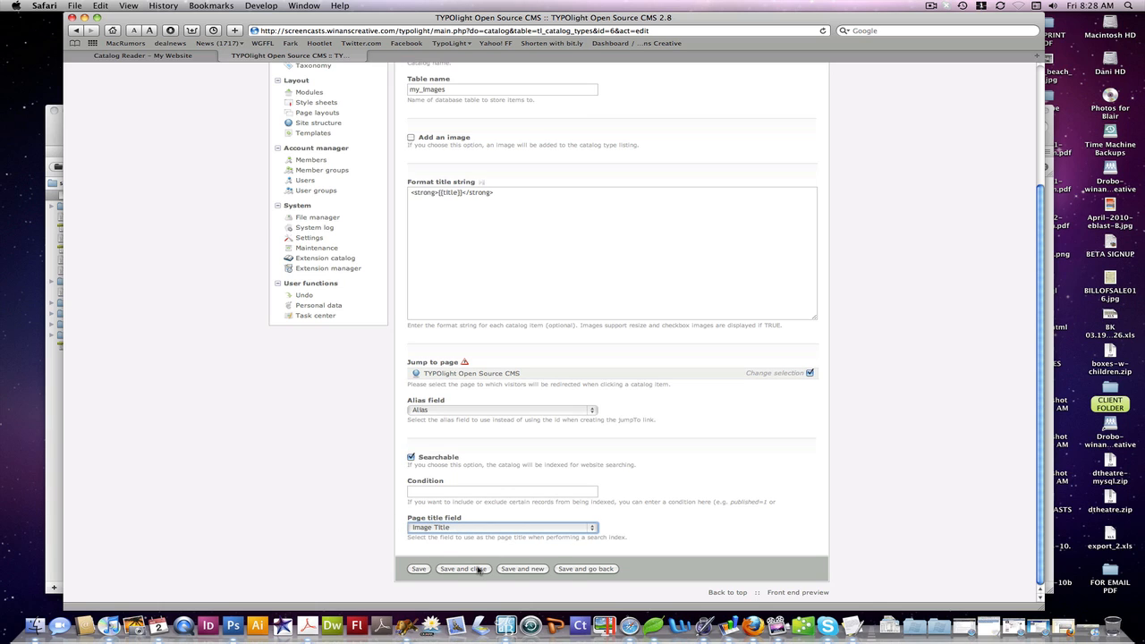
click(461, 568)
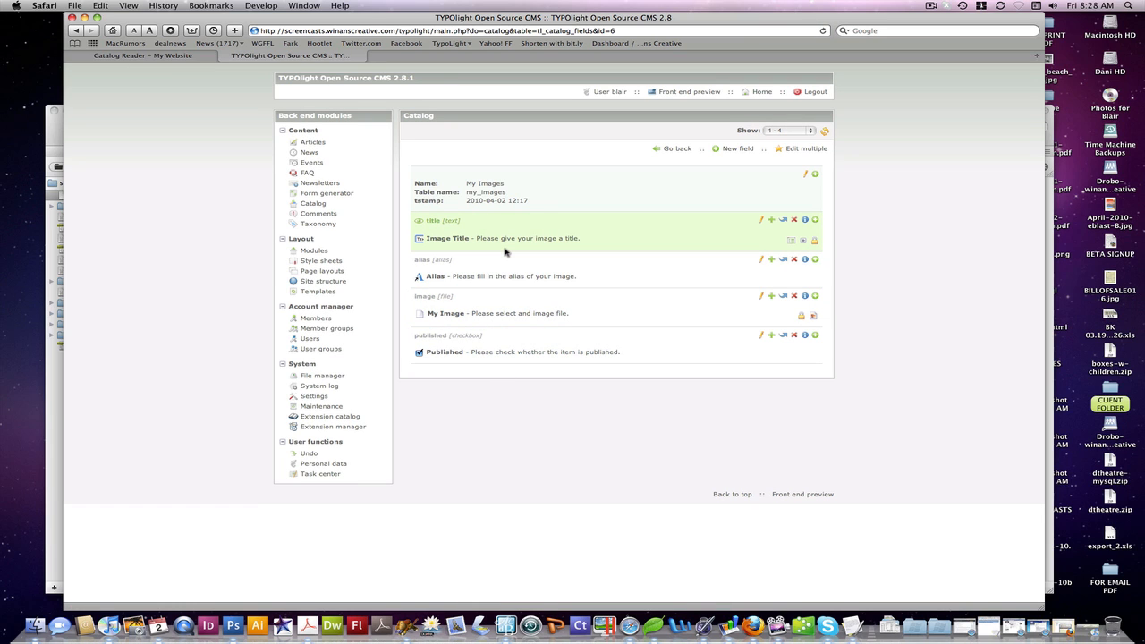
mouse_move(425, 232)
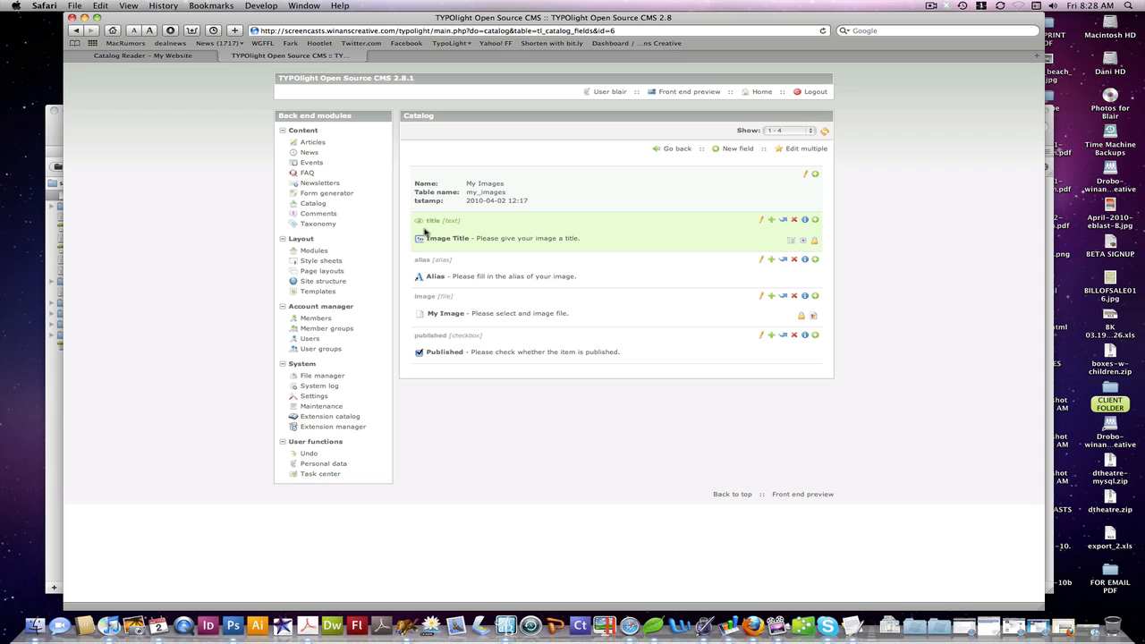
Edit the Image Title field and browse the available field types, leaving it on Text.
click(761, 220)
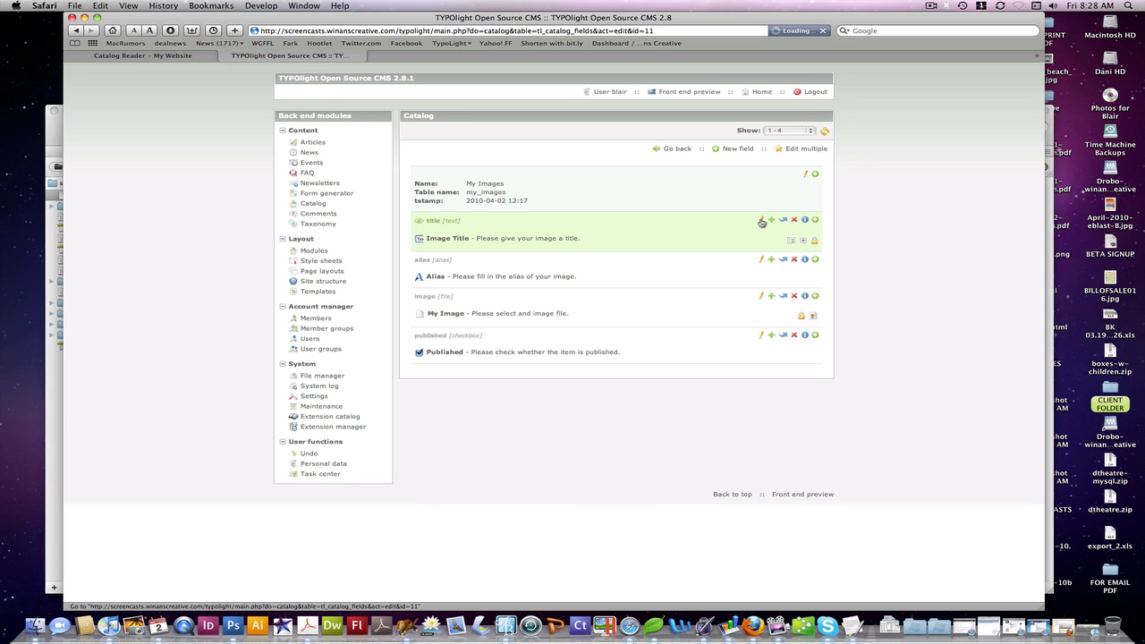
click(761, 220)
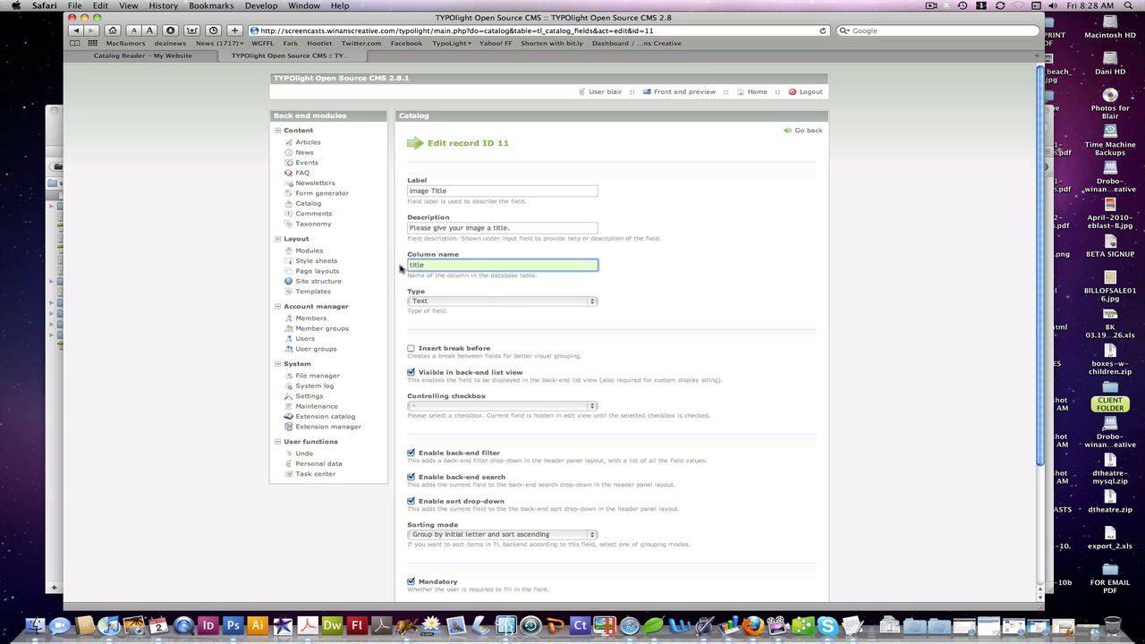
click(500, 300)
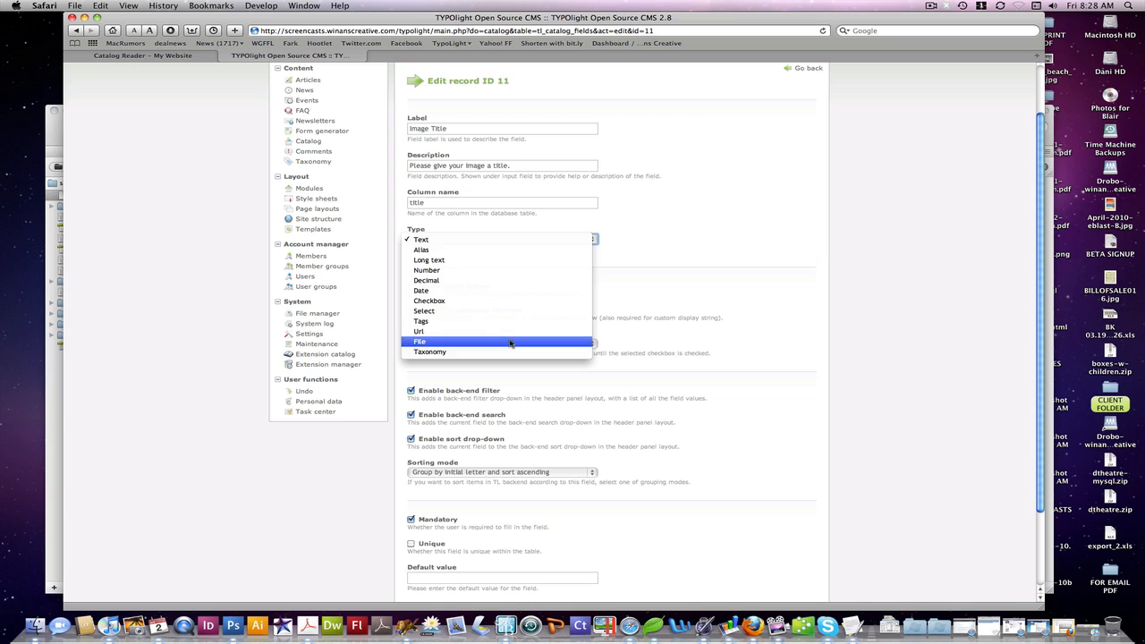
mouse_move(508, 250)
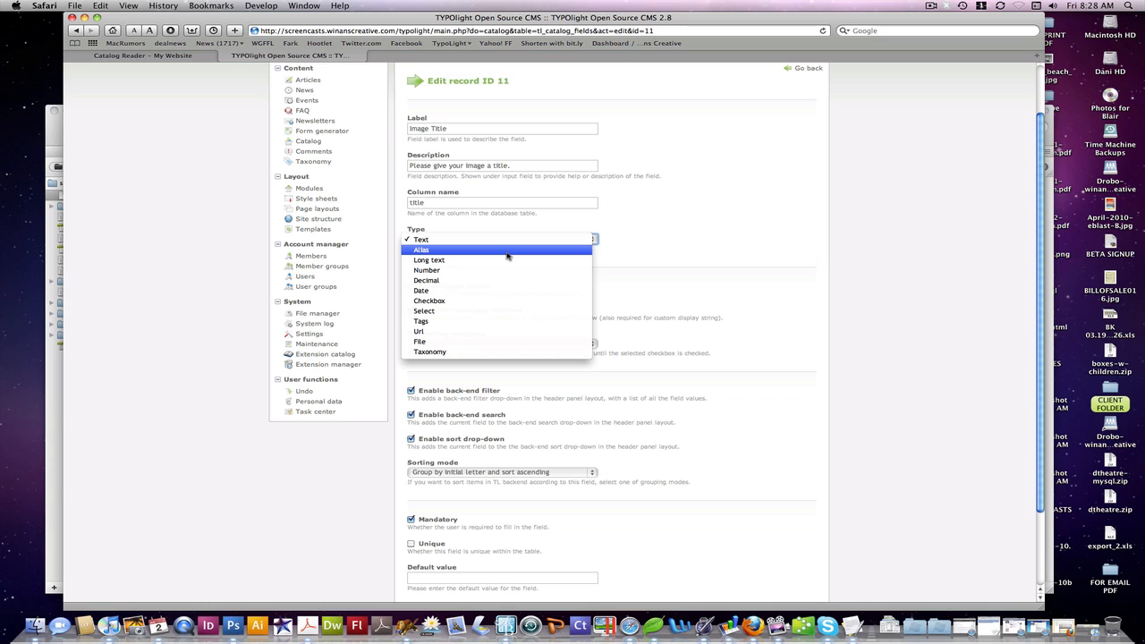
mouse_move(504, 268)
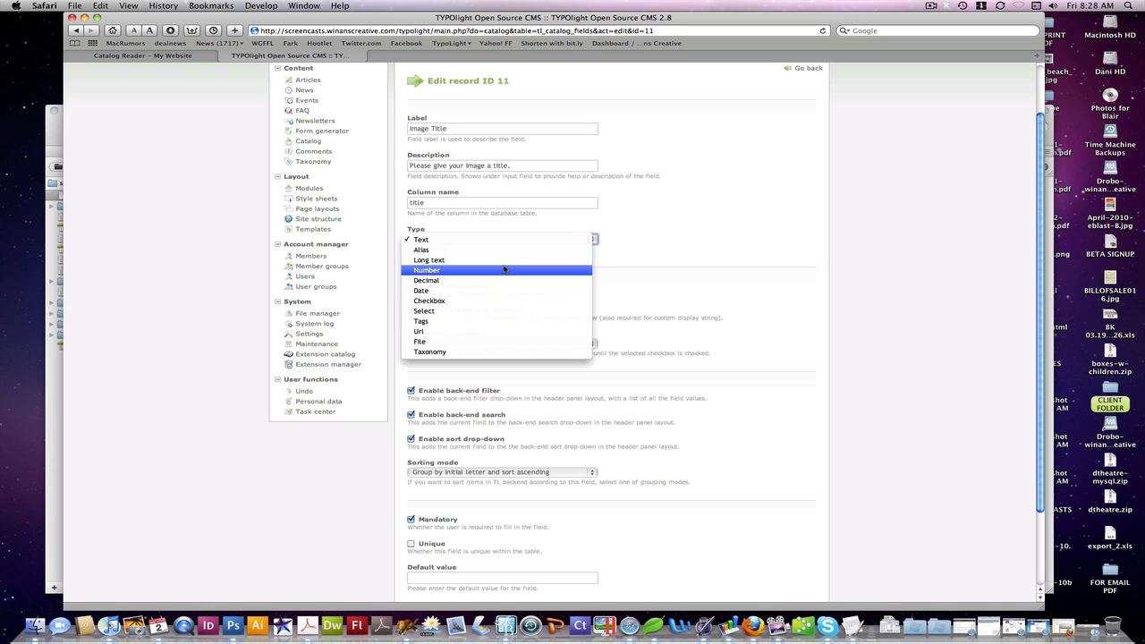
mouse_move(499, 290)
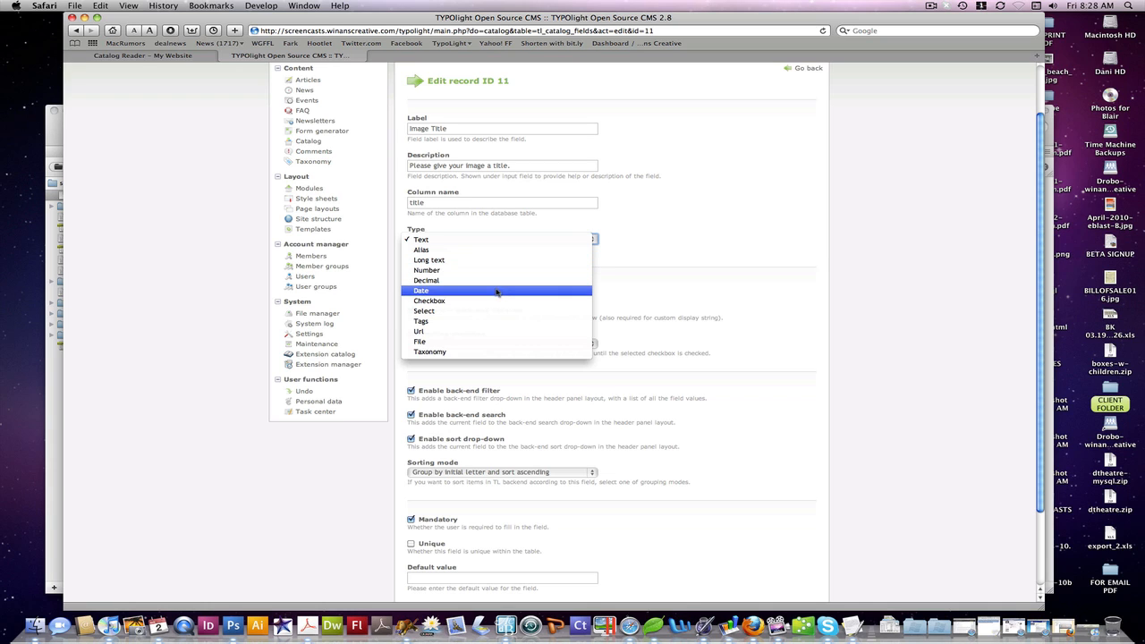
mouse_move(492, 322)
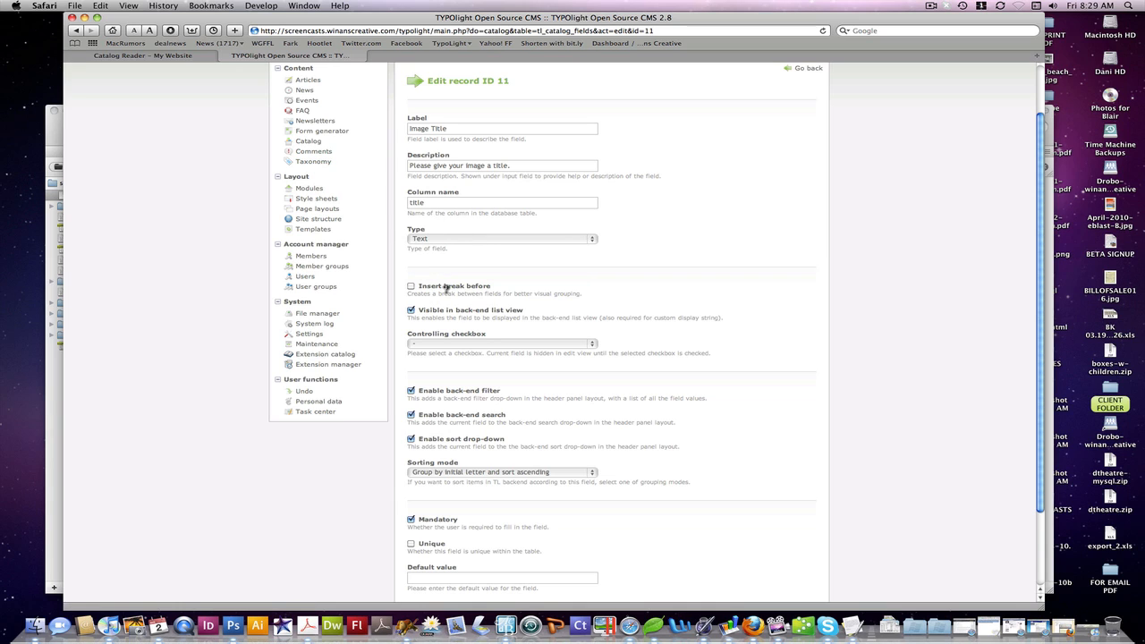
mouse_move(312, 161)
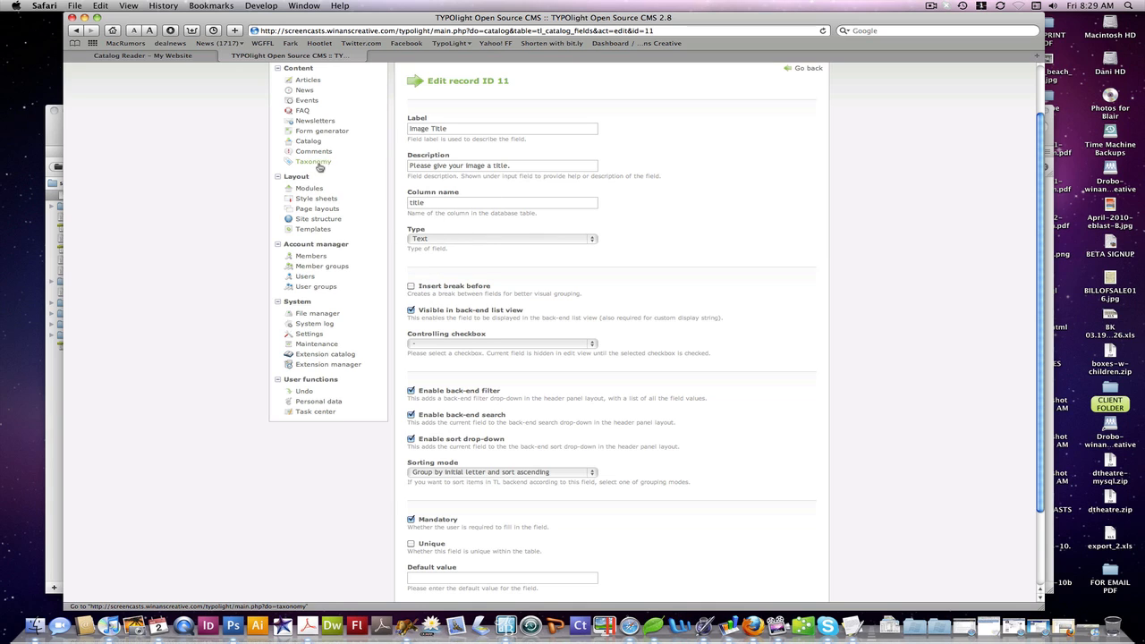
mouse_move(537, 216)
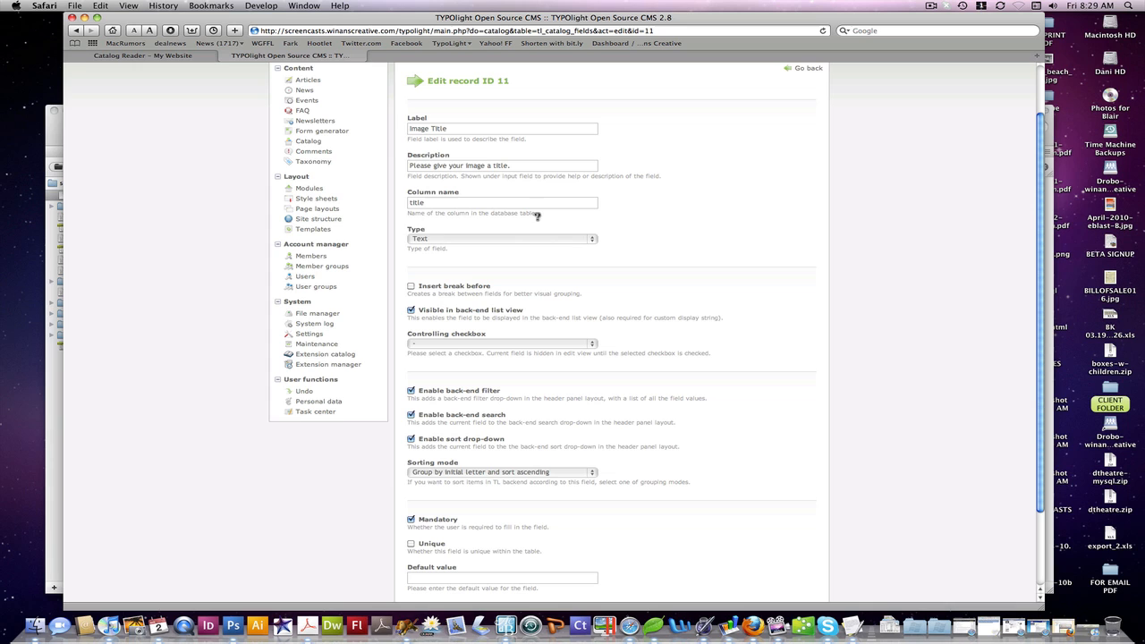
scroll(down, 3)
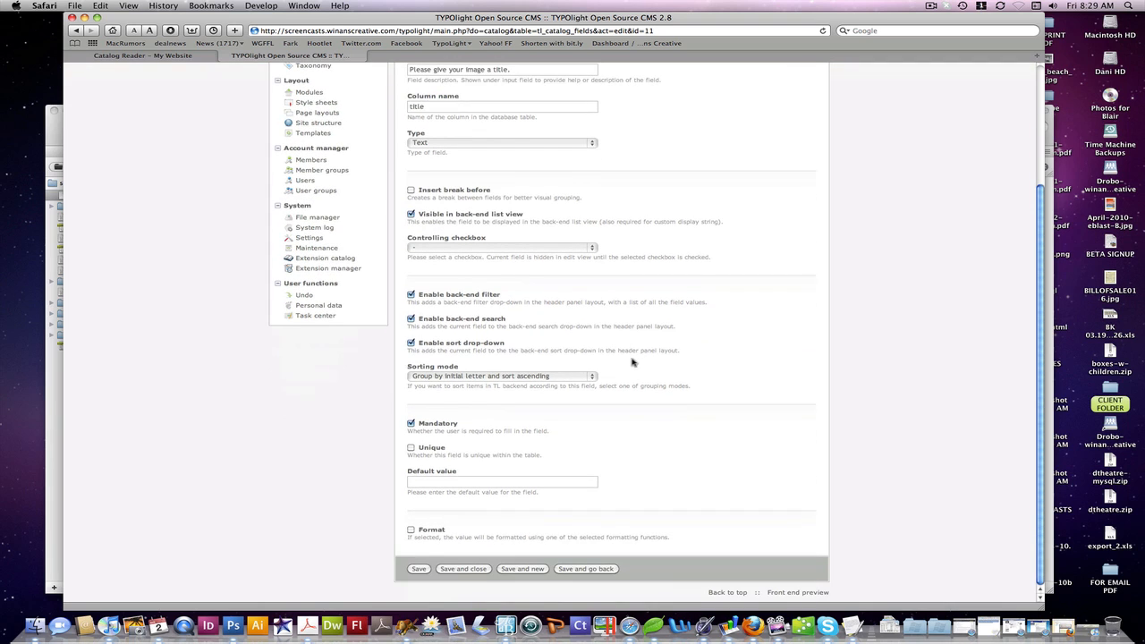
mouse_move(432, 408)
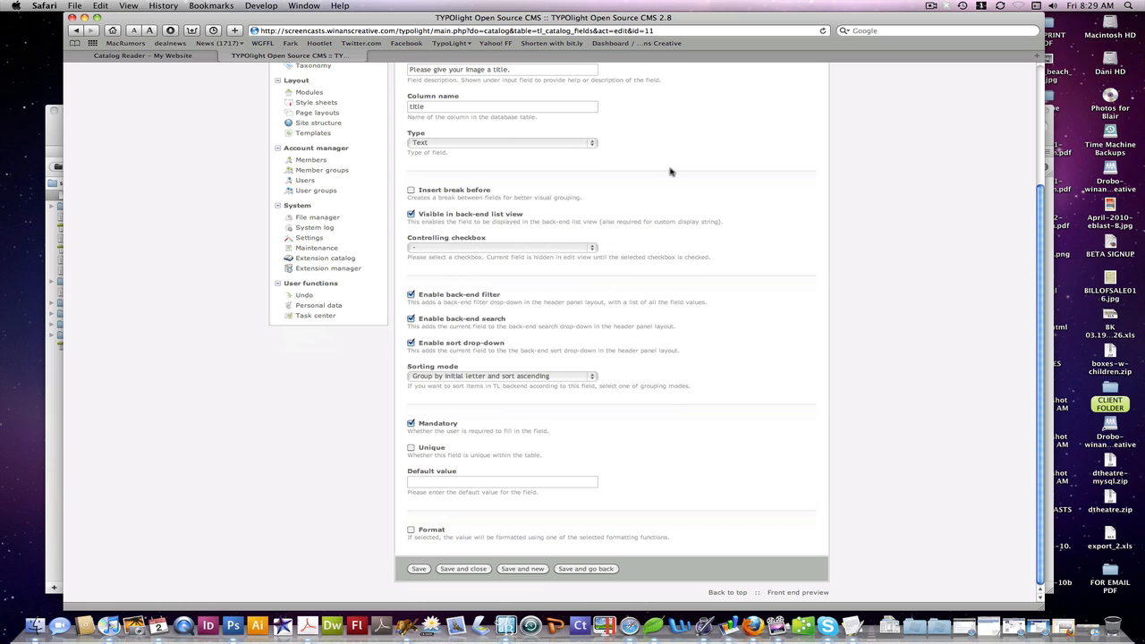
mouse_move(579, 184)
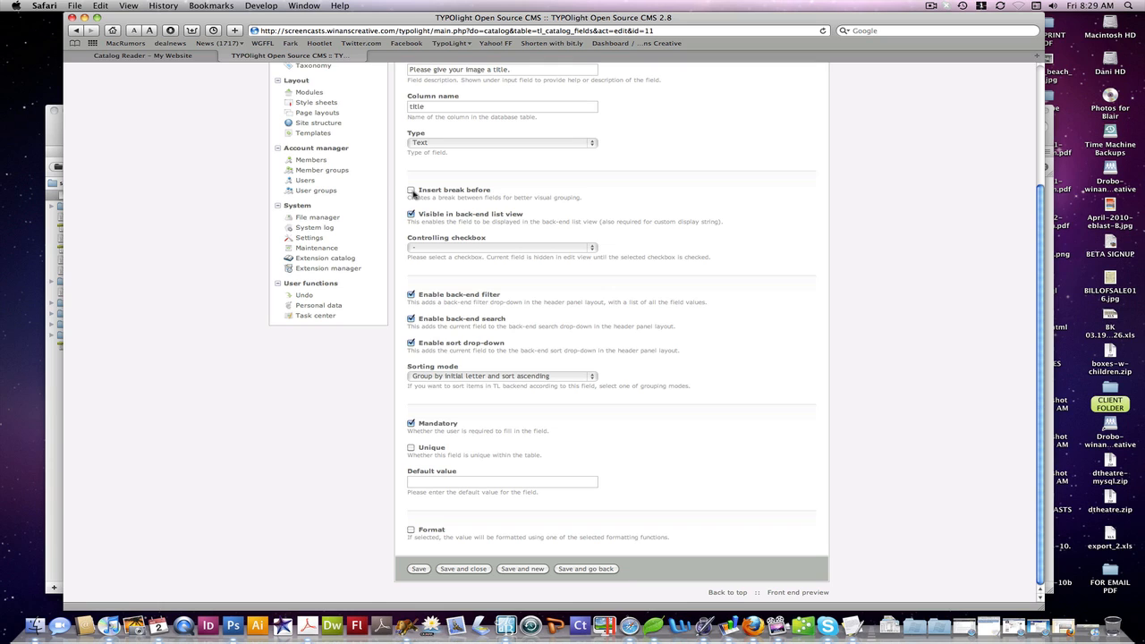
mouse_move(485, 245)
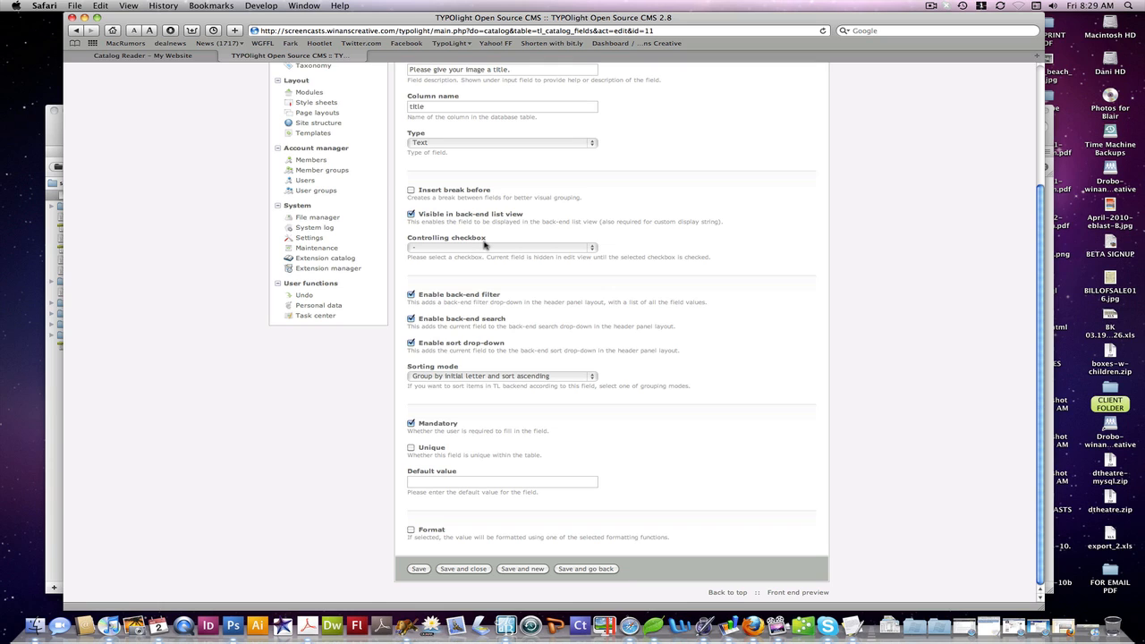
mouse_move(612, 322)
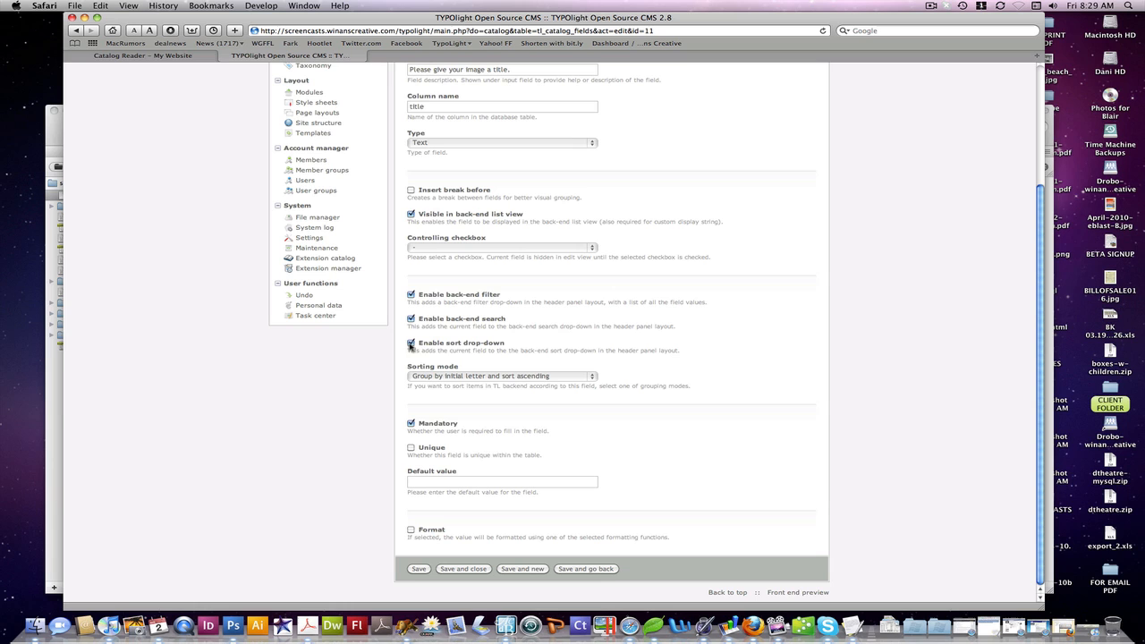
Enable filtering and search, keep the existing sorting mode, and turn on value formatting.
click(411, 344)
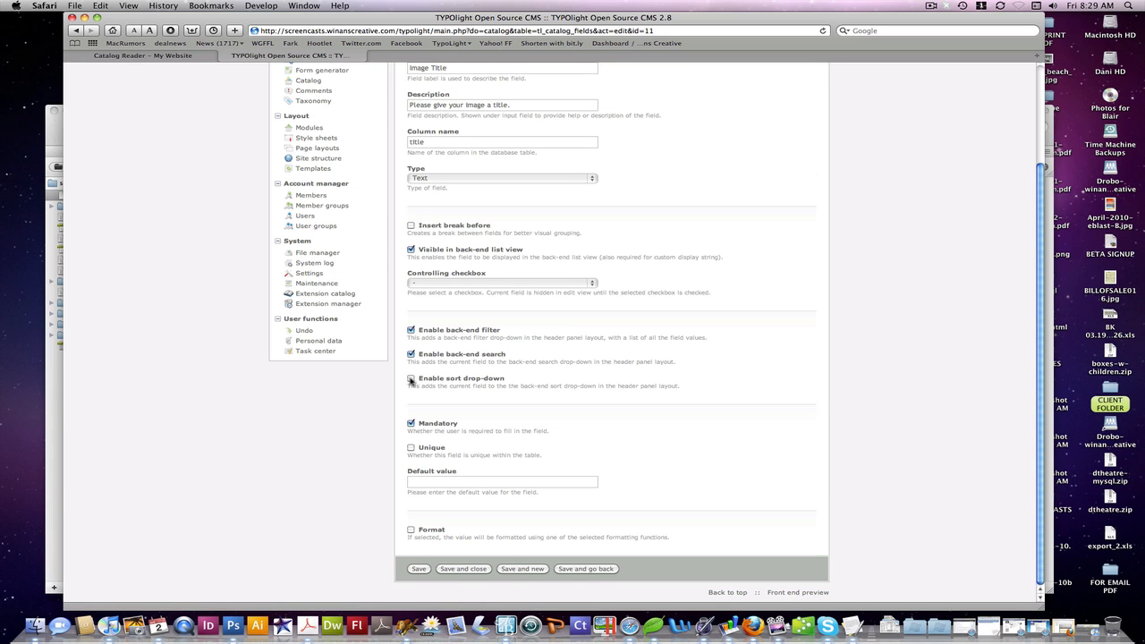
click(412, 379)
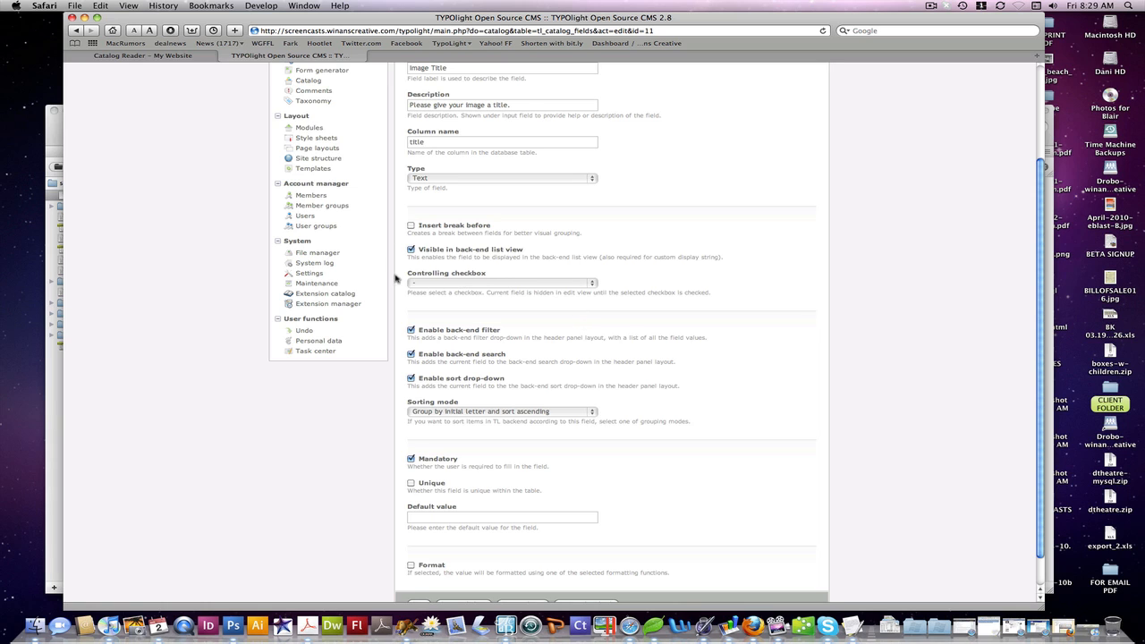
scroll(down, 3)
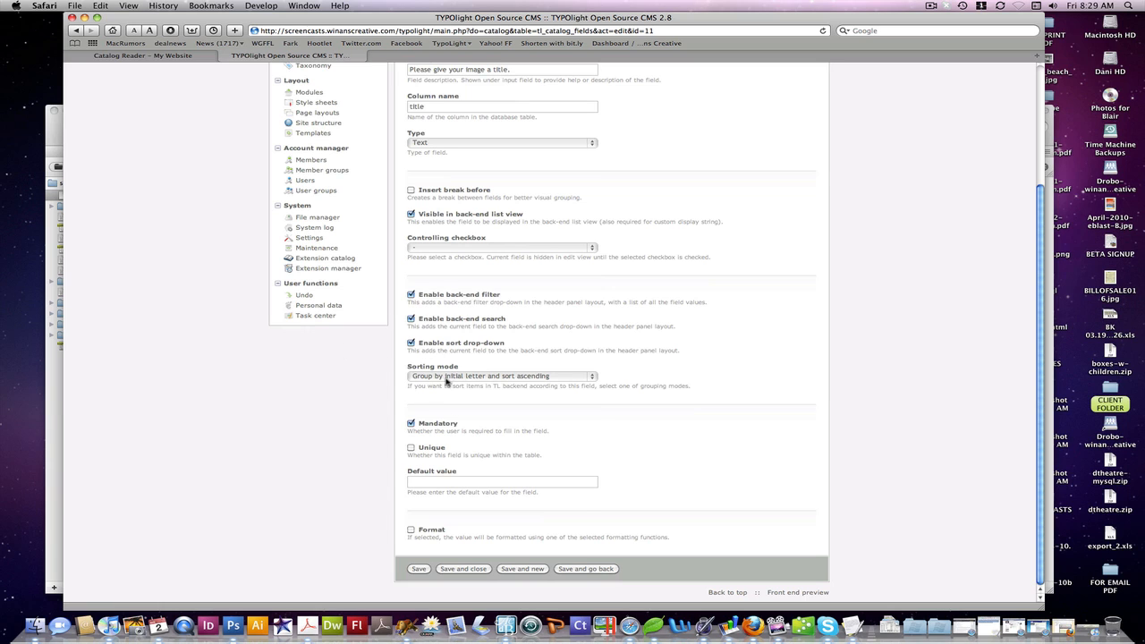
click(501, 376)
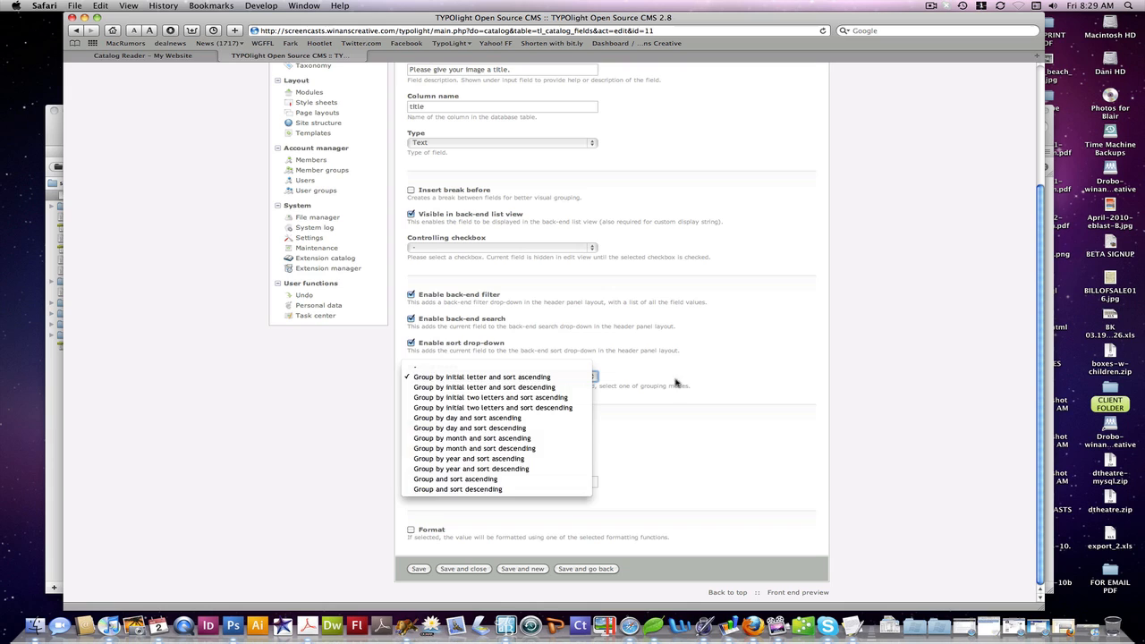
click(481, 376)
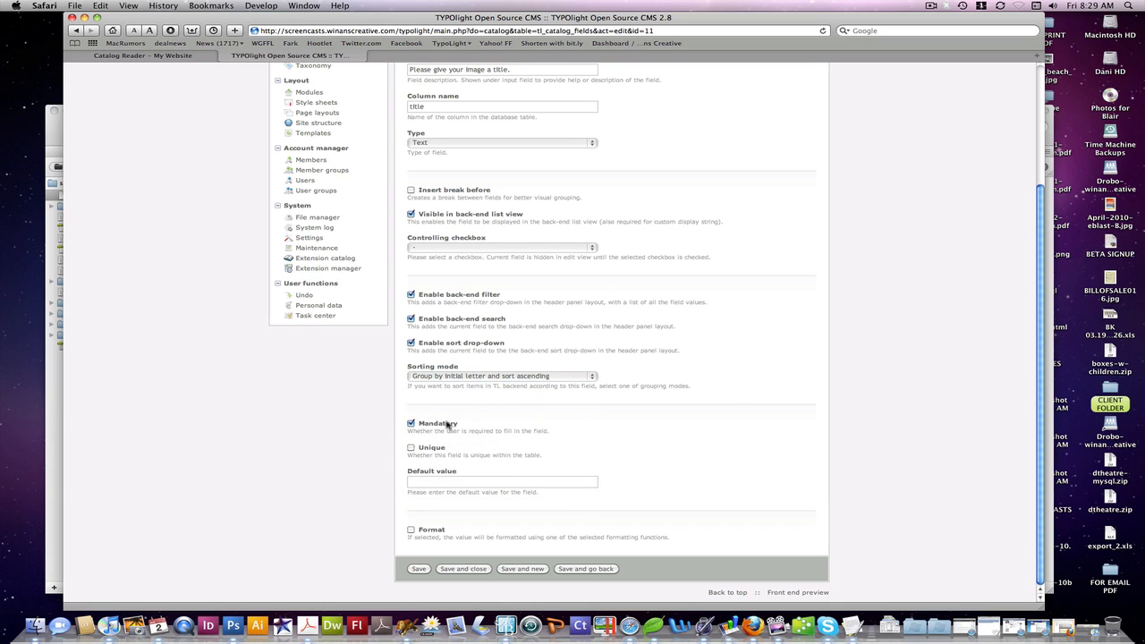
mouse_move(399, 422)
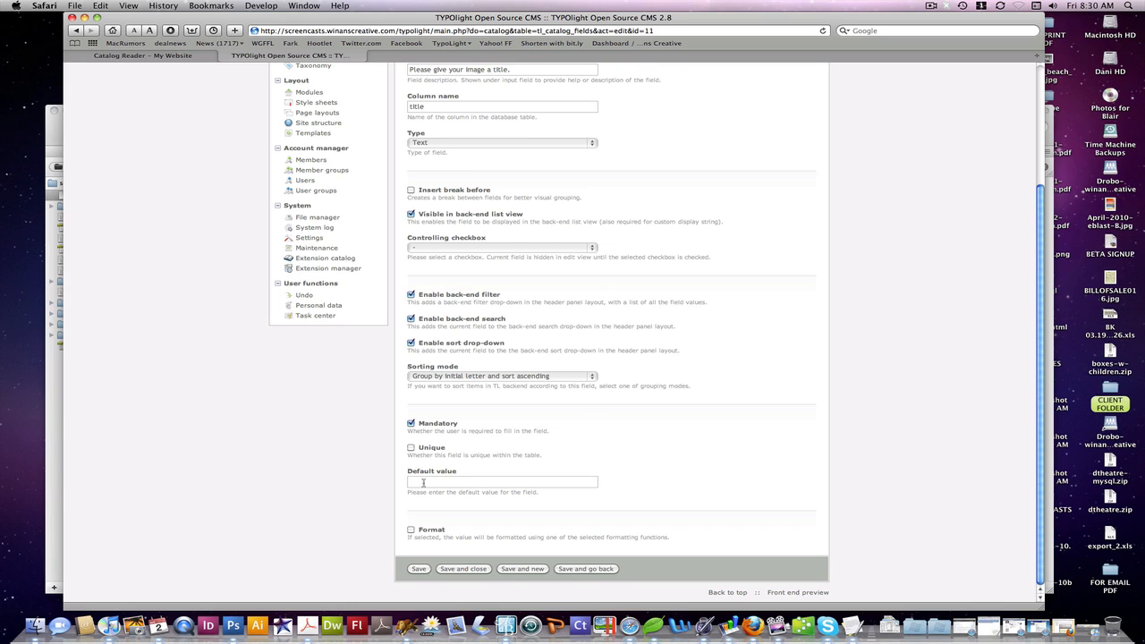
click(500, 481)
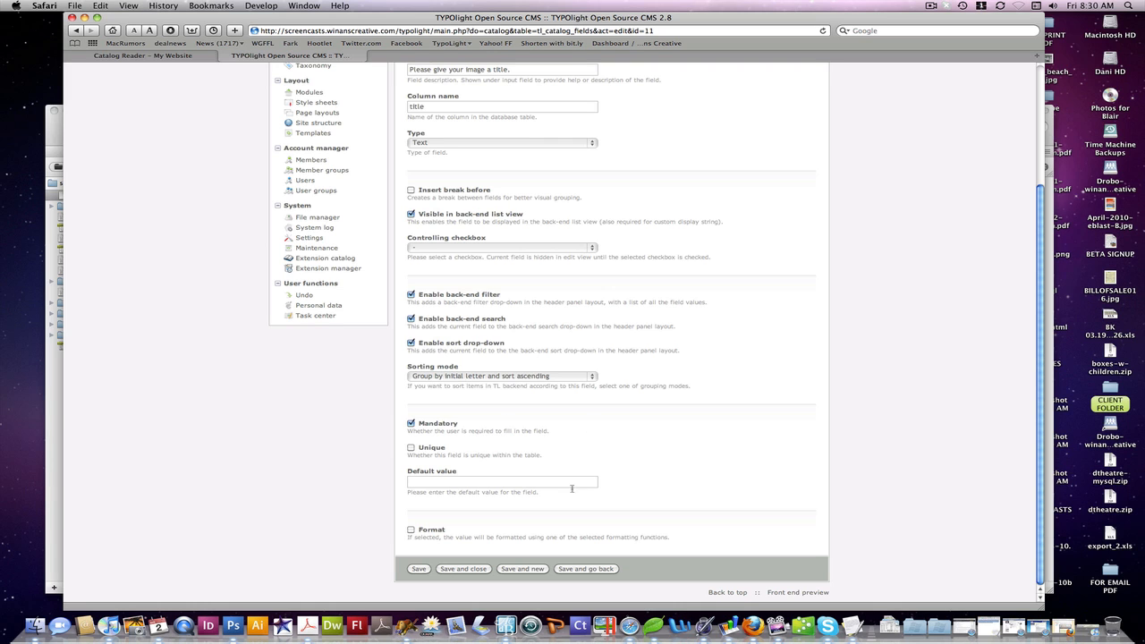
click(411, 529)
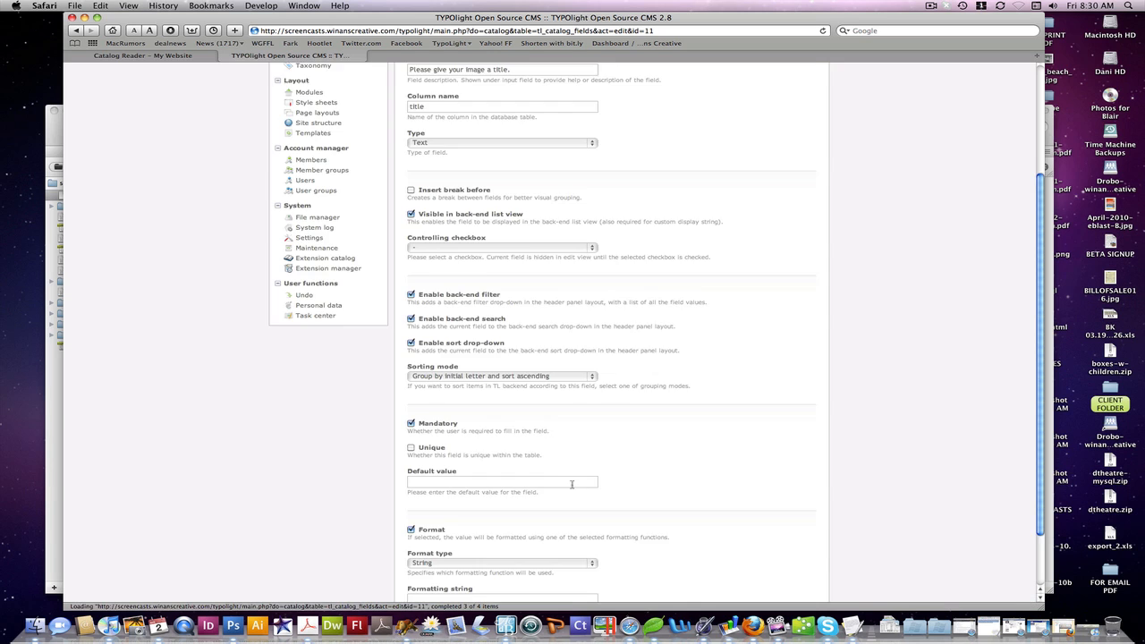
Try a String format type, then save the Image Title field and close it.
scroll(down, 3)
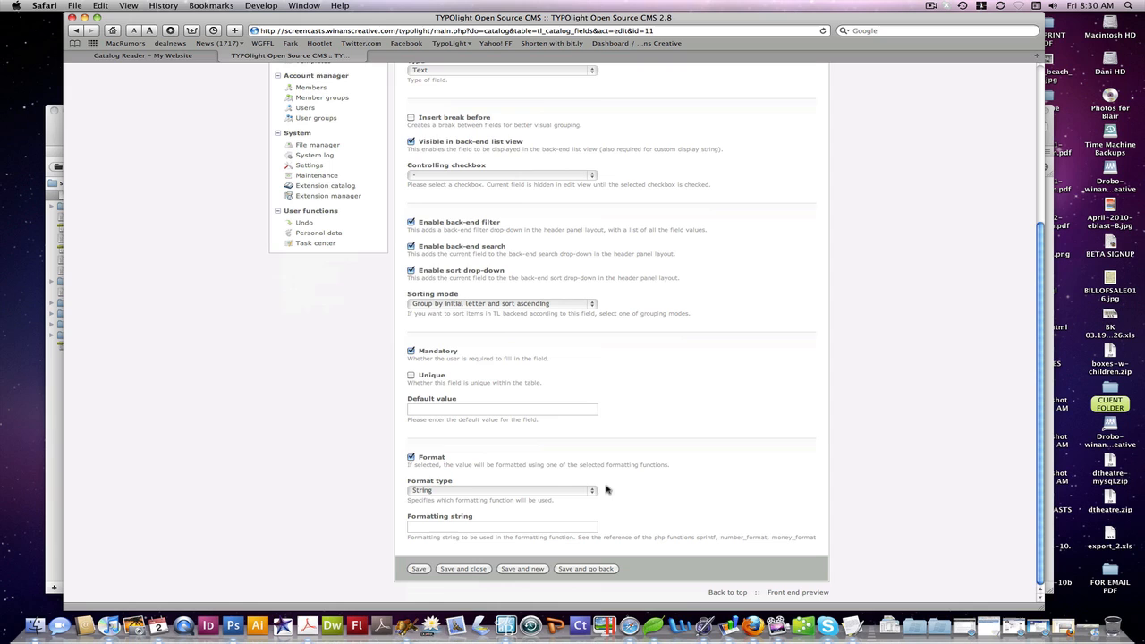
mouse_move(520, 429)
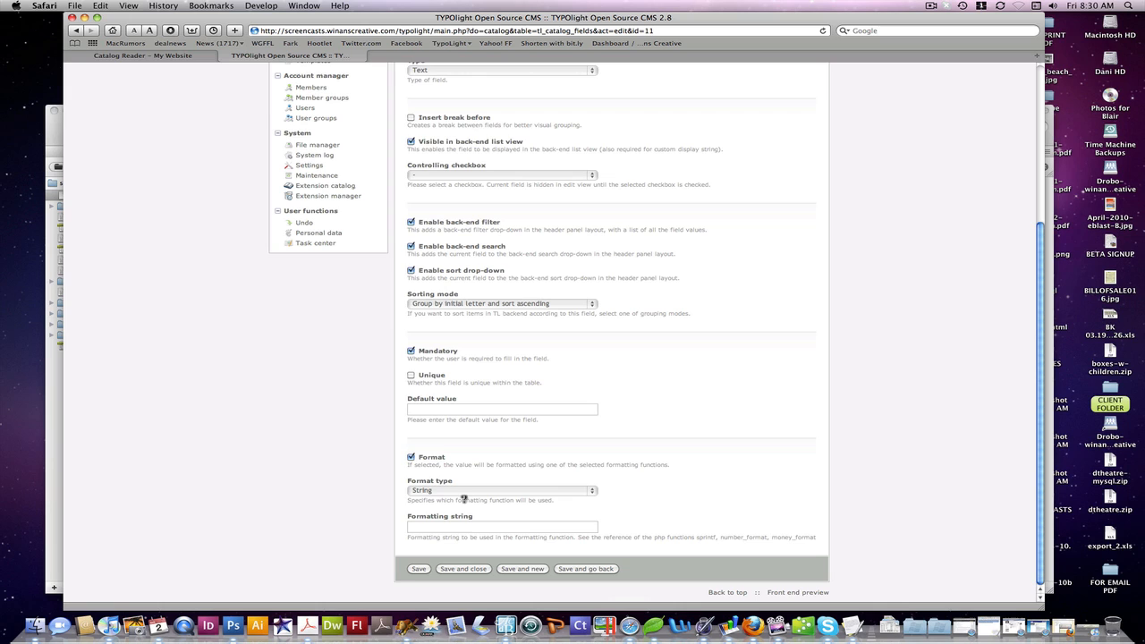
click(499, 490)
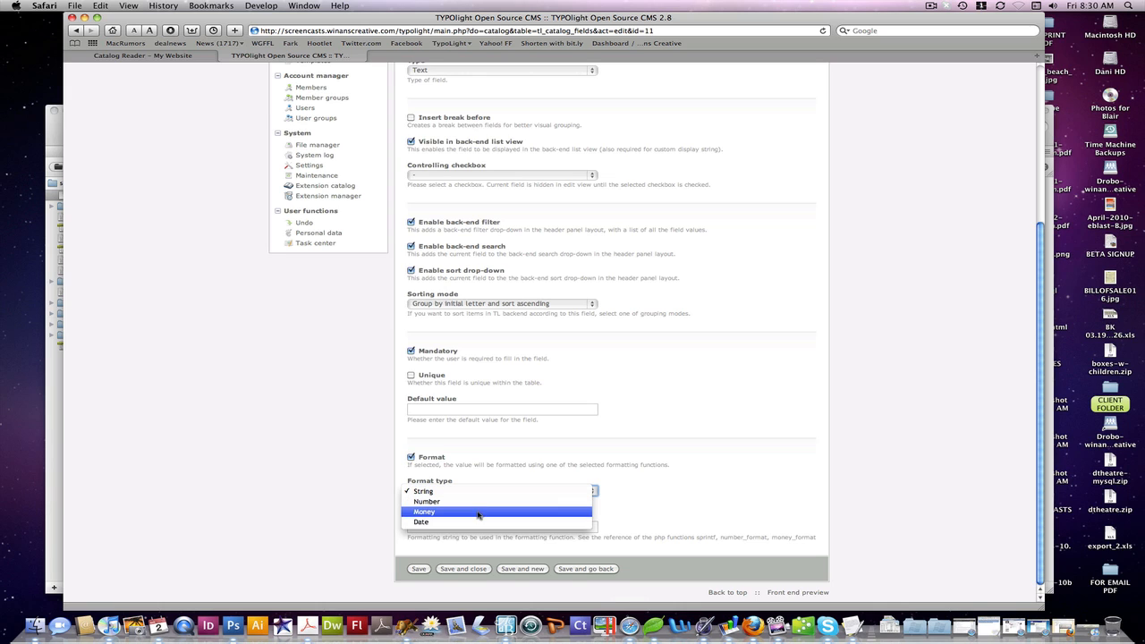
click(420, 522)
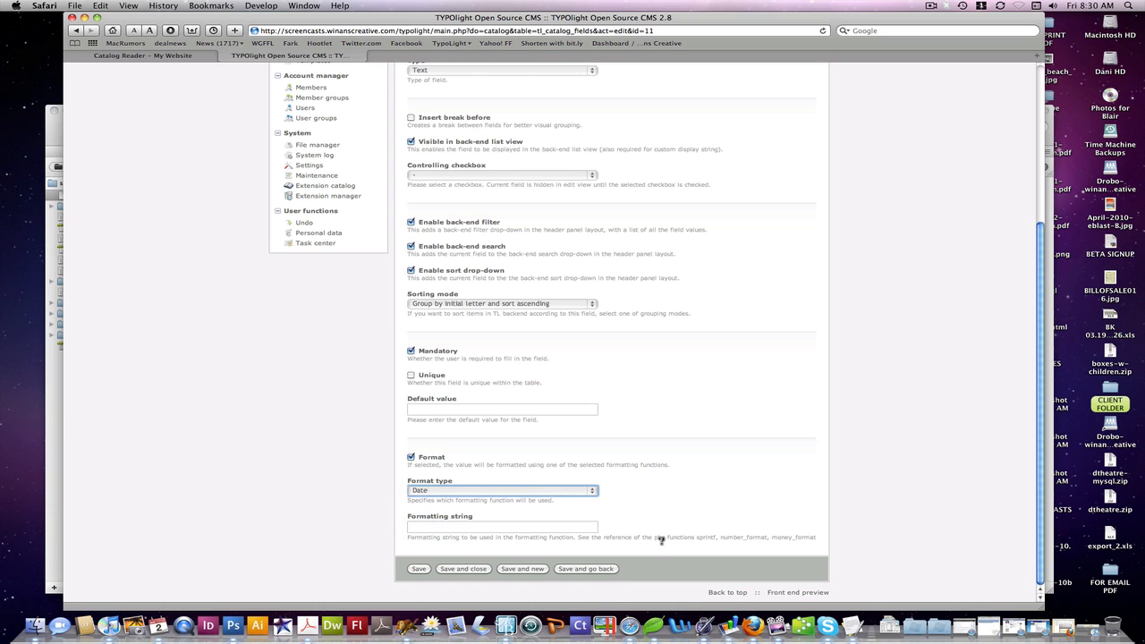
mouse_move(801, 537)
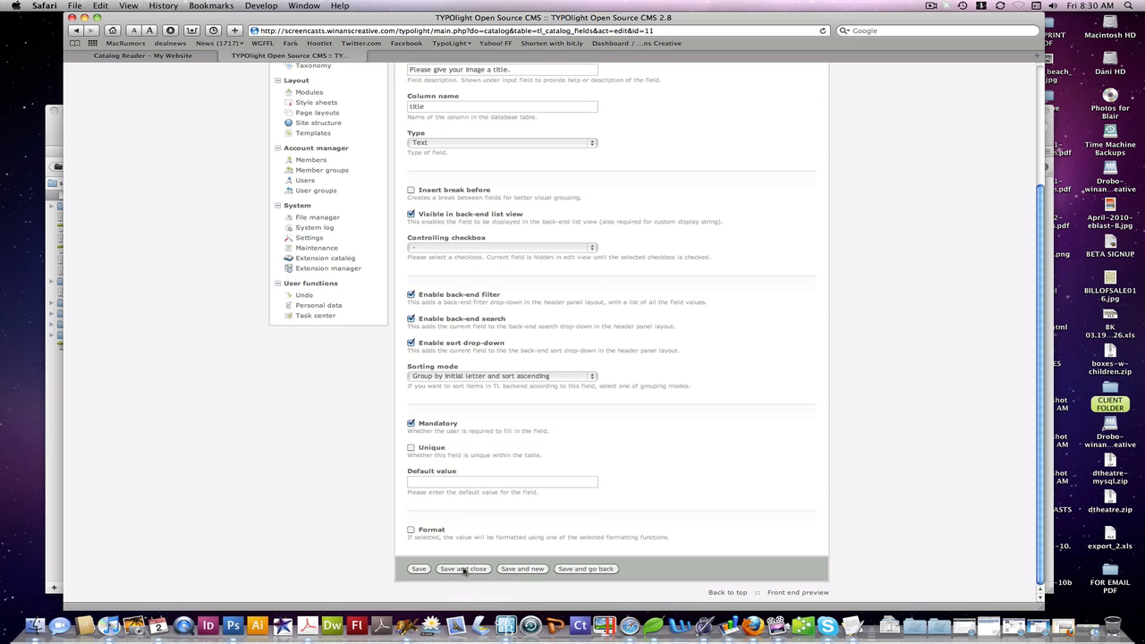
click(461, 568)
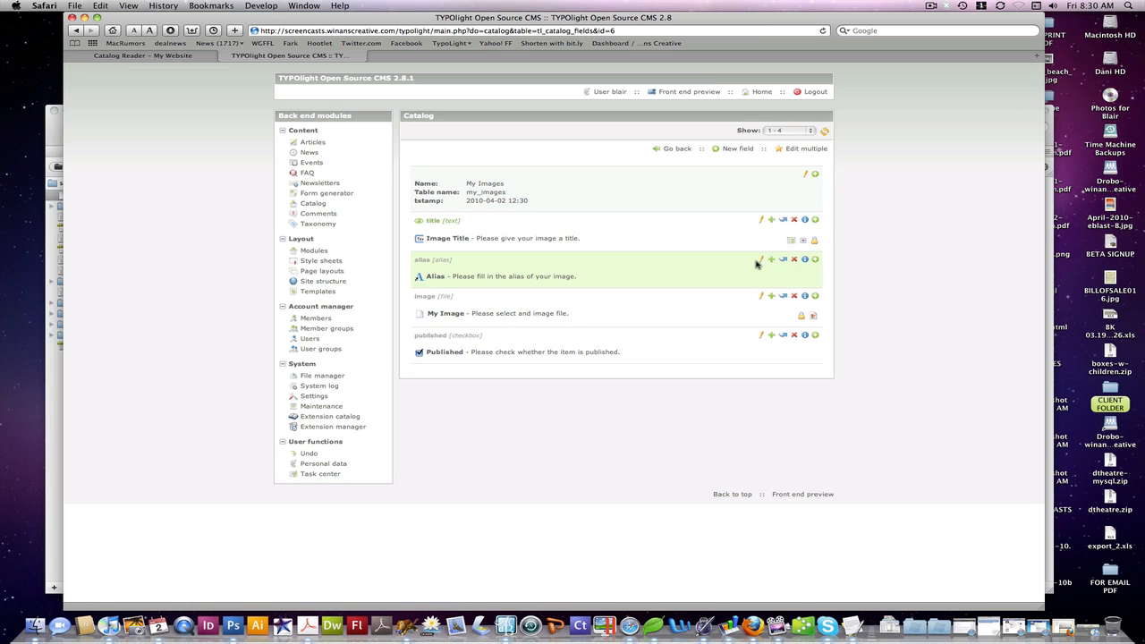
Review the Alias field using Image Title as its alias title field and save it.
click(760, 259)
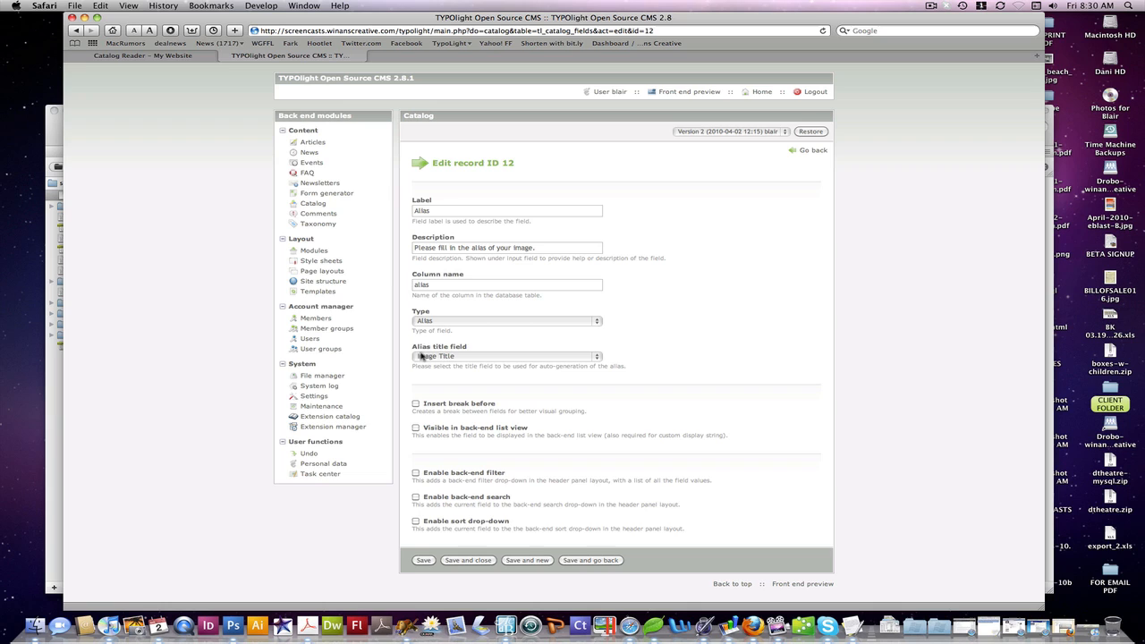
click(504, 355)
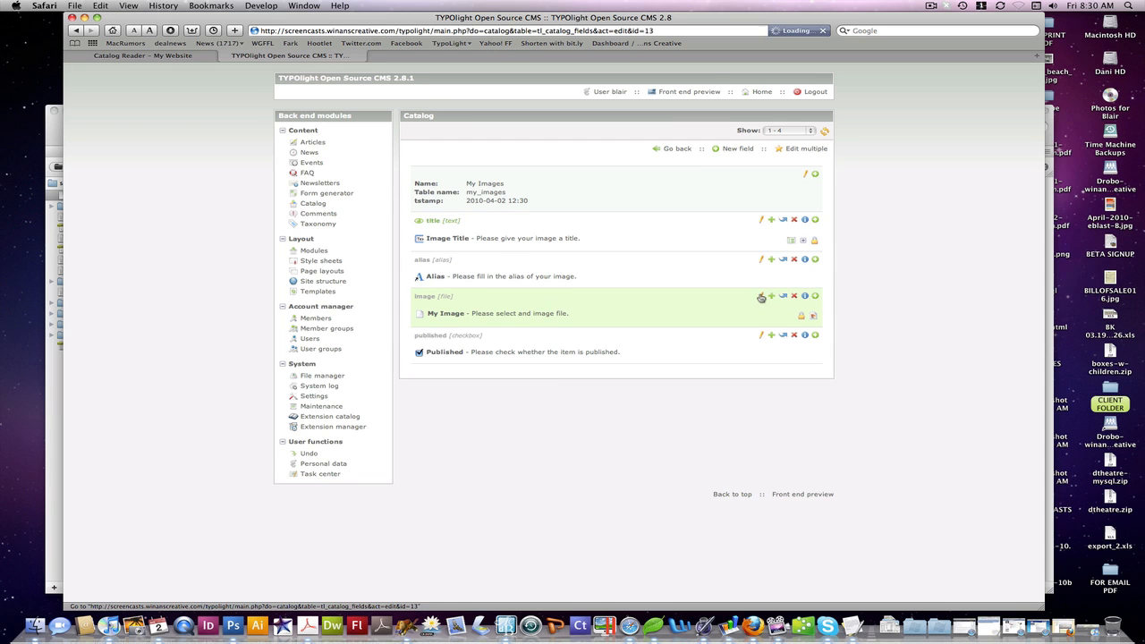
Give the My Image field a root folder, valid file types and thumbnail width/height, then save it.
click(761, 297)
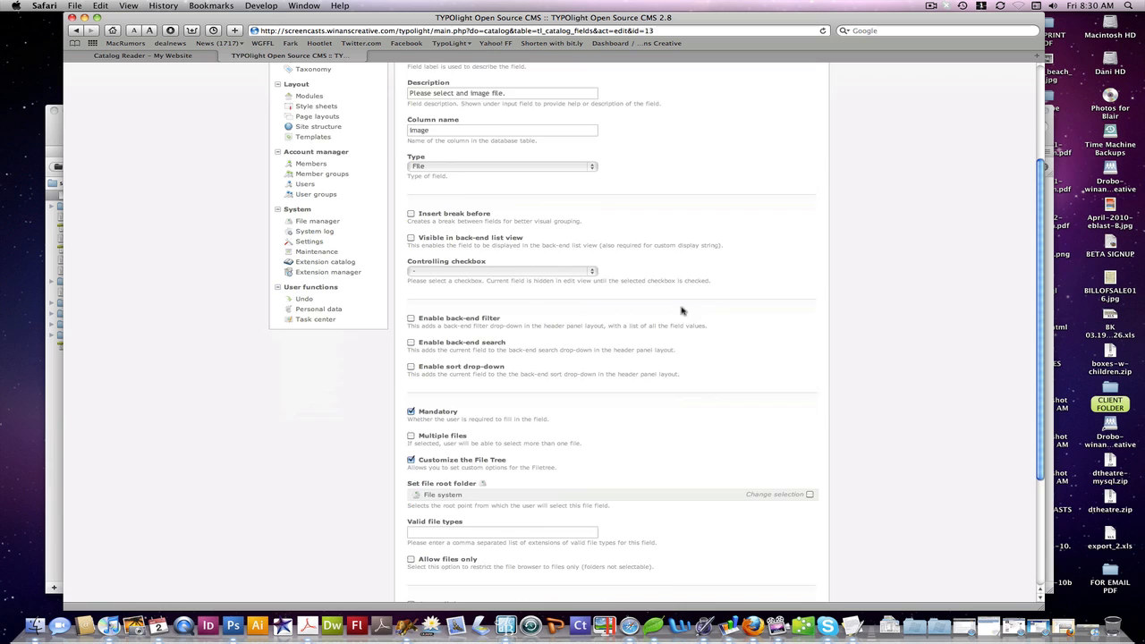
scroll(down, 3)
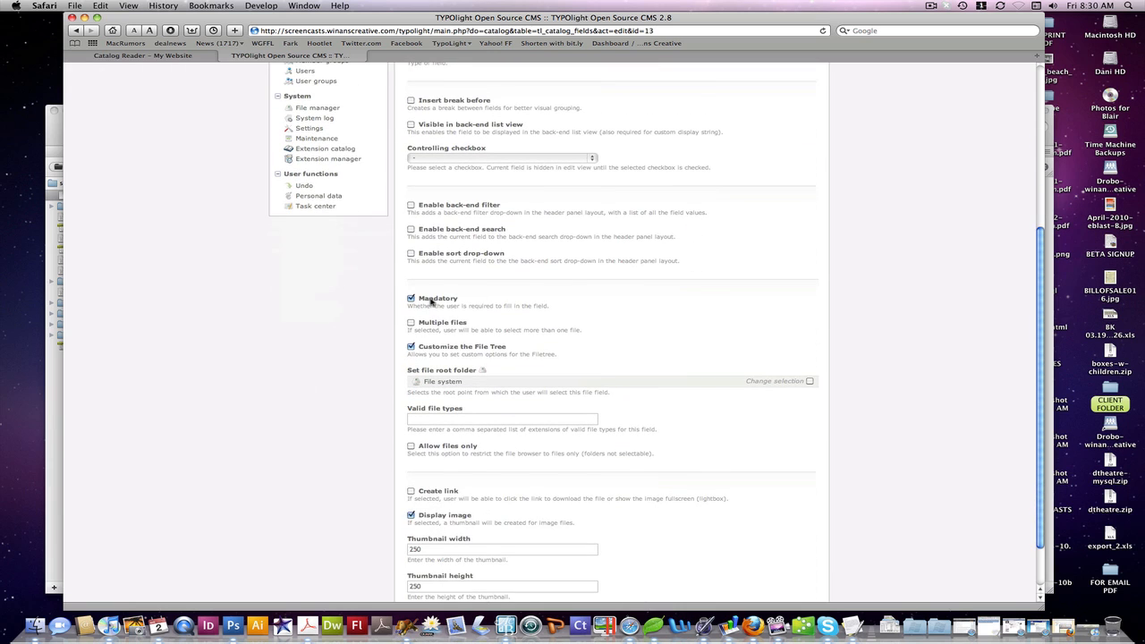
scroll(down, 3)
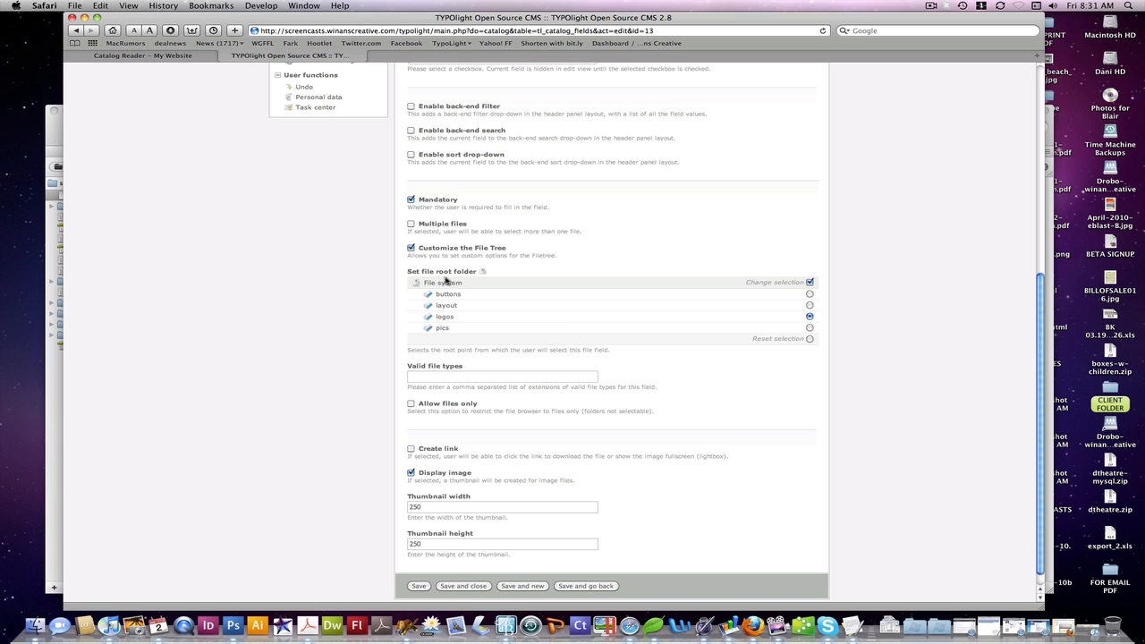
click(808, 315)
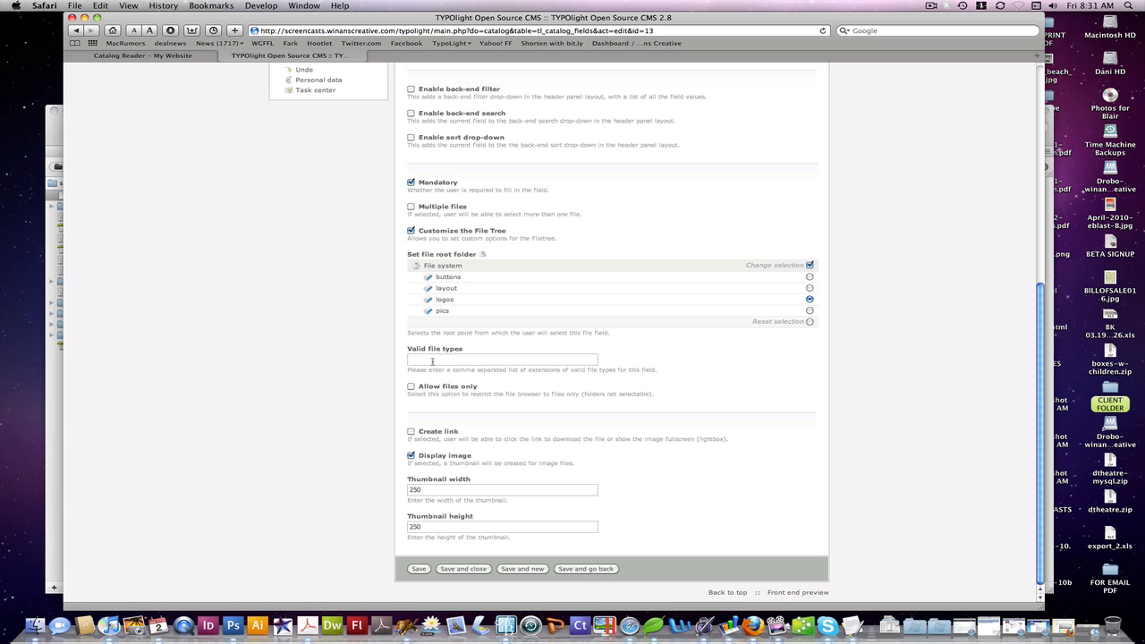
click(501, 358)
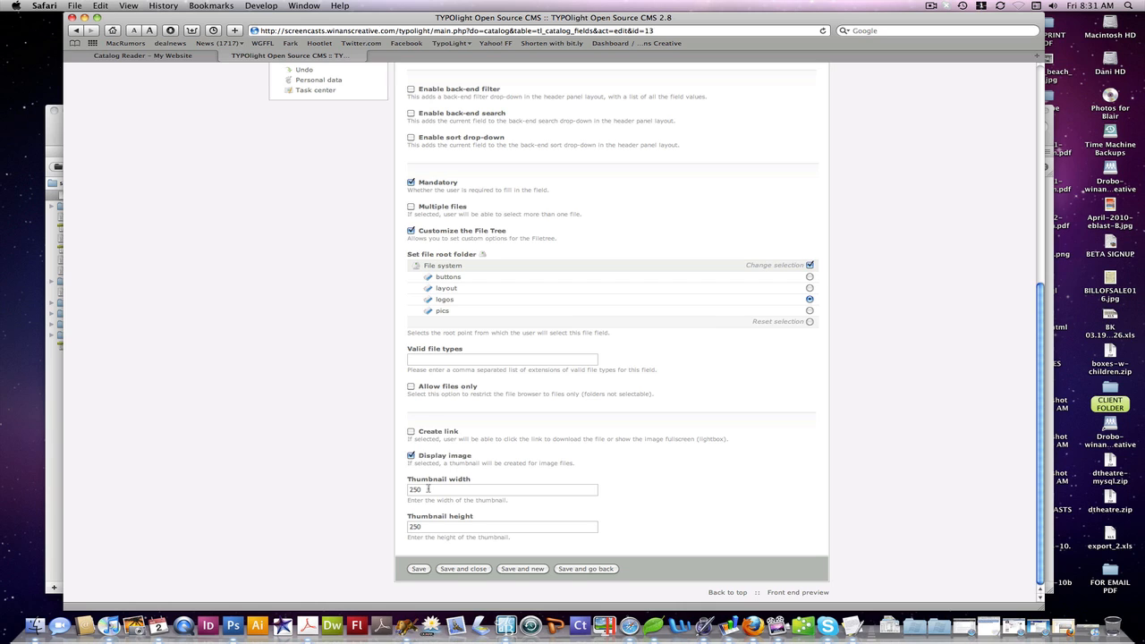
click(500, 525)
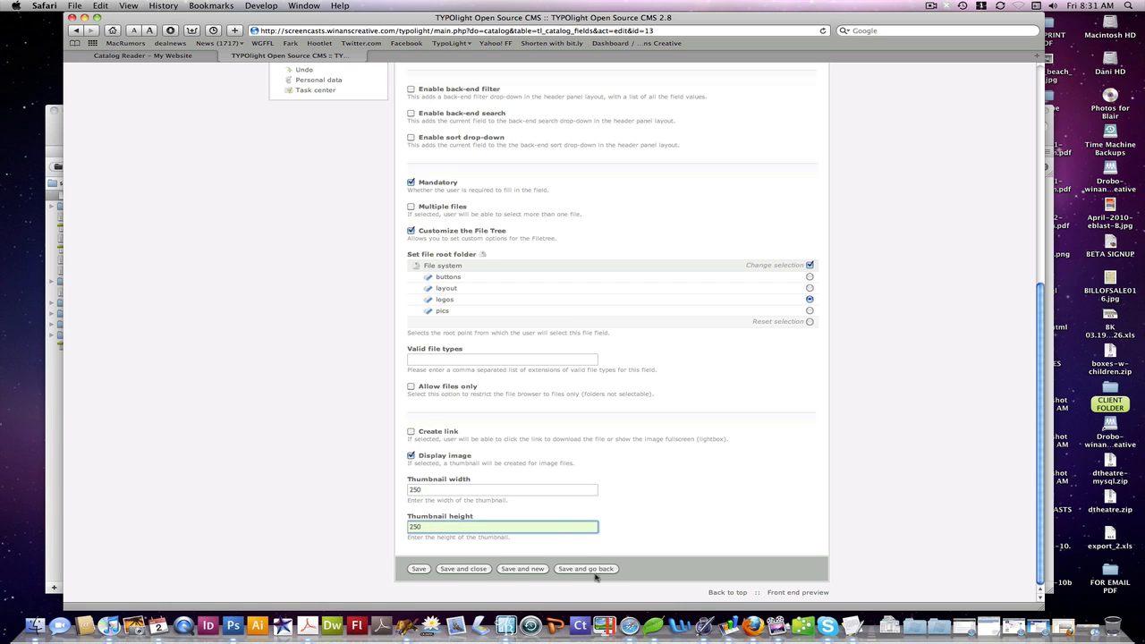
click(522, 568)
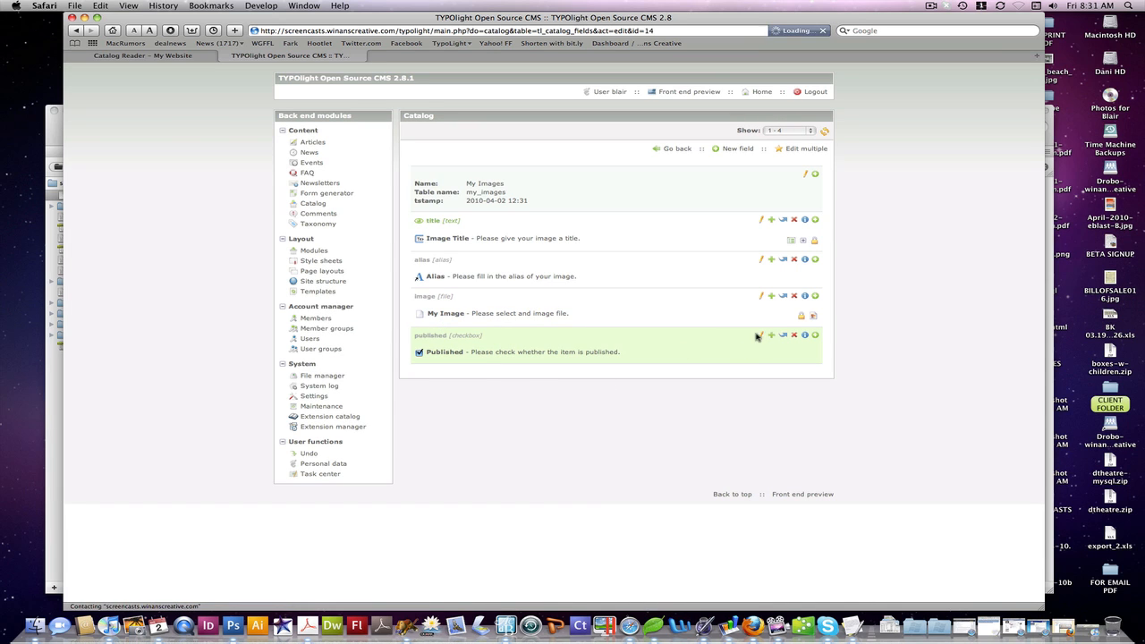
click(762, 334)
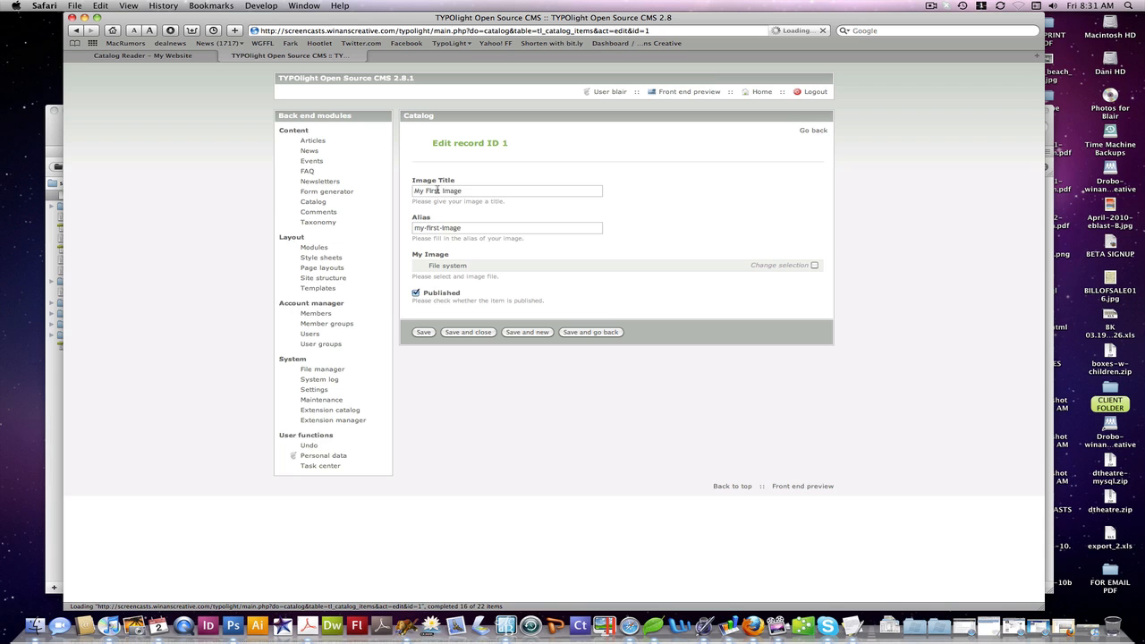
Browse the file tree under My Image to pick a jpg for the My First Image item.
click(506, 190)
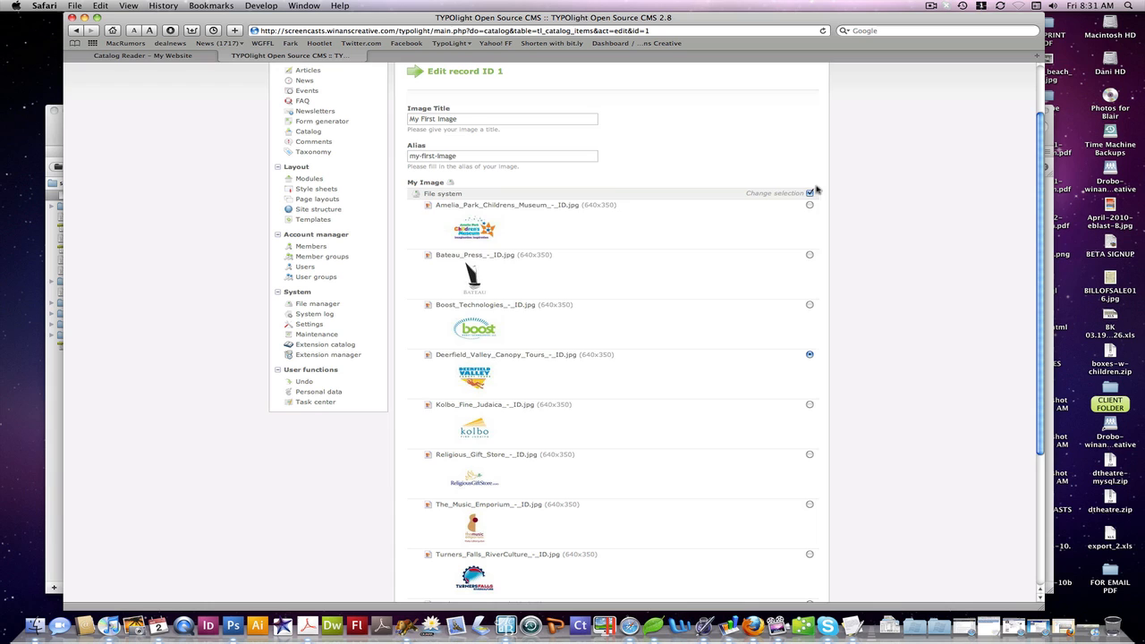
scroll(down, 3)
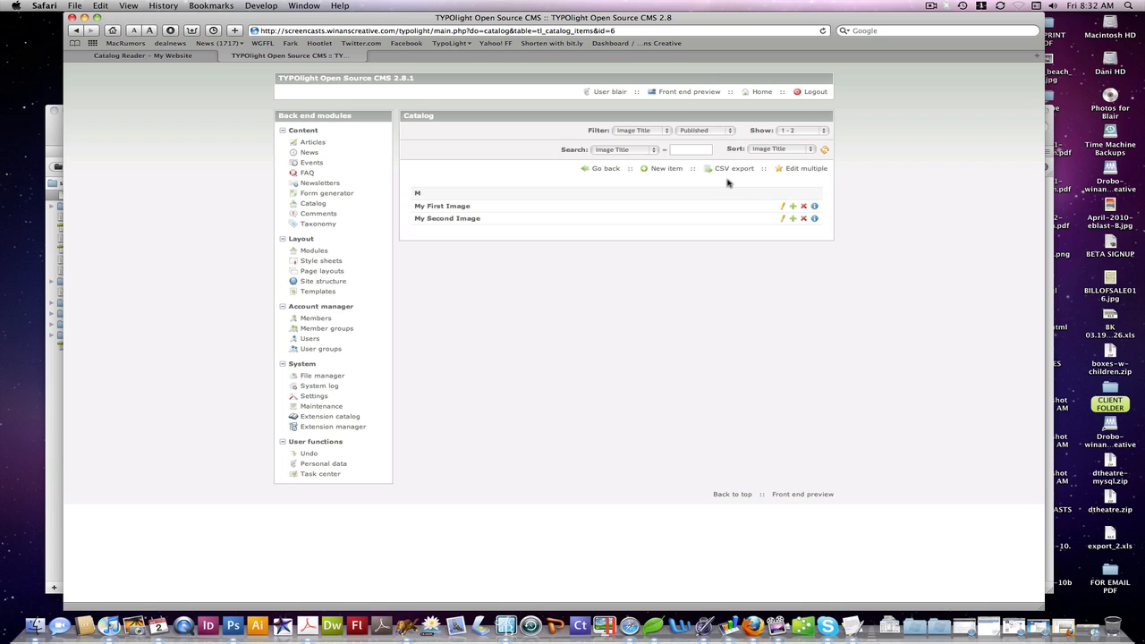
mouse_move(734, 168)
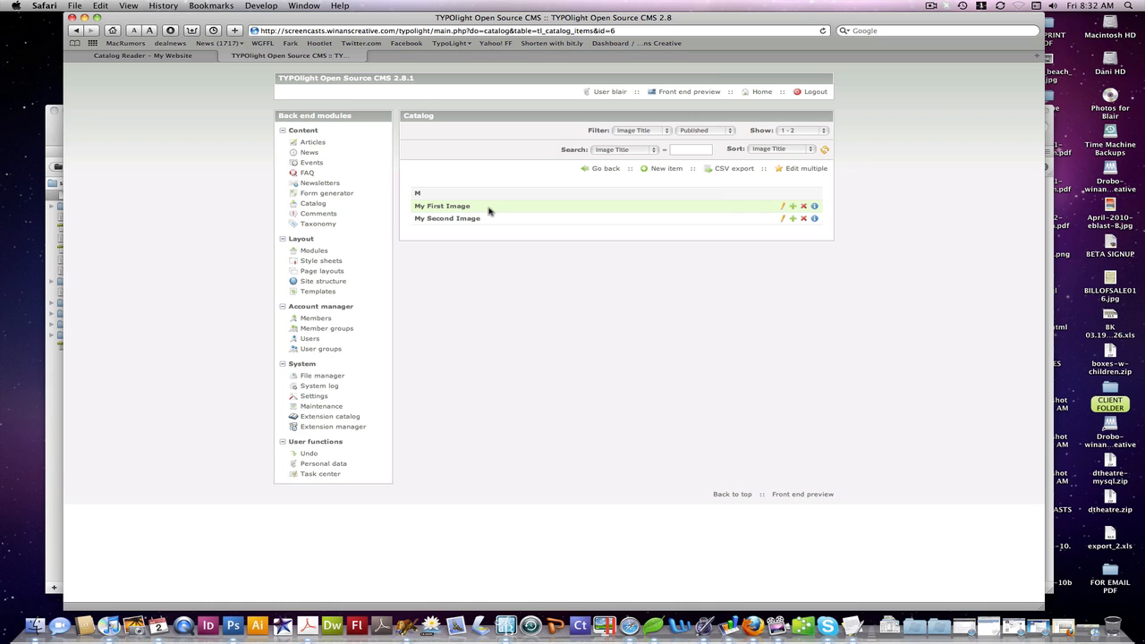
mouse_move(423, 314)
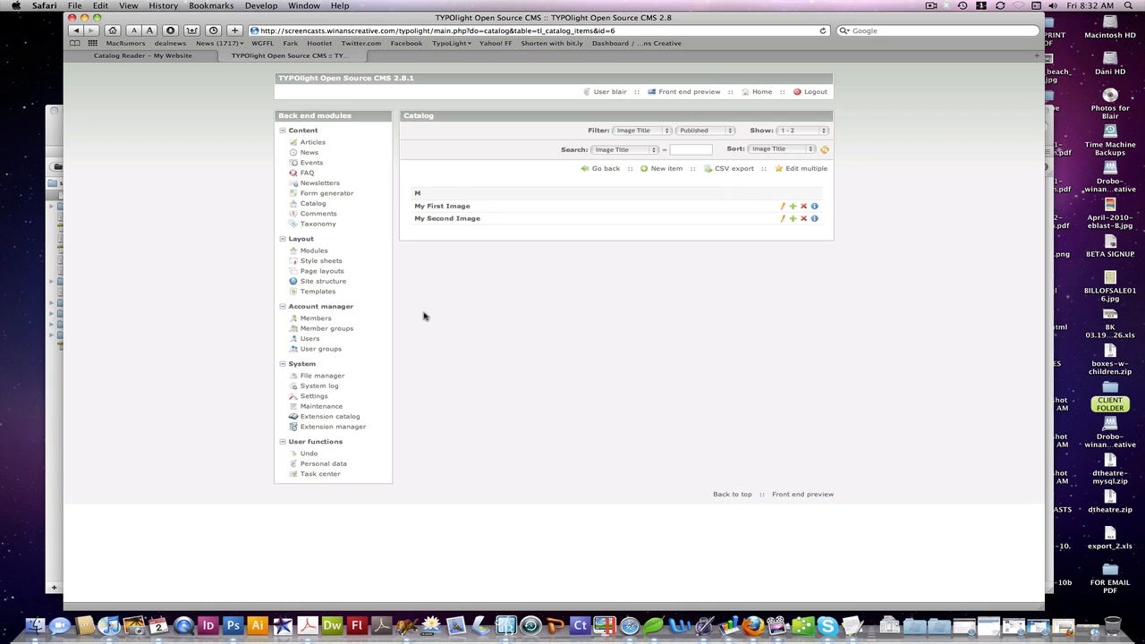
click(312, 250)
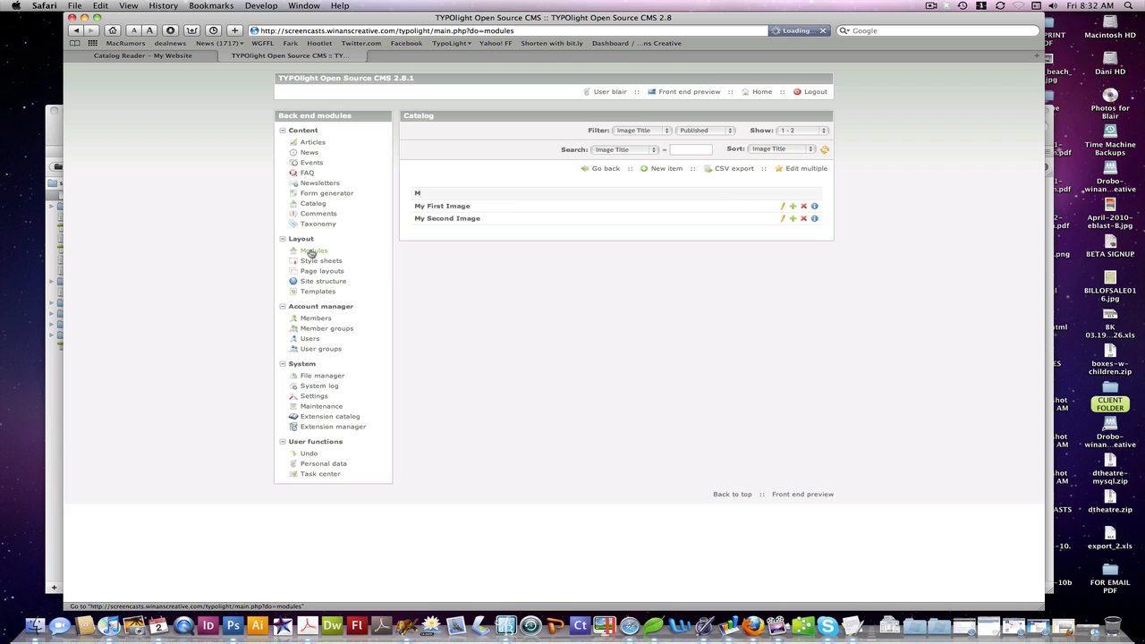
Open the Catalog - Lister module for editing from the Modules list.
click(313, 250)
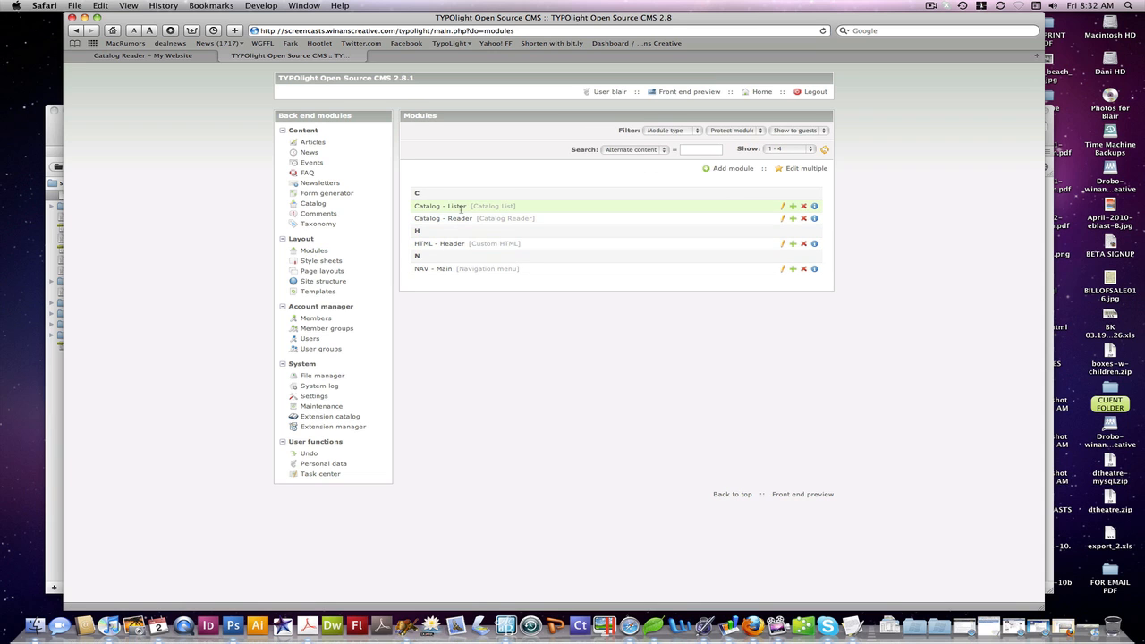
click(782, 206)
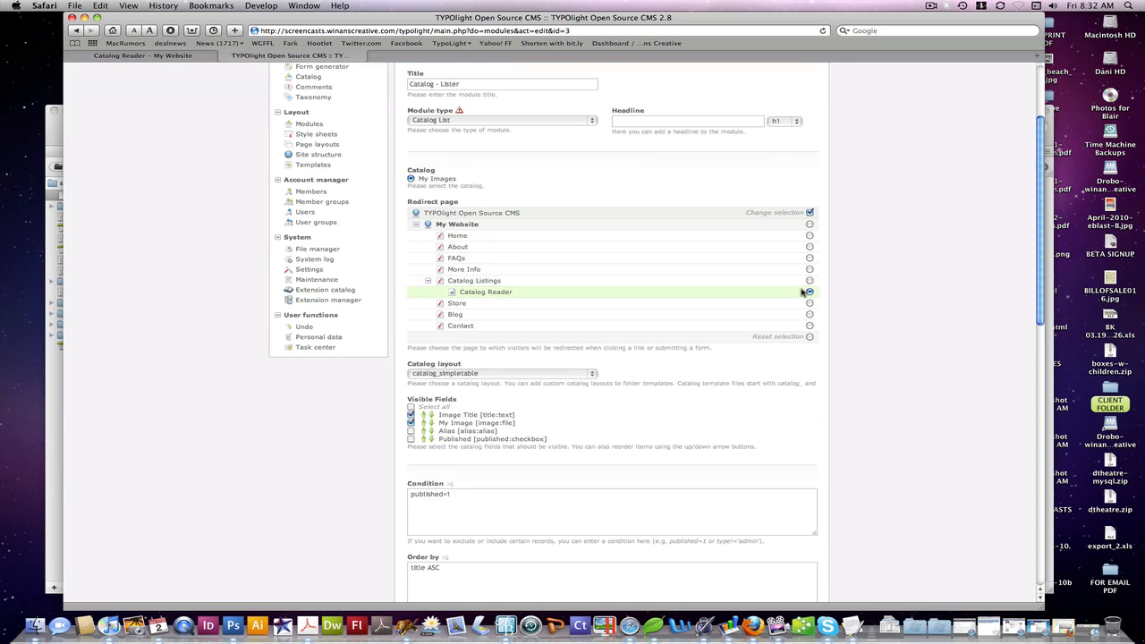
Set the Lister condition to published=1 and order by title ASC.
scroll(down, 3)
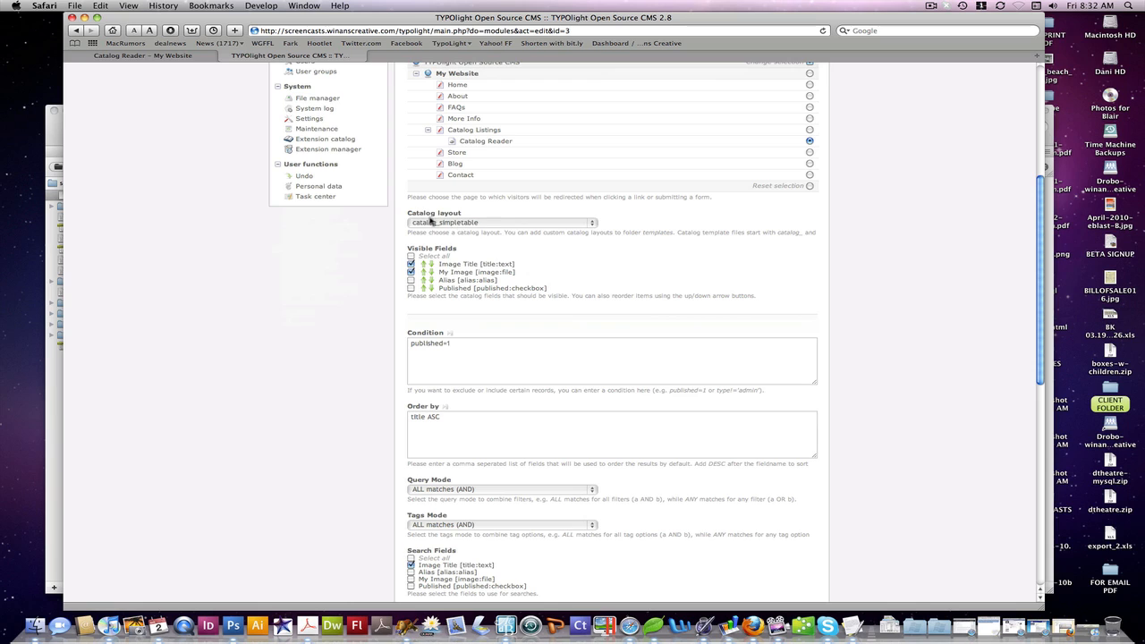
mouse_move(549, 251)
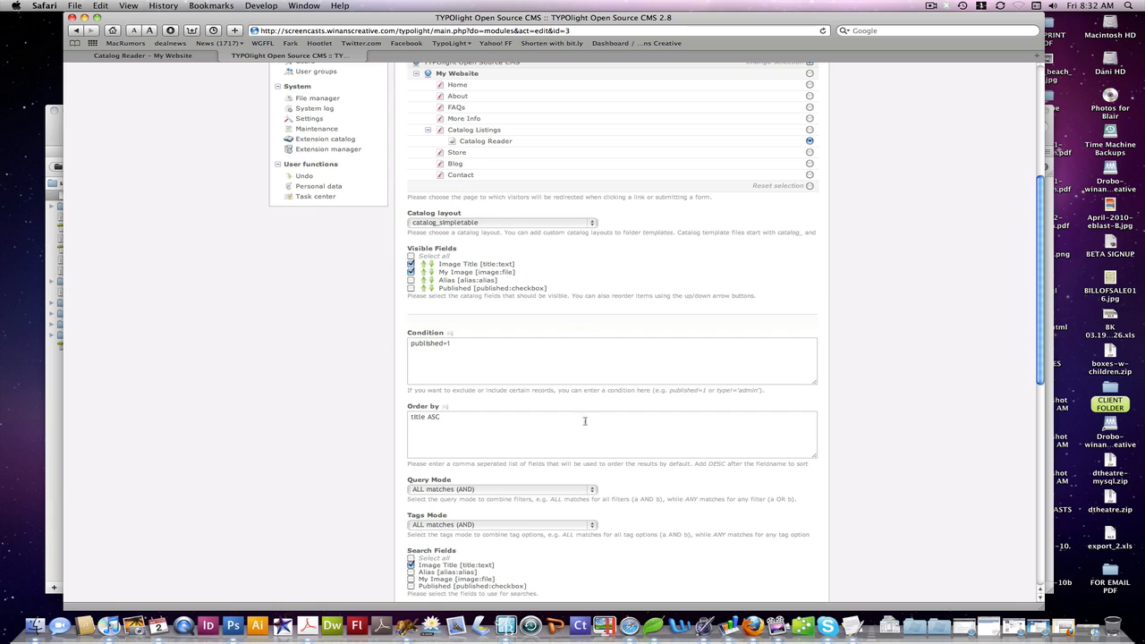
mouse_move(486, 236)
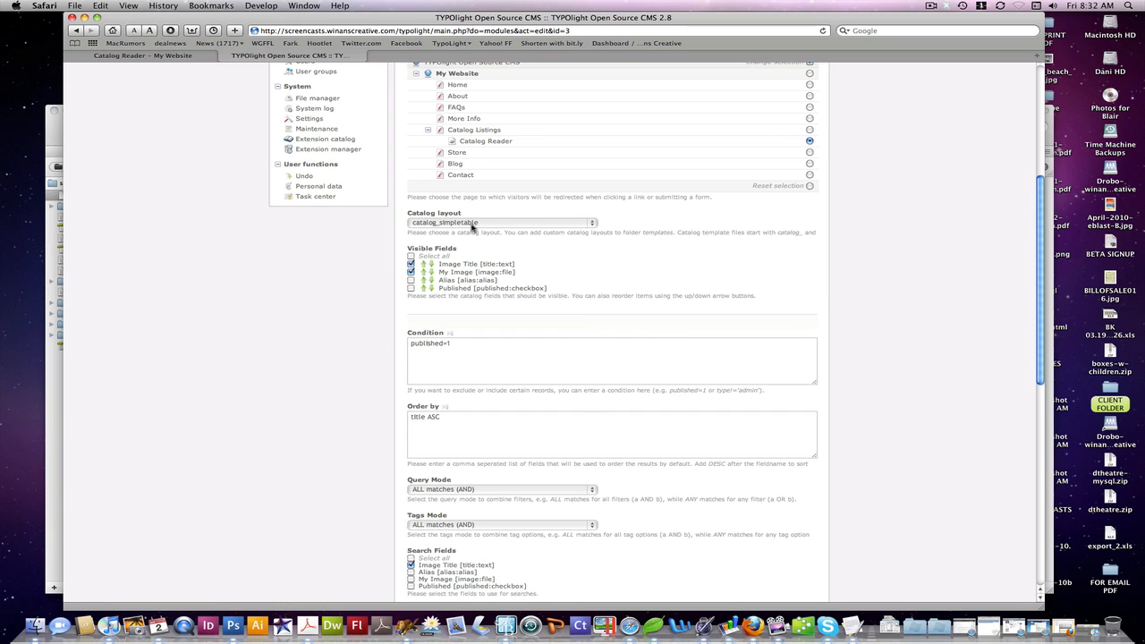
mouse_move(414, 254)
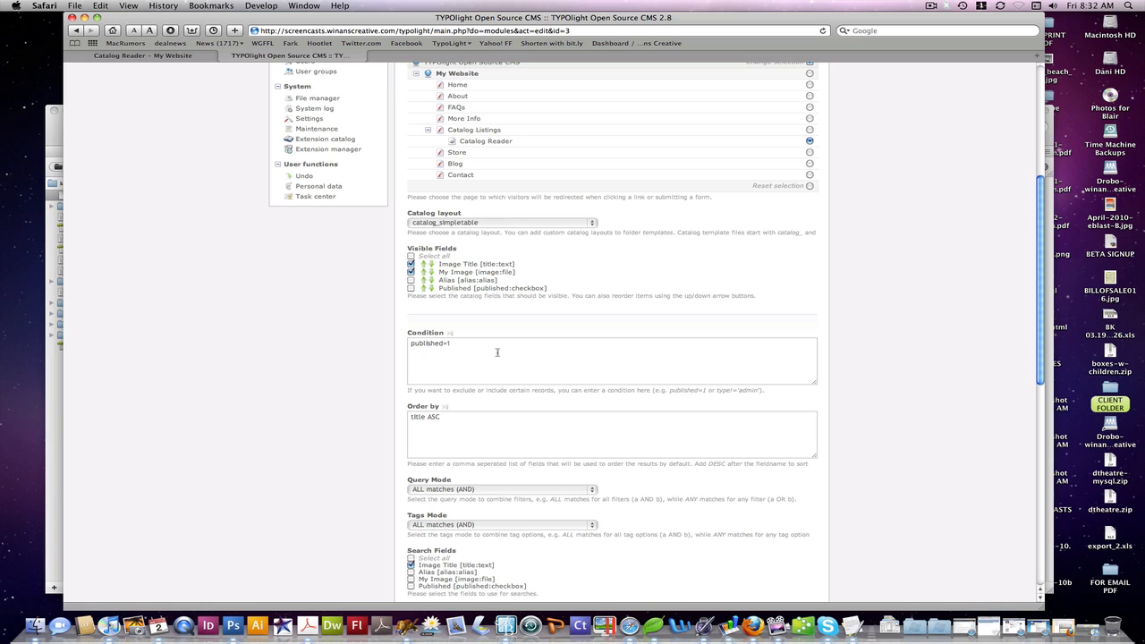
scroll(down, 3)
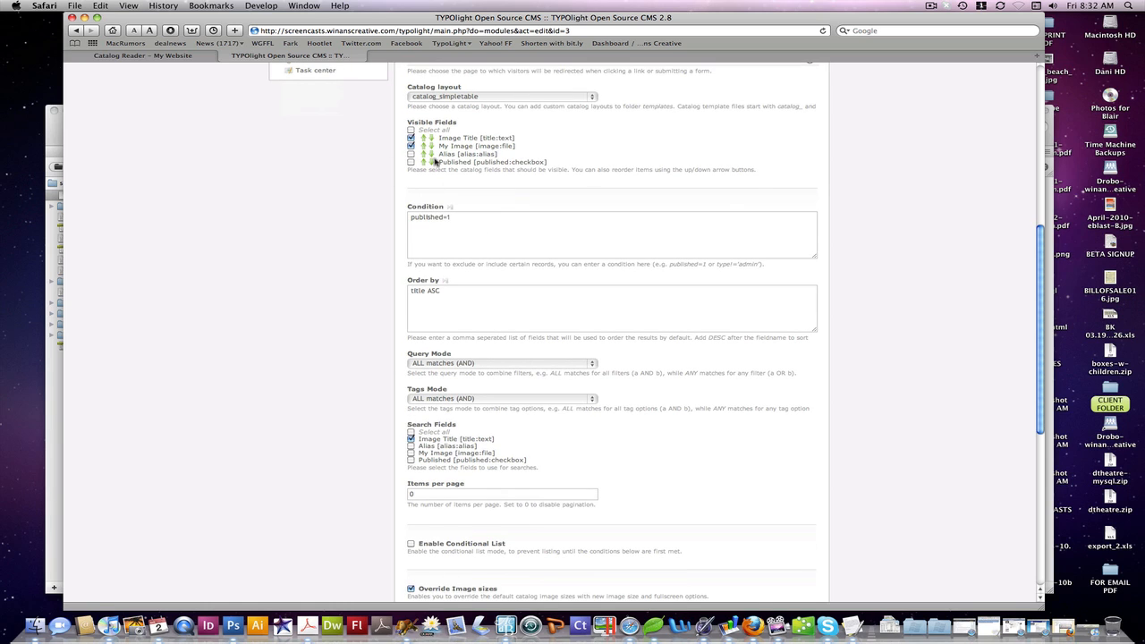
mouse_move(456, 370)
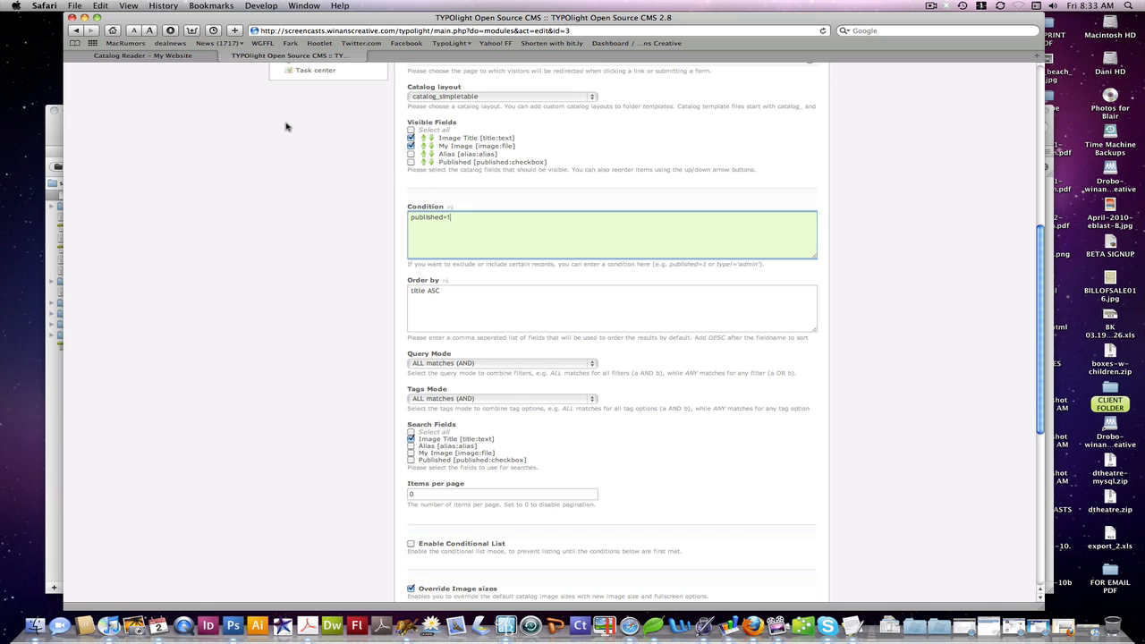
mouse_move(517, 322)
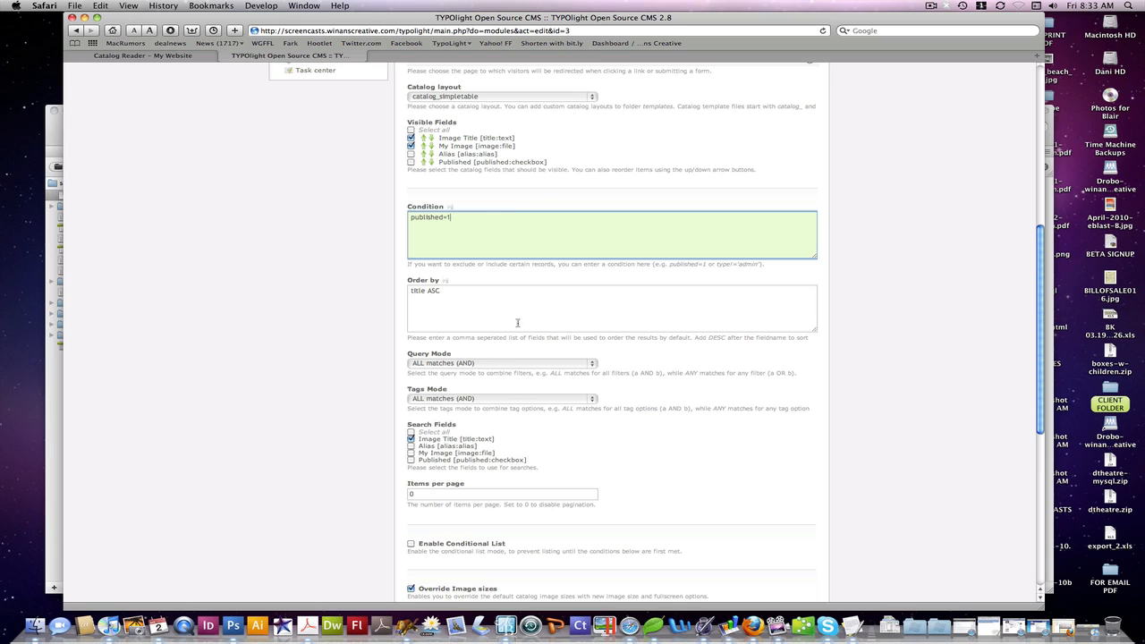
click(611, 307)
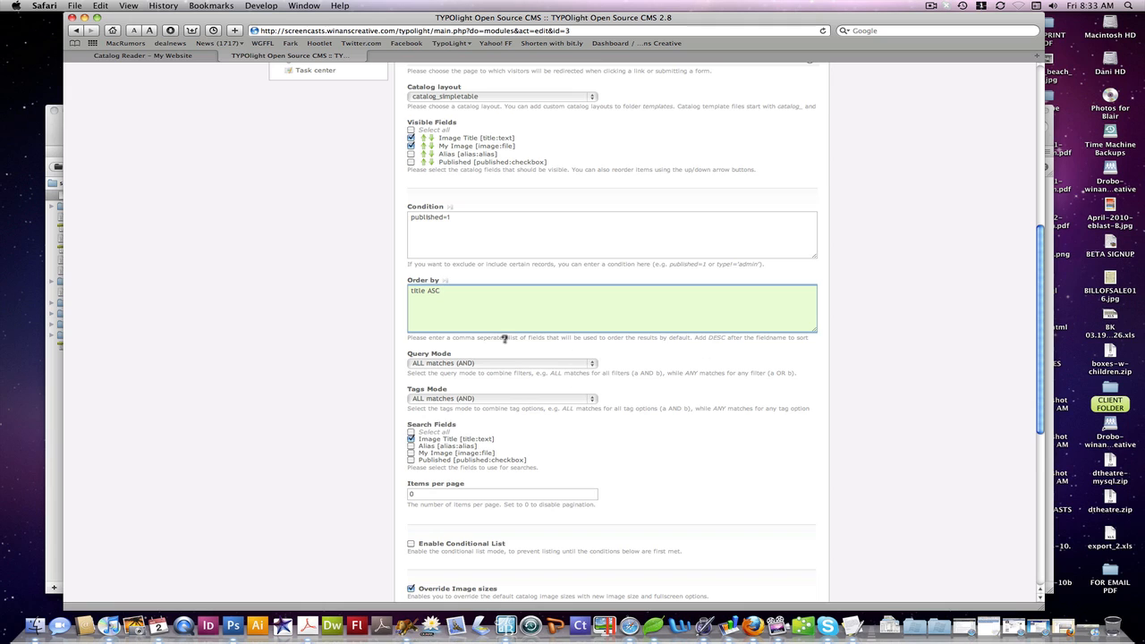
mouse_move(576, 336)
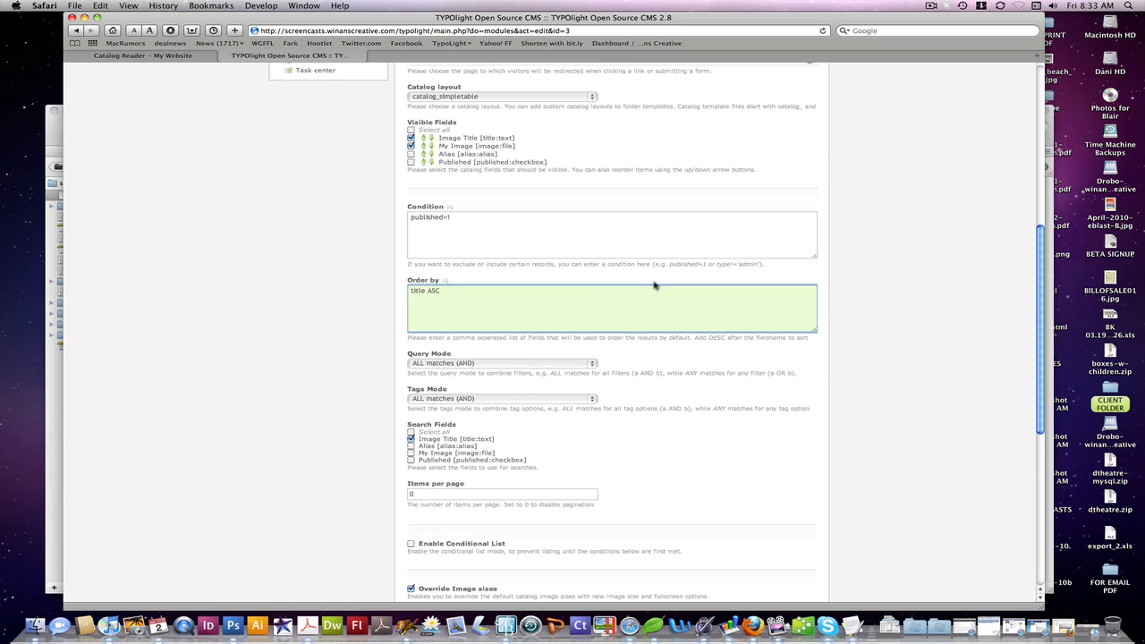
scroll(down, 3)
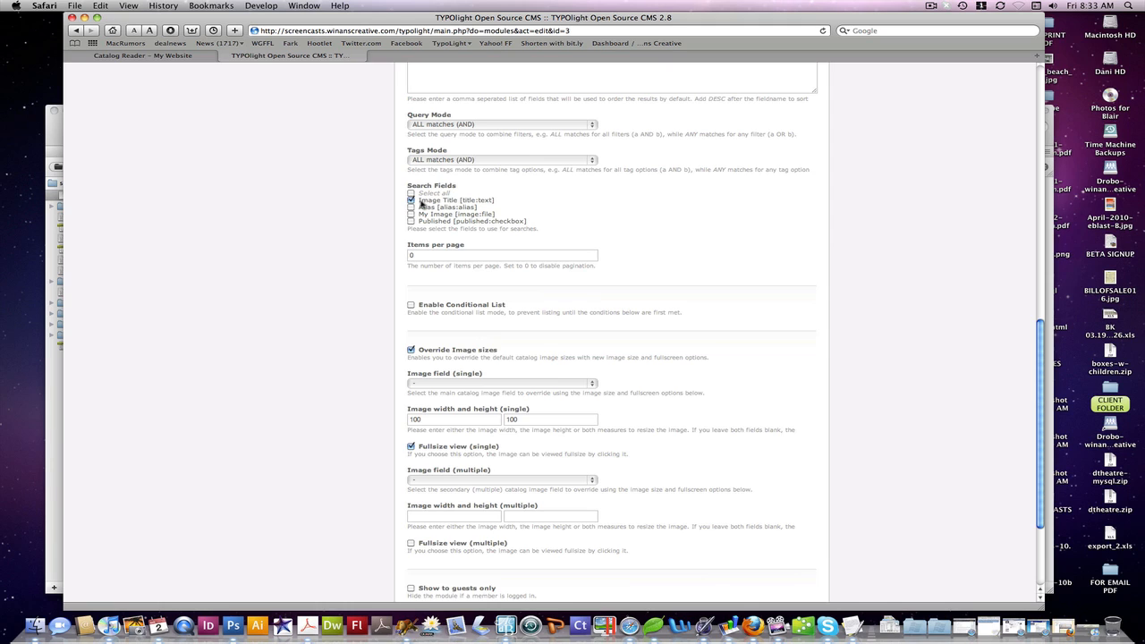
Override image sizes to 100×100 with My Image as the single image field and fullsize view, then save and close.
scroll(down, 3)
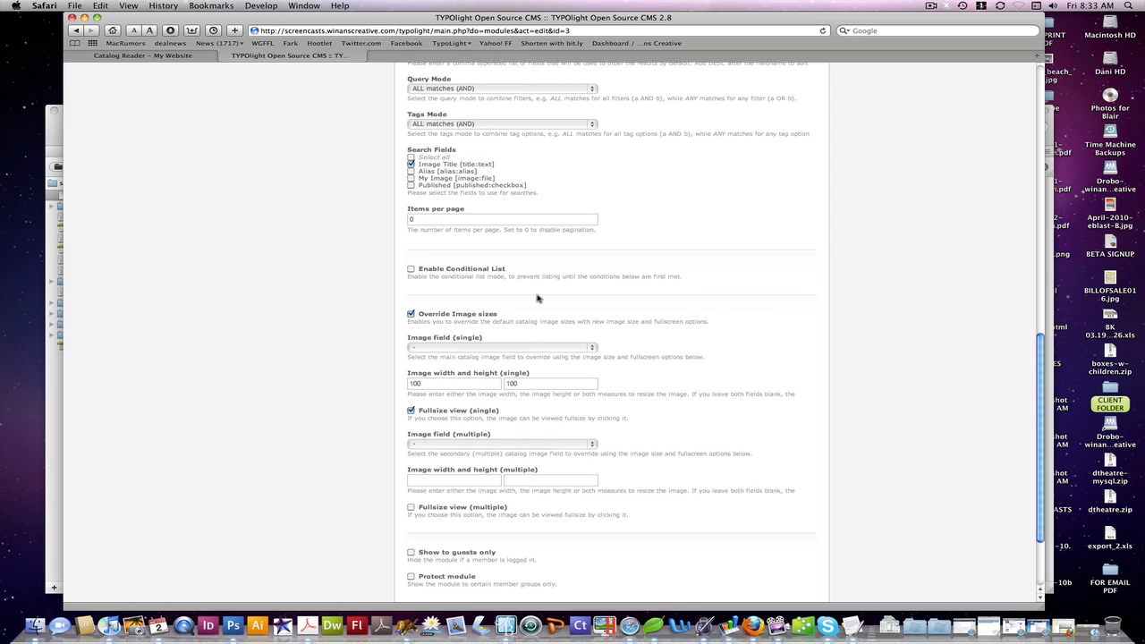
scroll(down, 3)
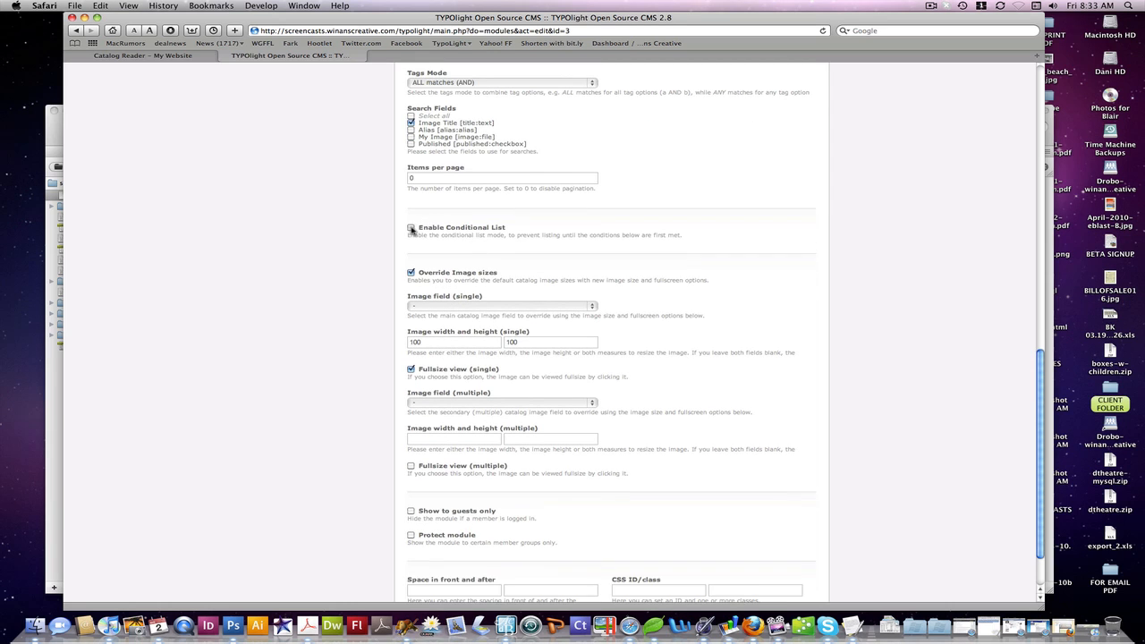
click(411, 229)
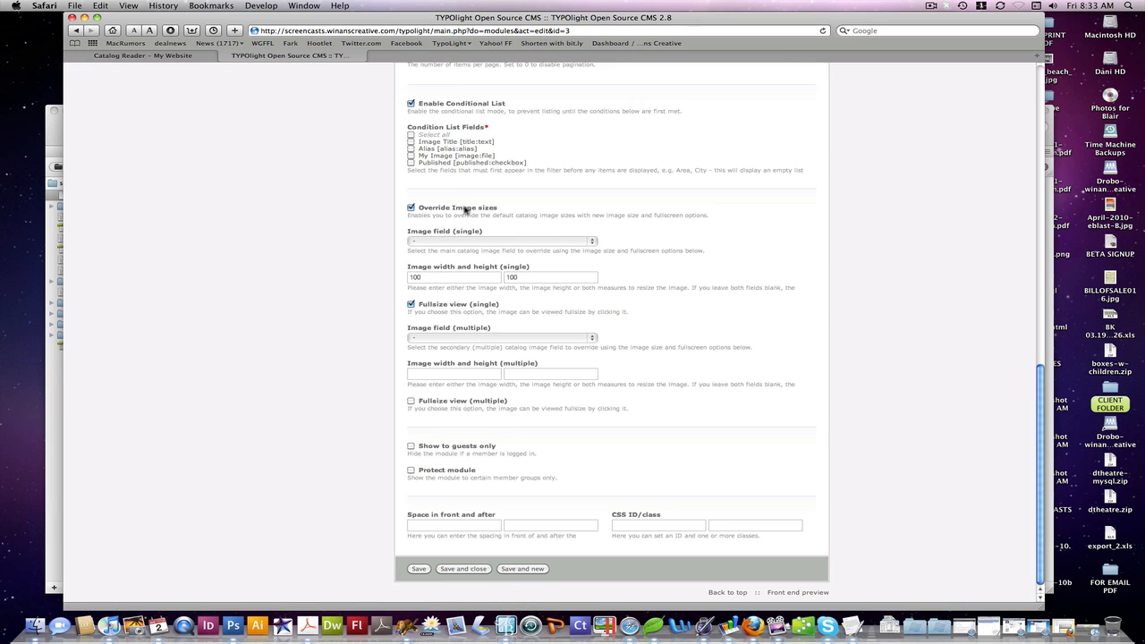
mouse_move(540, 127)
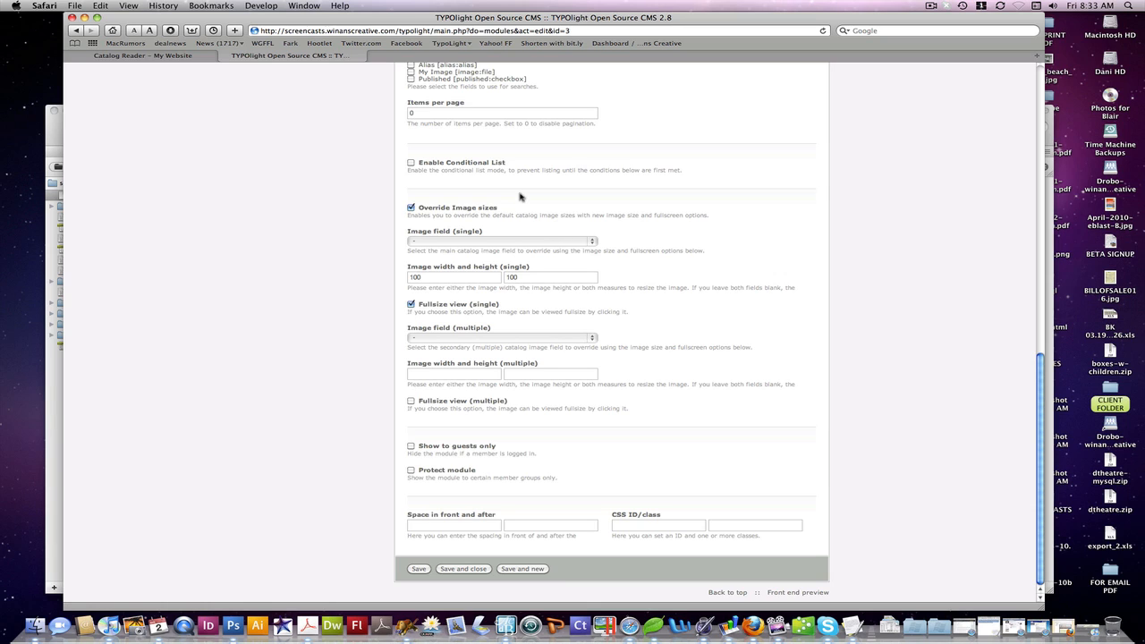
mouse_move(601, 342)
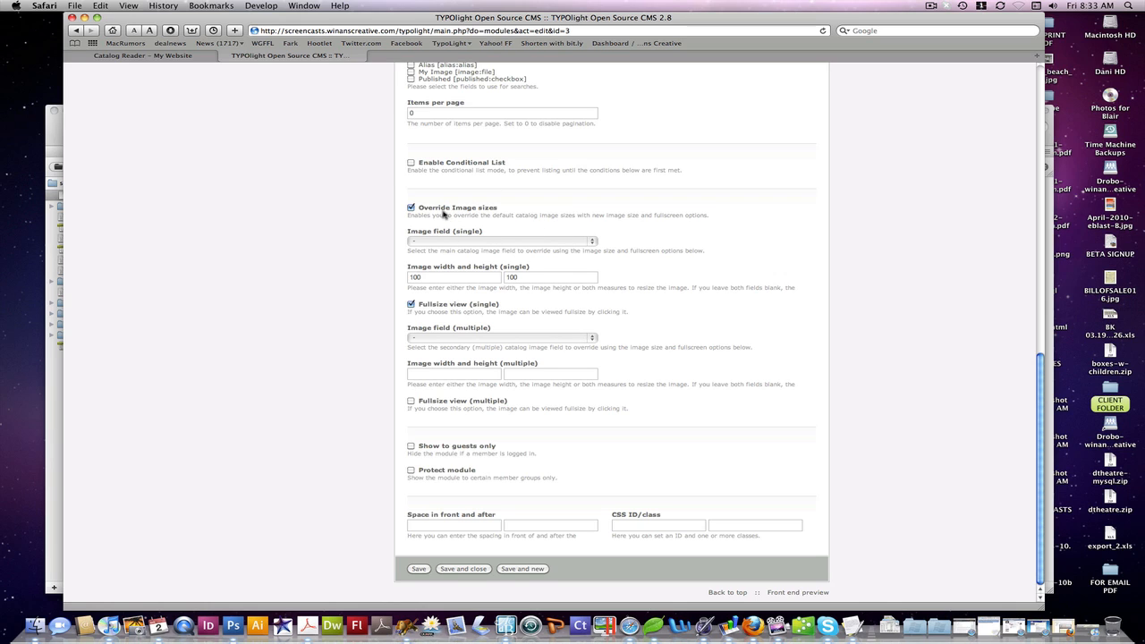
click(501, 239)
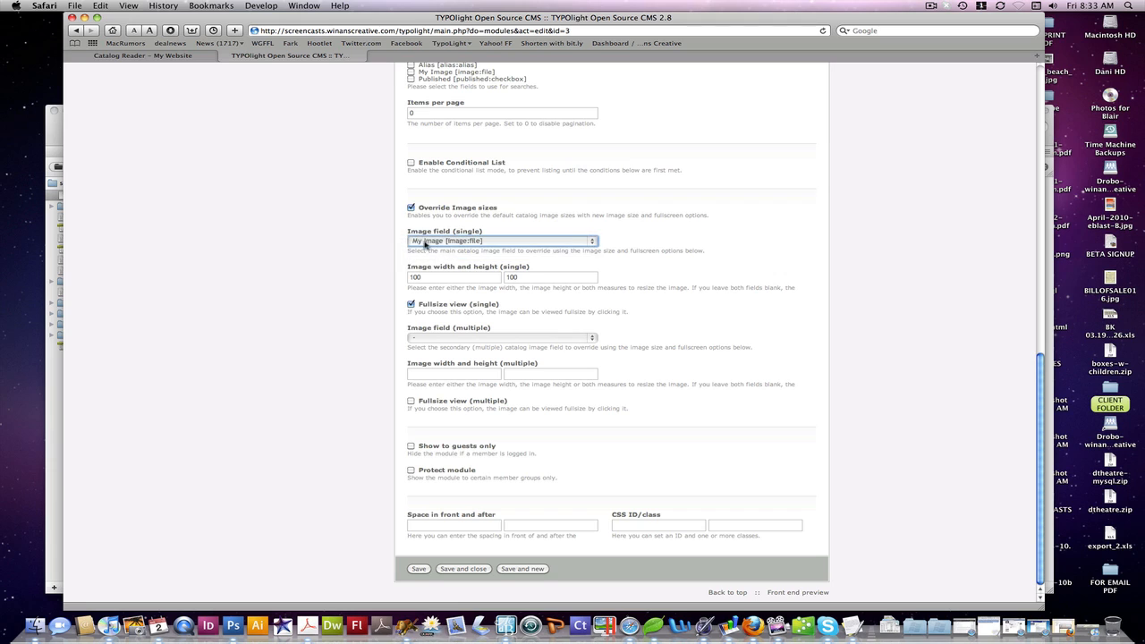
click(549, 277)
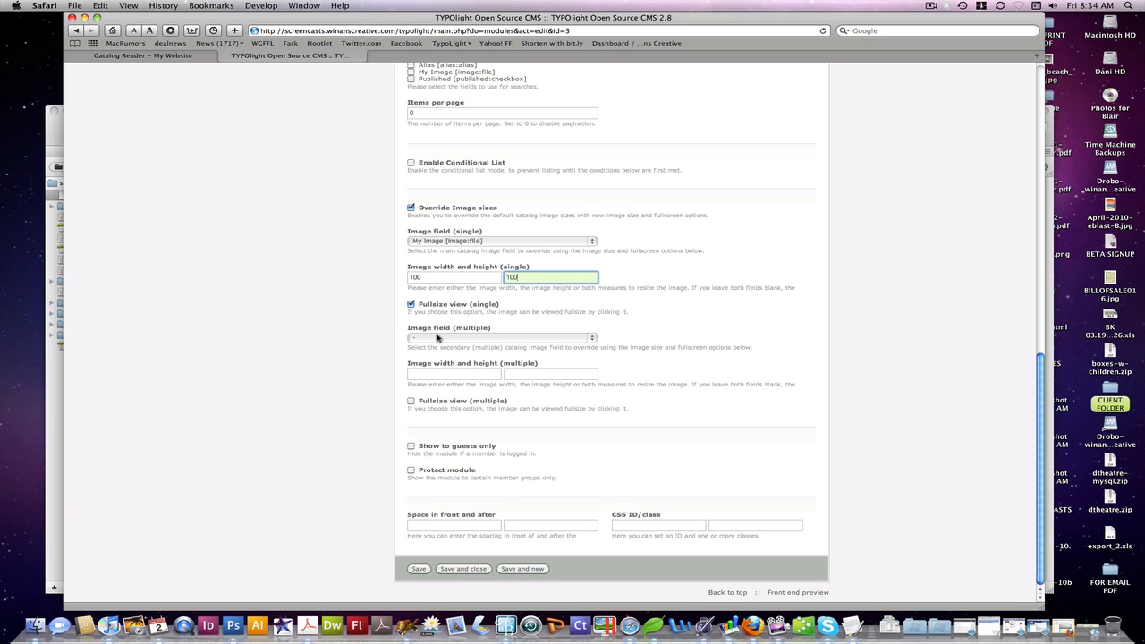
click(499, 338)
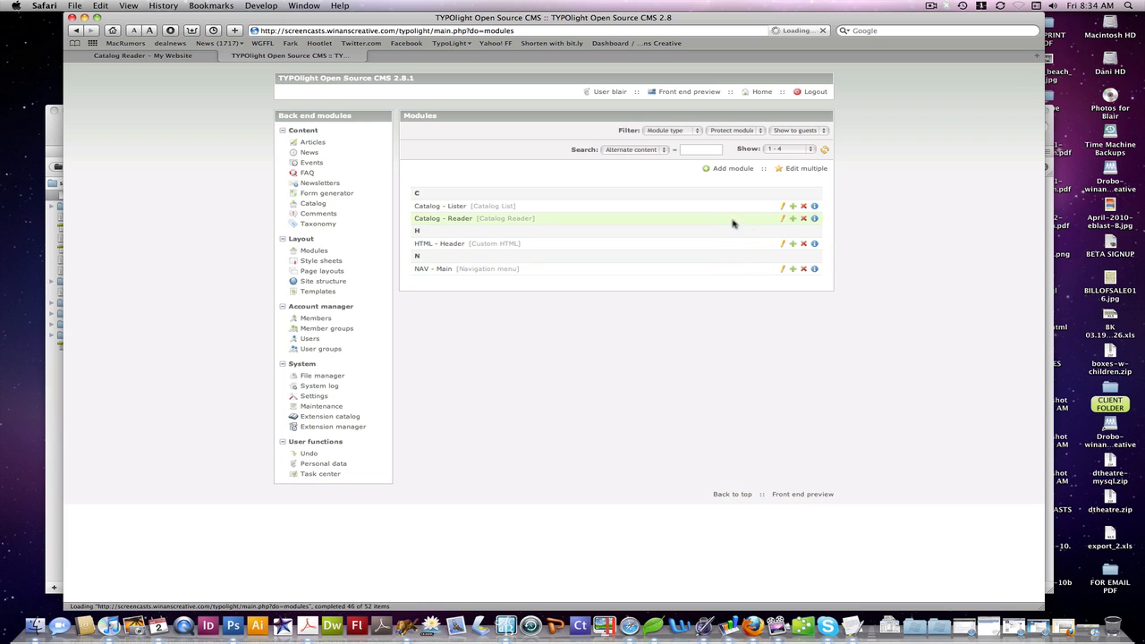
Review and save the Catalog - Reader module, then go to the Listings article in Content > Articles.
click(781, 218)
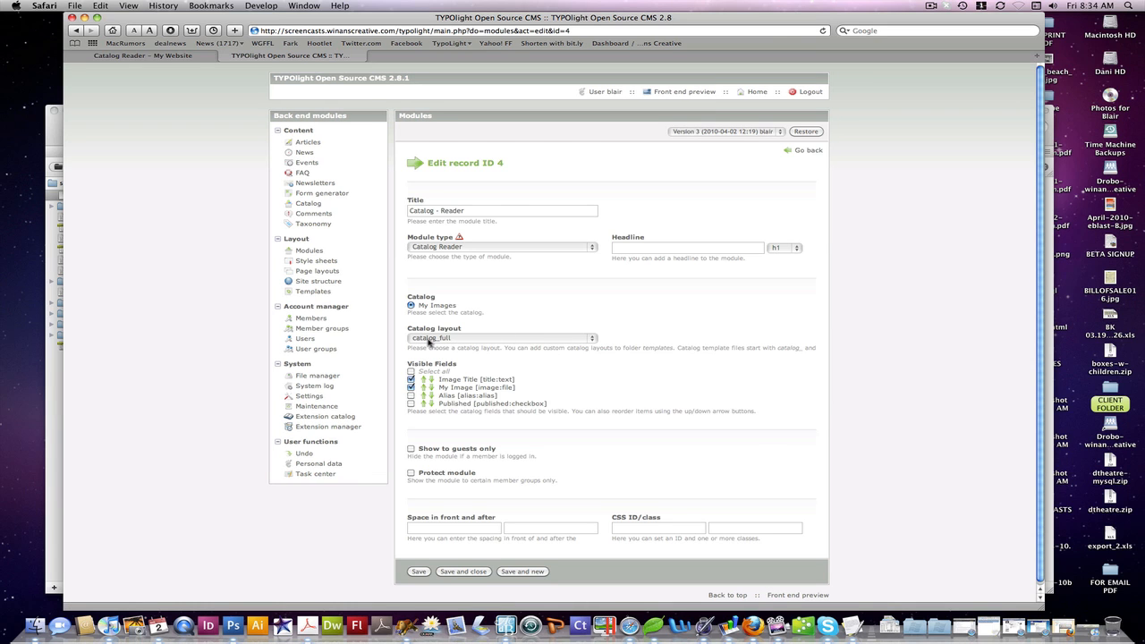
mouse_move(458, 382)
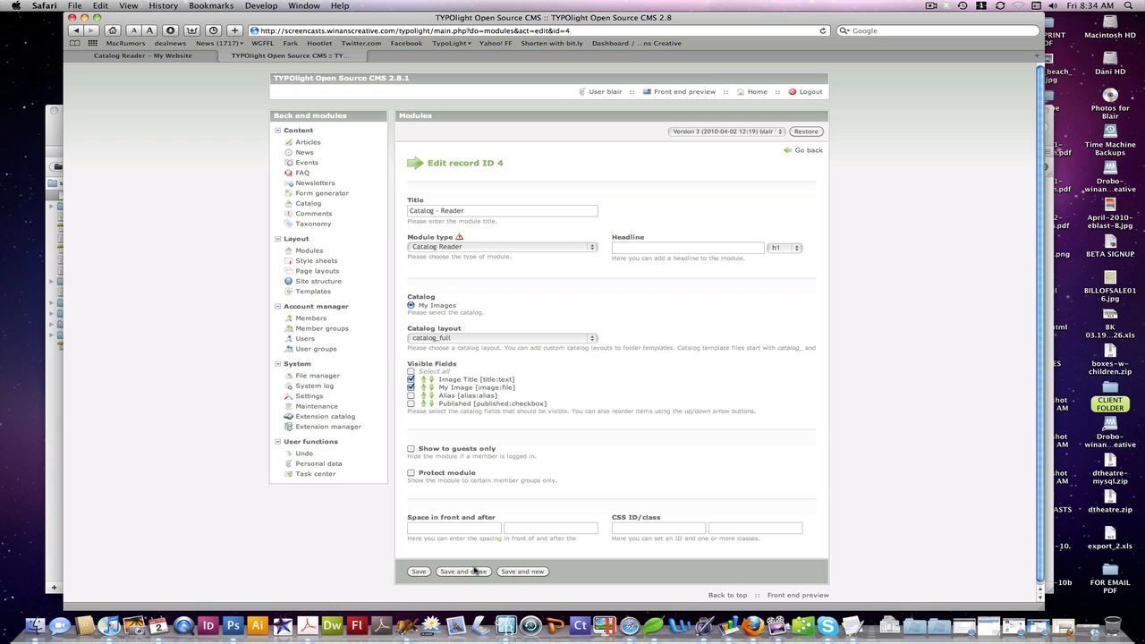
click(461, 572)
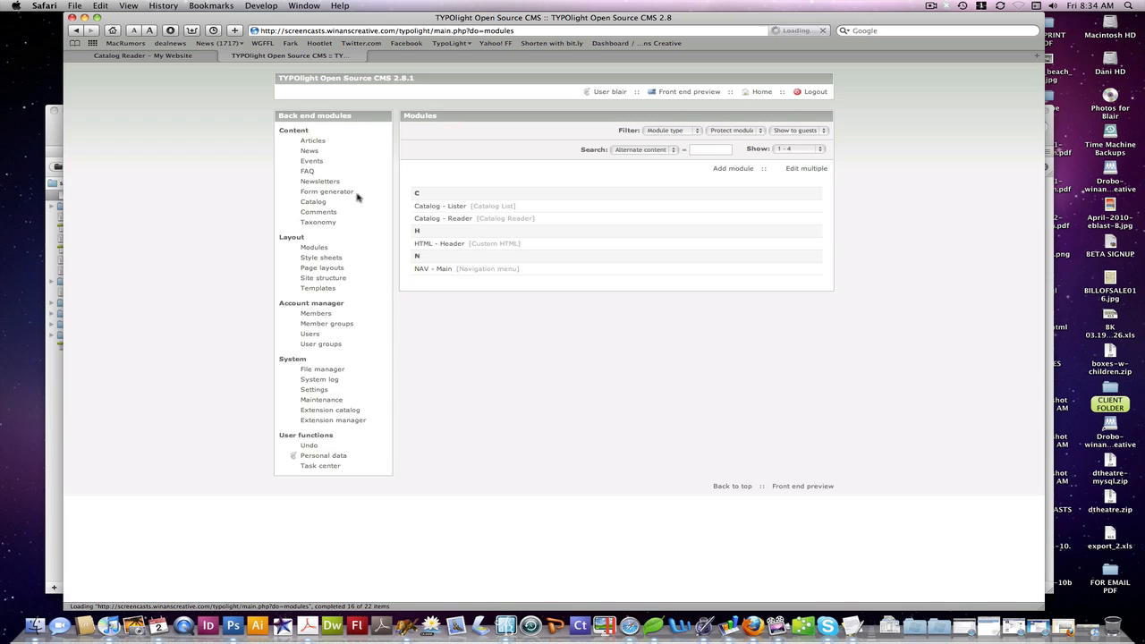
click(311, 140)
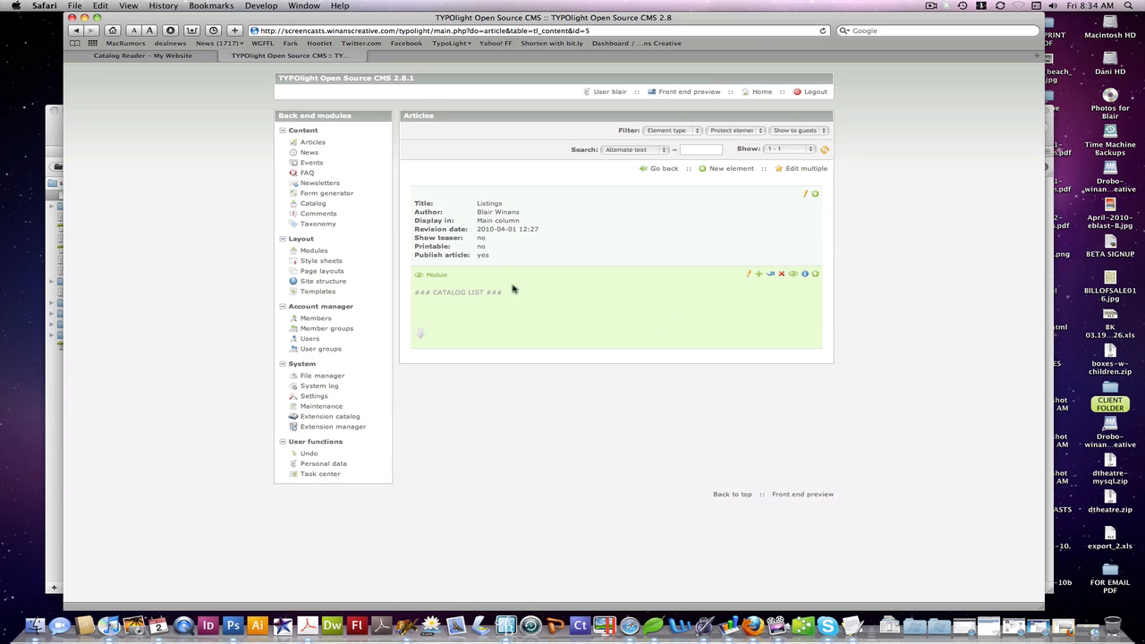
Preview the live Catalog Listings page showing My First Image and My Second Image with thumbnails.
click(664, 168)
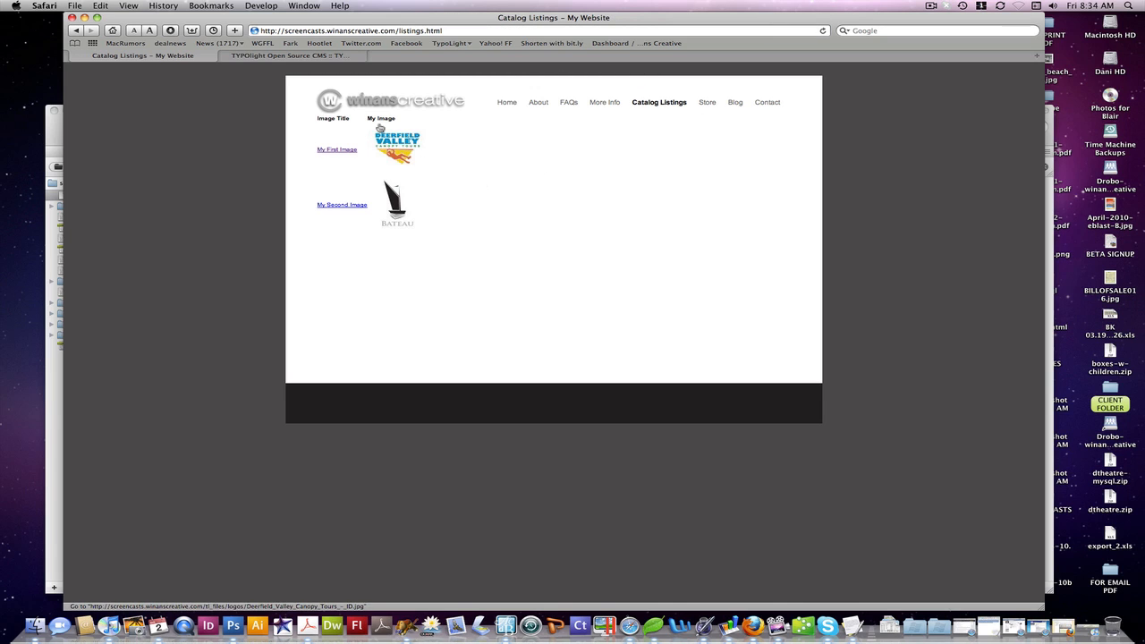
drag(333, 118, 440, 229)
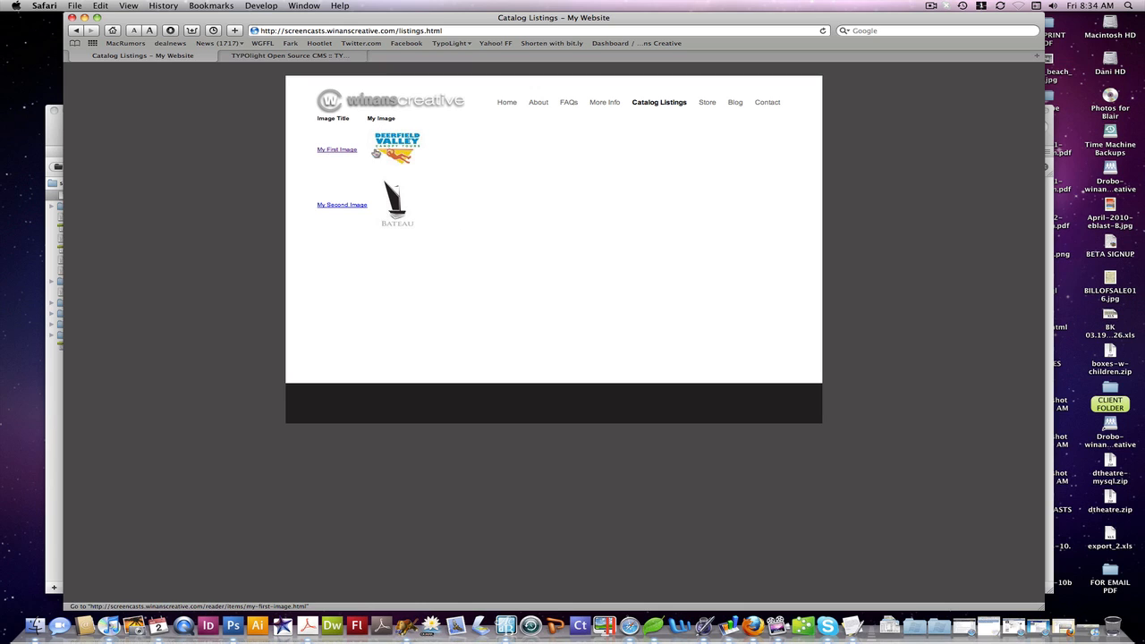
mouse_move(393, 146)
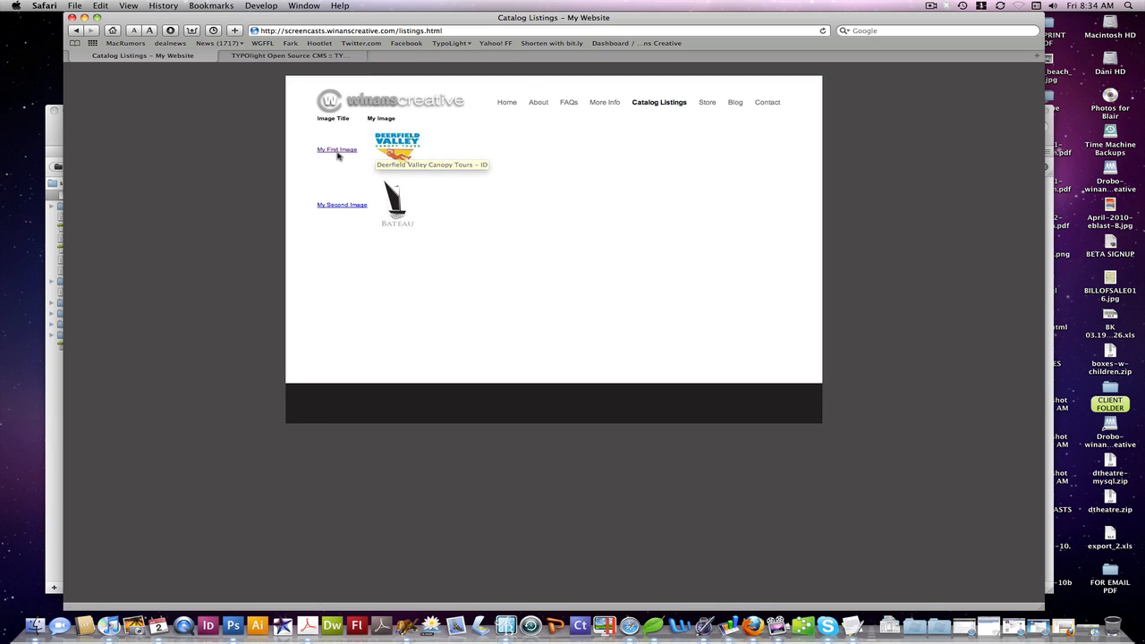
click(397, 146)
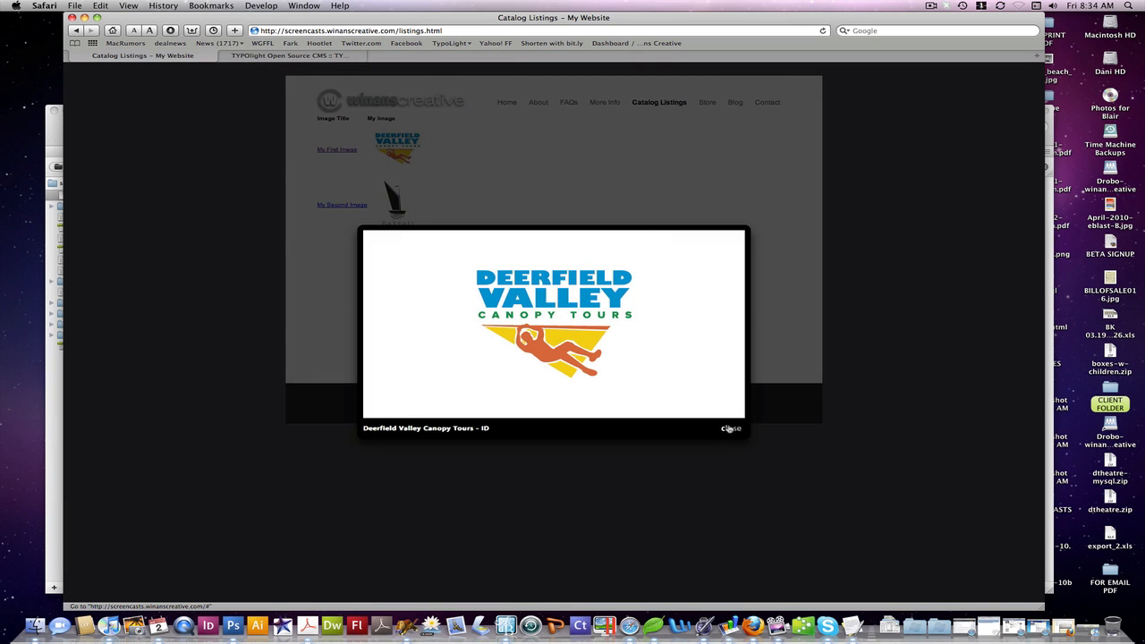
click(730, 429)
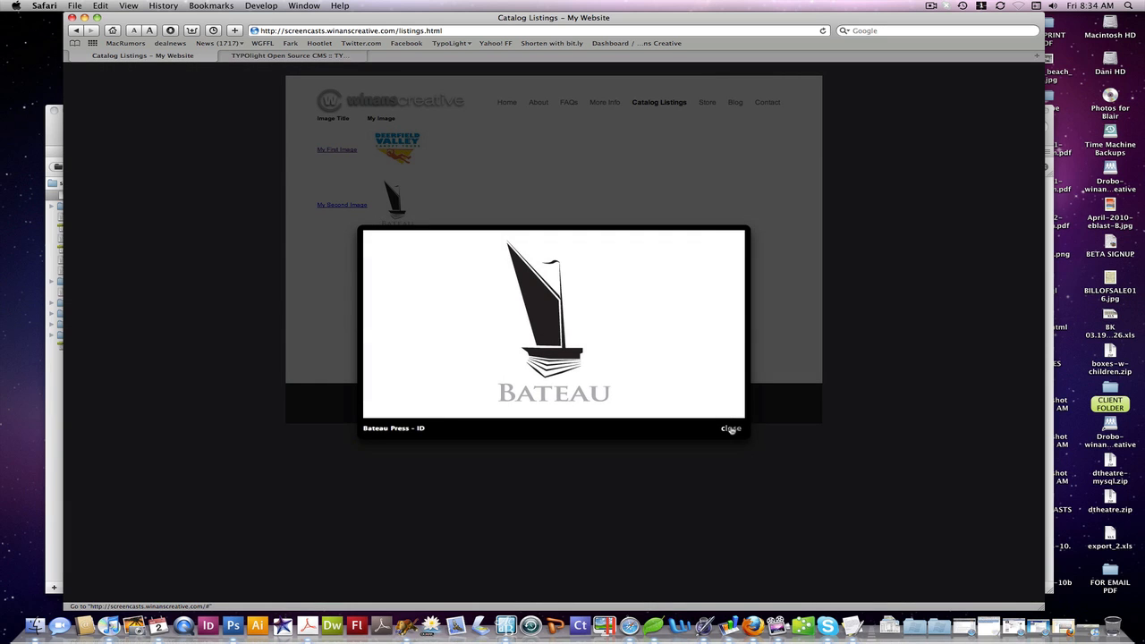
click(729, 427)
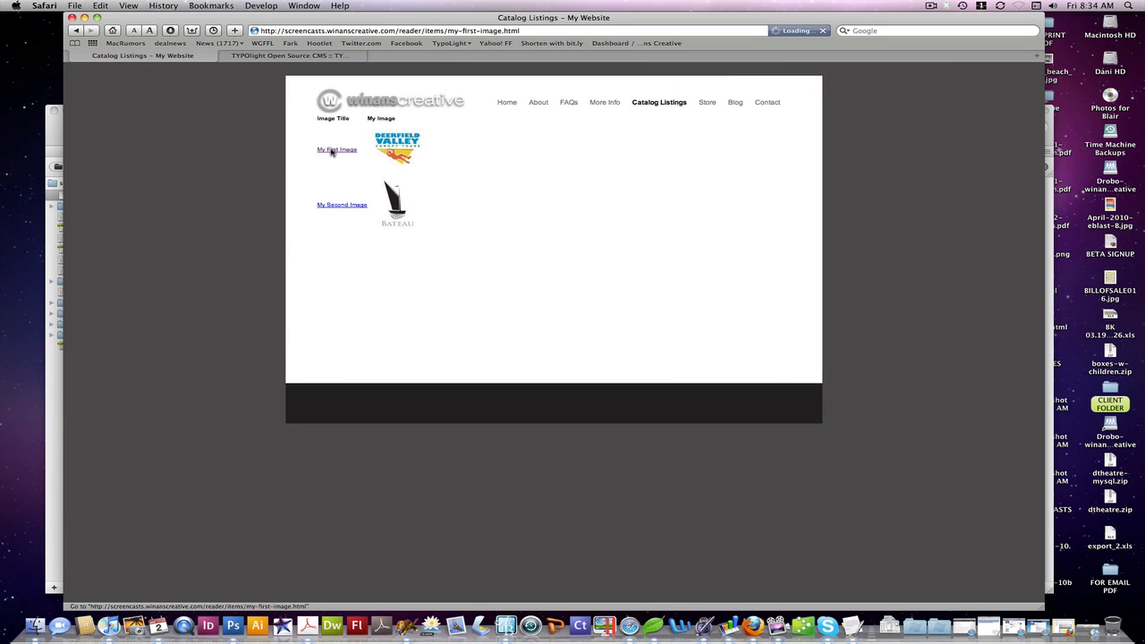
click(336, 150)
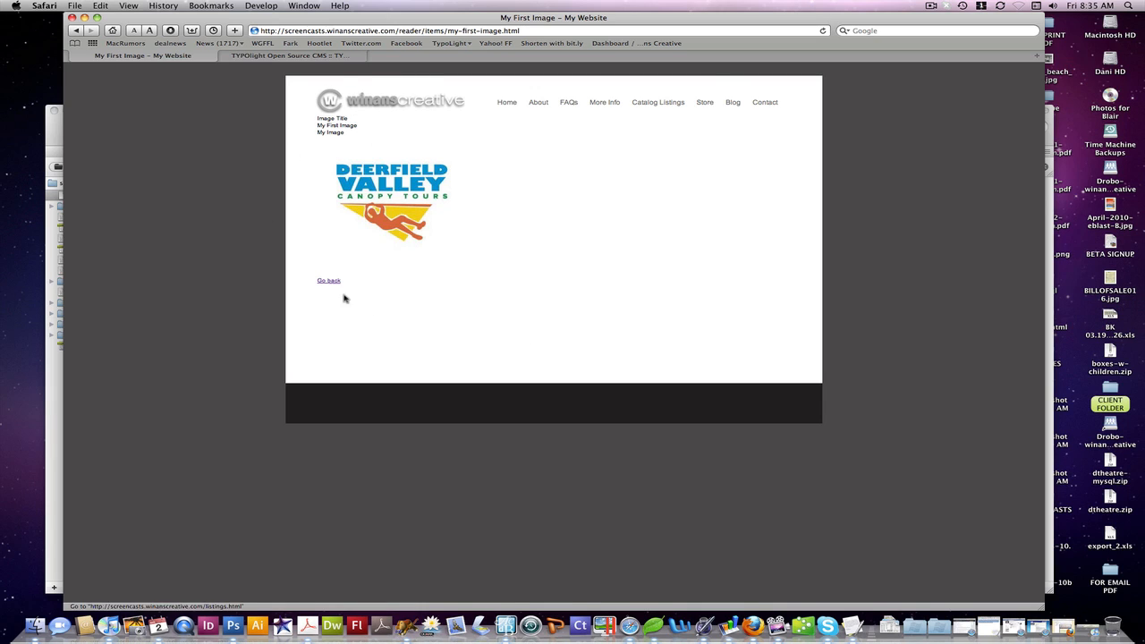
mouse_move(411, 143)
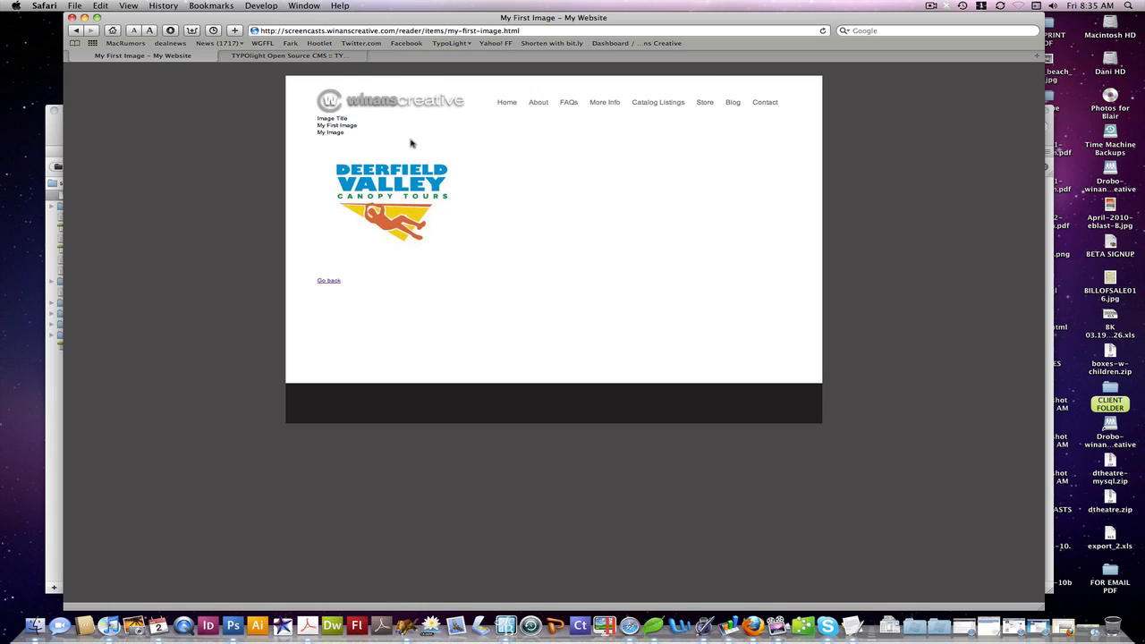
mouse_move(336, 258)
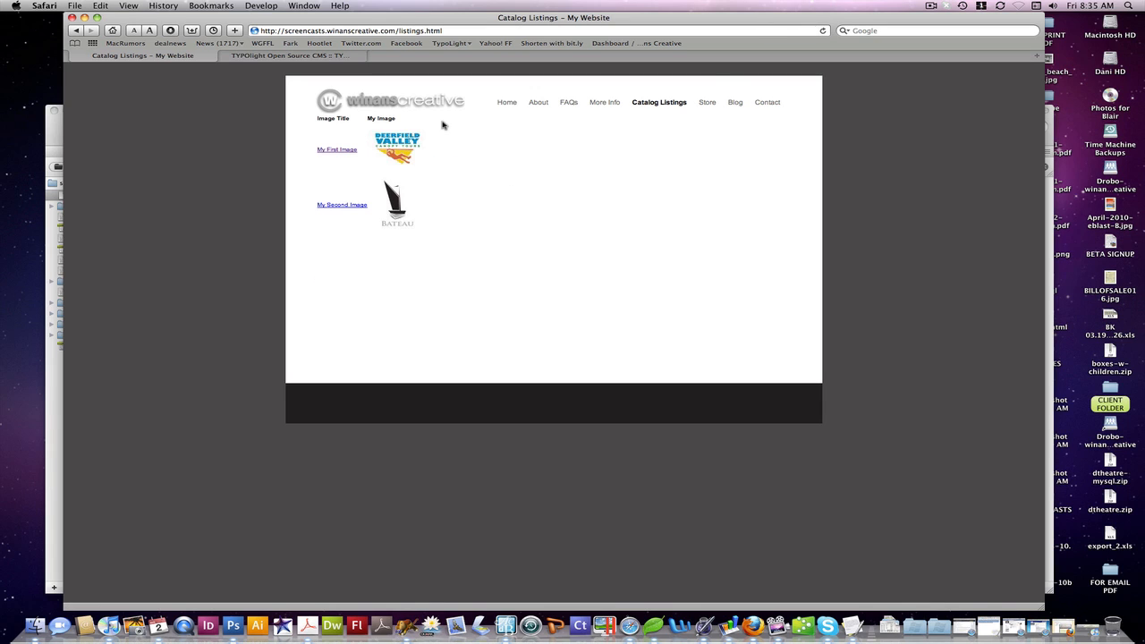
mouse_move(375, 293)
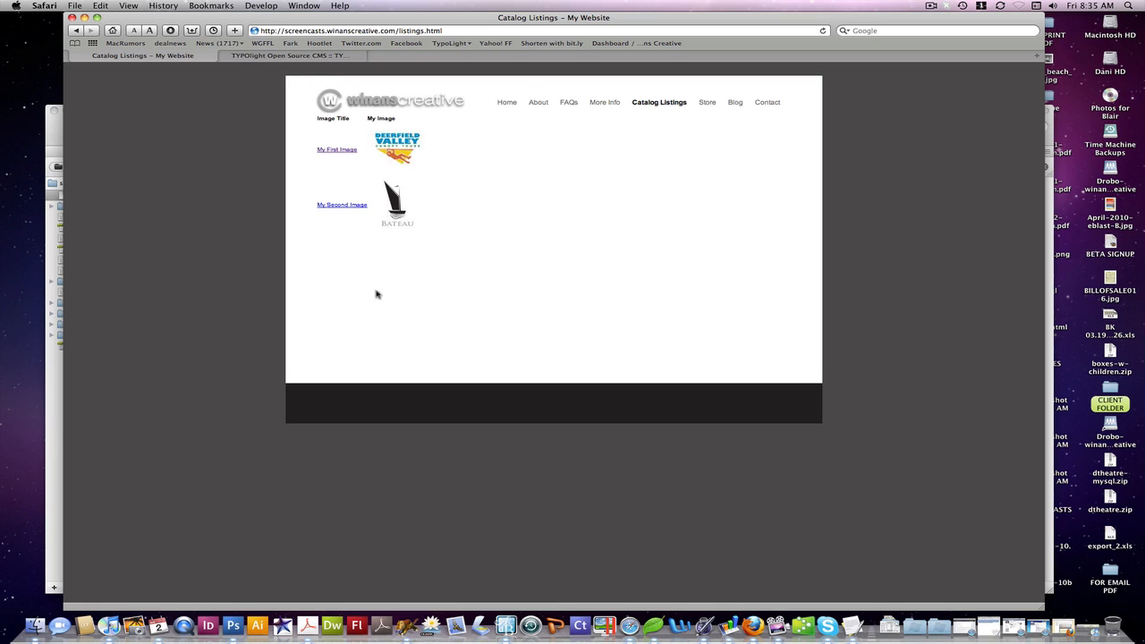
mouse_move(614, 139)
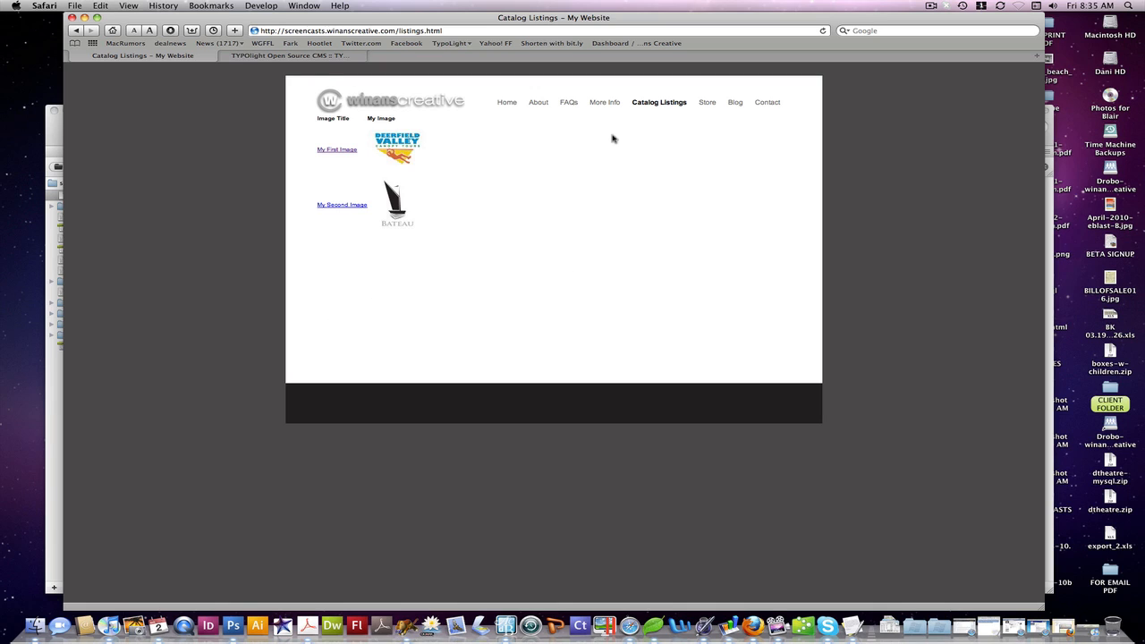